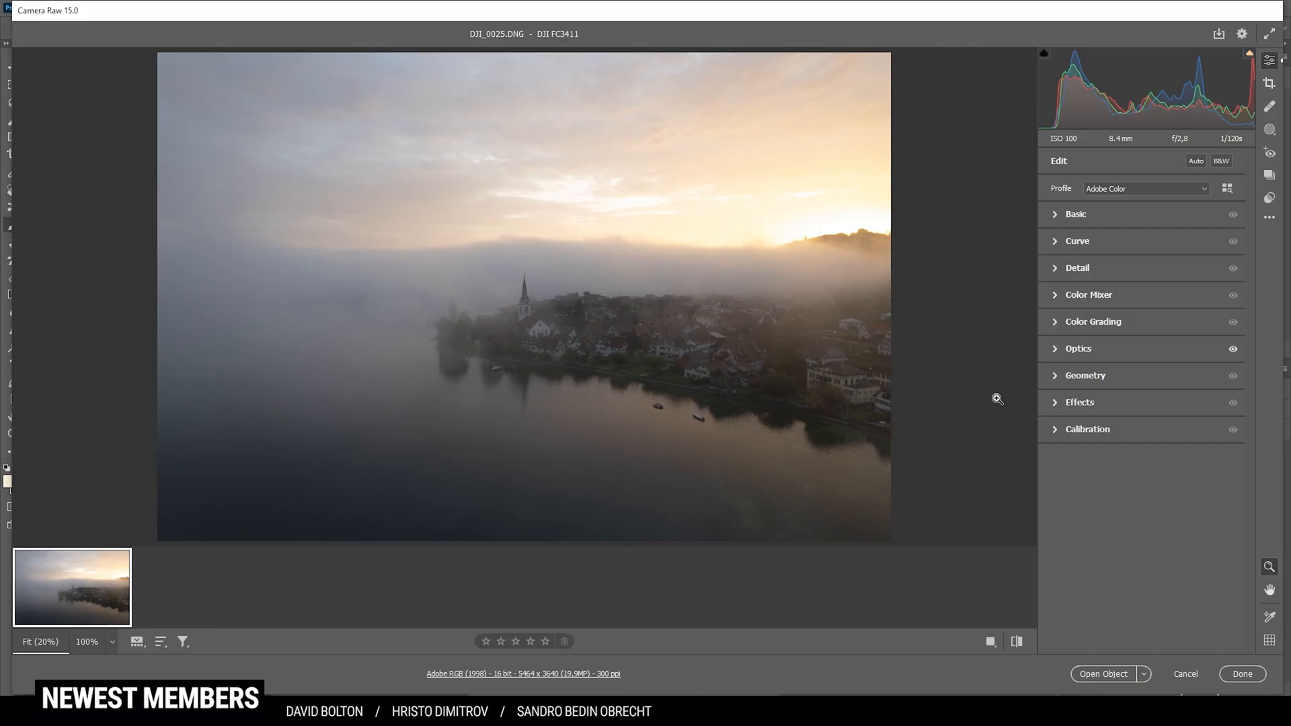
{"action": "mouse_move", "coordinate": [878, 340]}
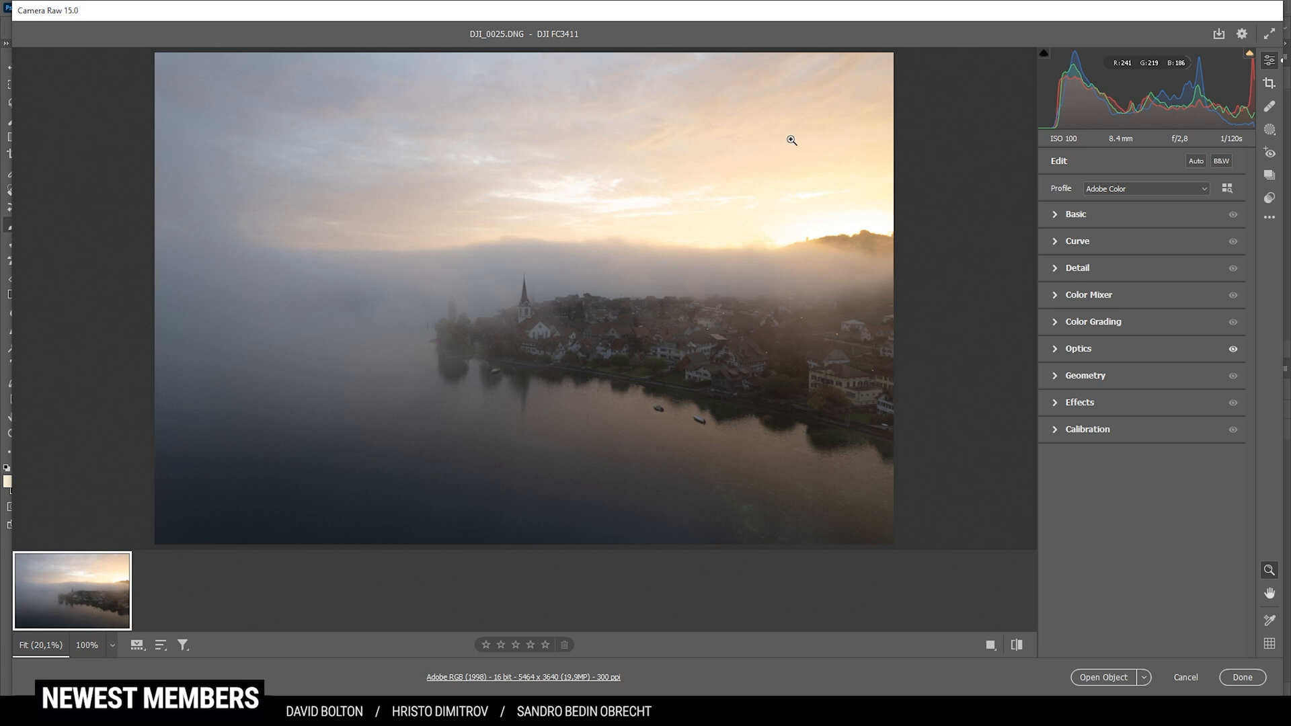
{"action": "mouse_move", "coordinate": [631, 295]}
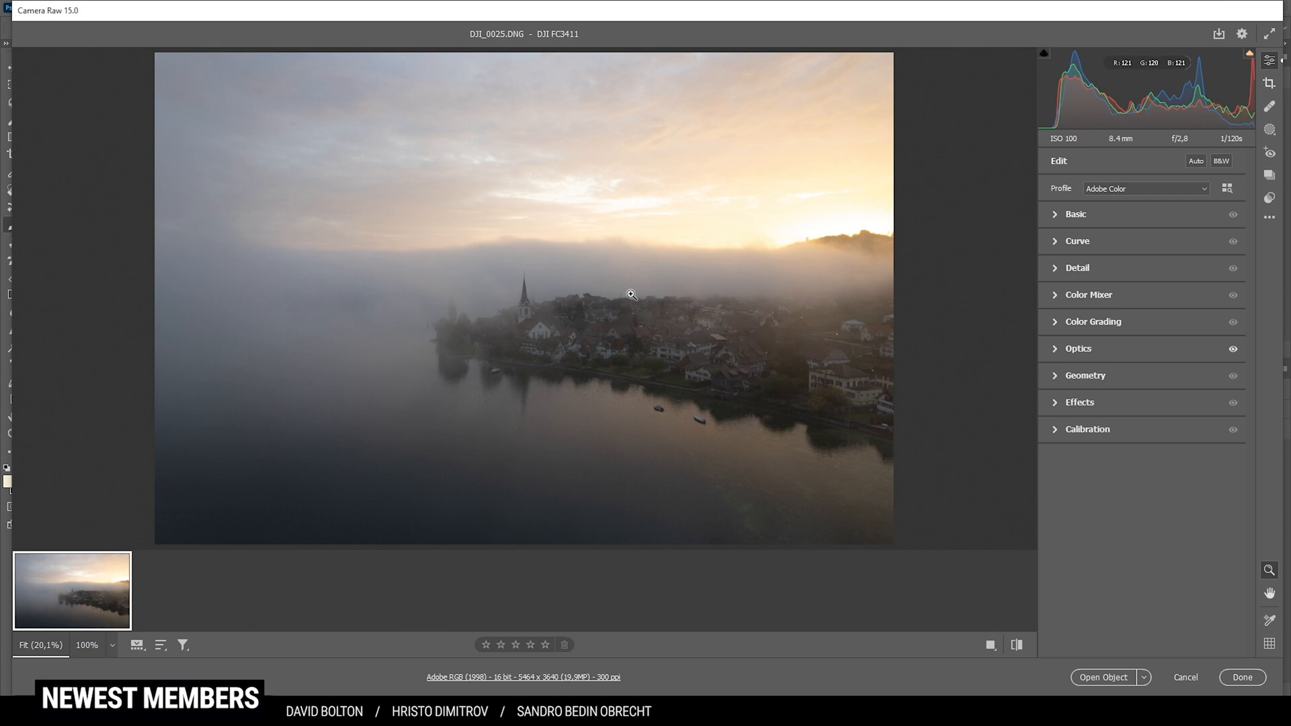
{"action": "mouse_move", "coordinate": [751, 168]}
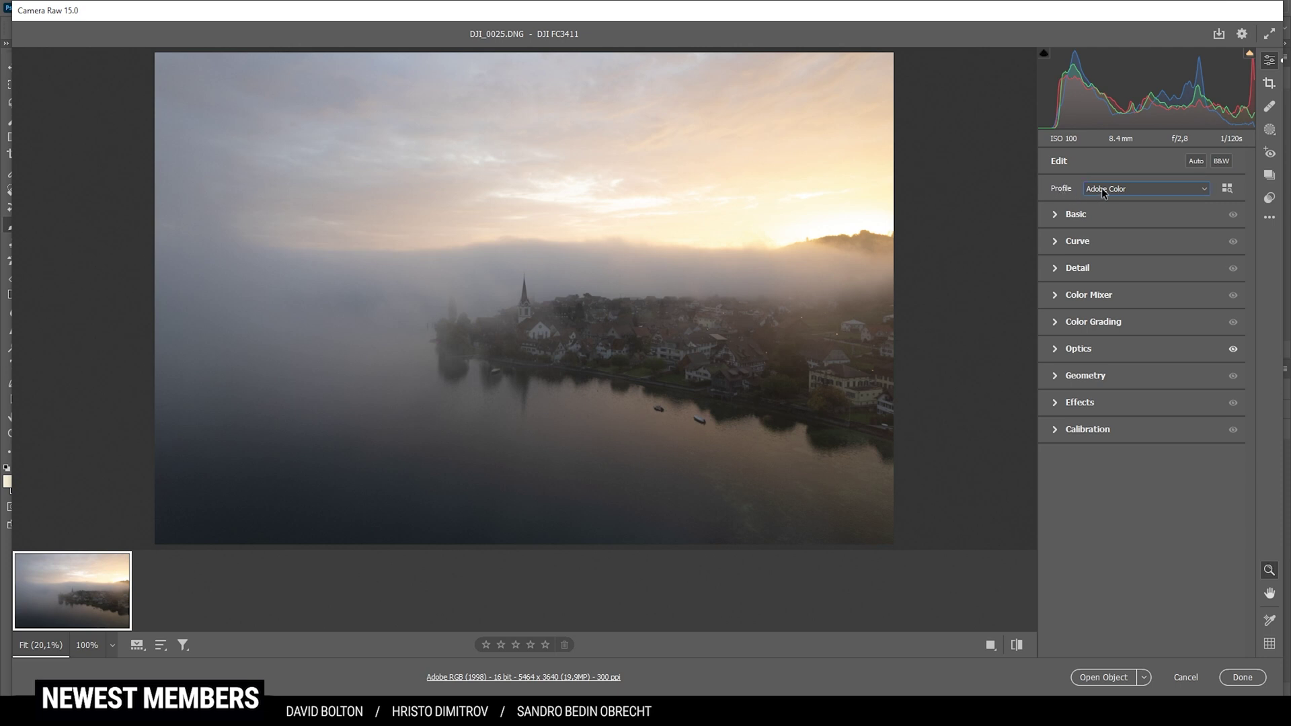
- Switch the photo's colour profile from Adobe Color to Adobe Landscape
{"action": "left_click", "coordinate": [1143, 188]}
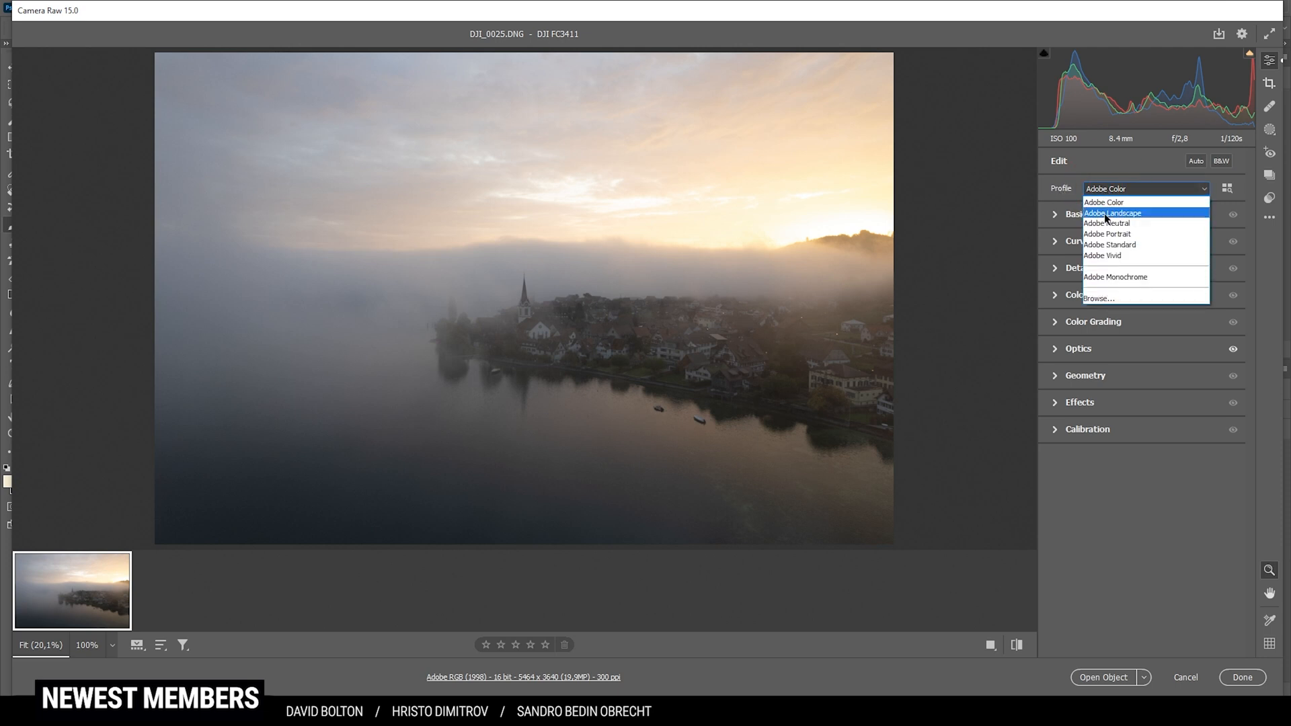
{"action": "left_click", "coordinate": [1112, 214]}
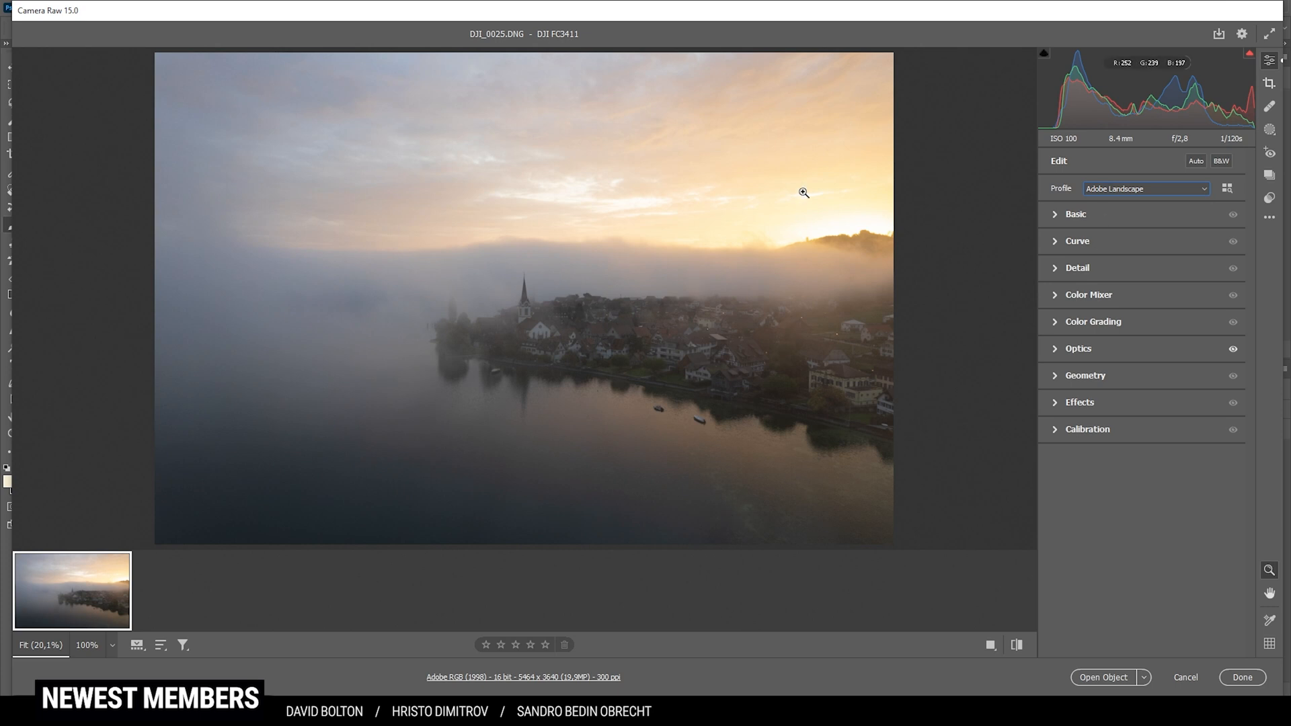
{"action": "mouse_move", "coordinate": [1098, 240]}
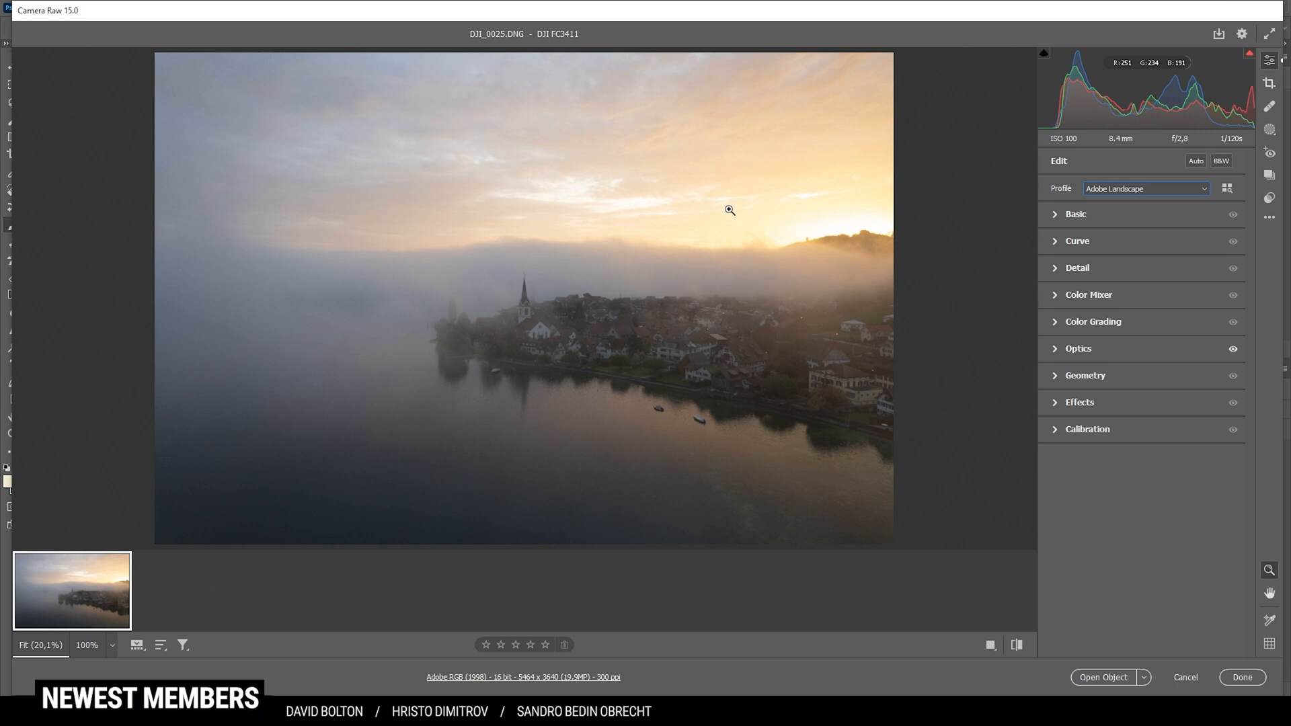
{"action": "mouse_move", "coordinate": [1057, 220]}
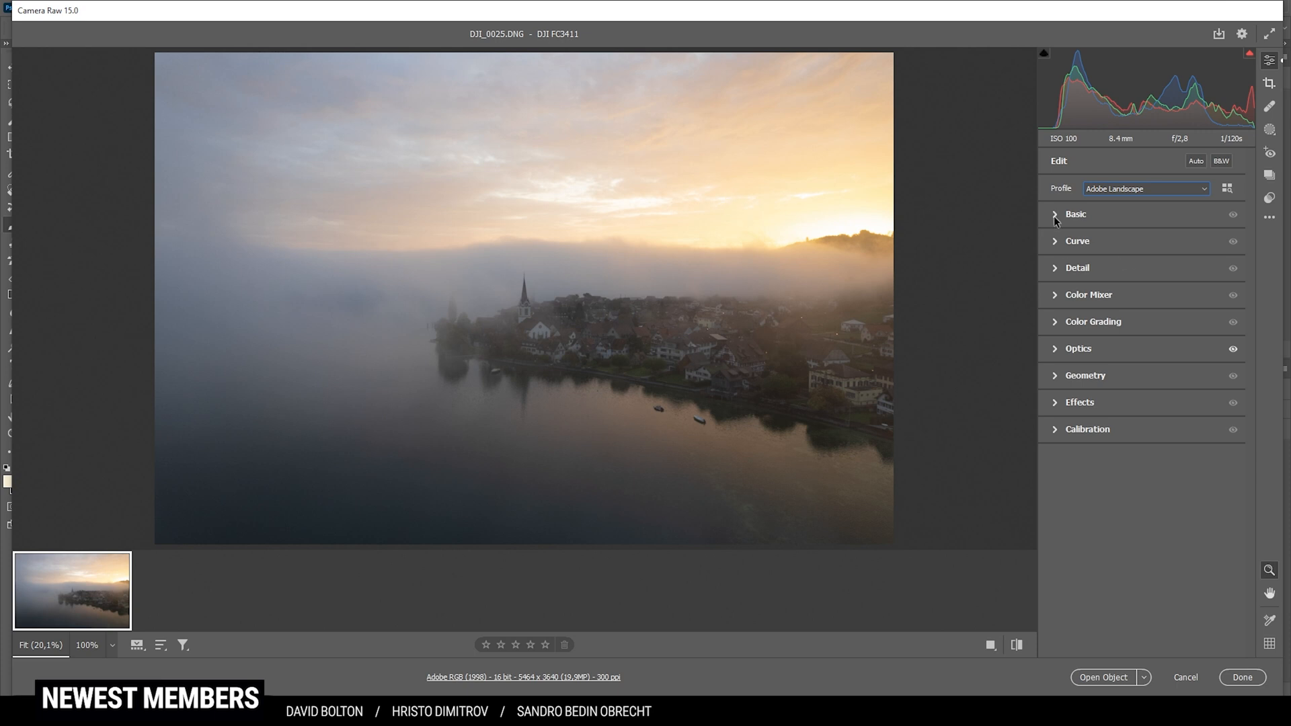
- Expand the Basic panel to reach the white balance and tone sliders
{"action": "left_click", "coordinate": [1075, 214]}
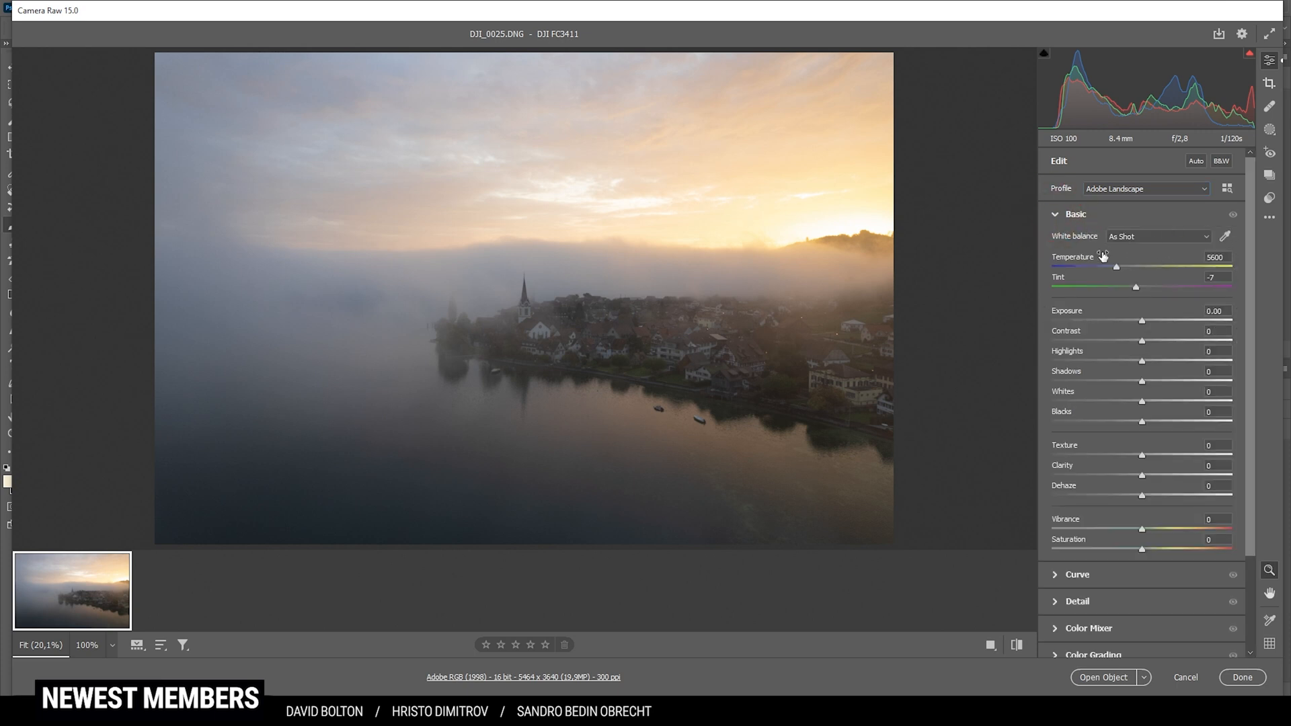
{"action": "mouse_move", "coordinate": [795, 219]}
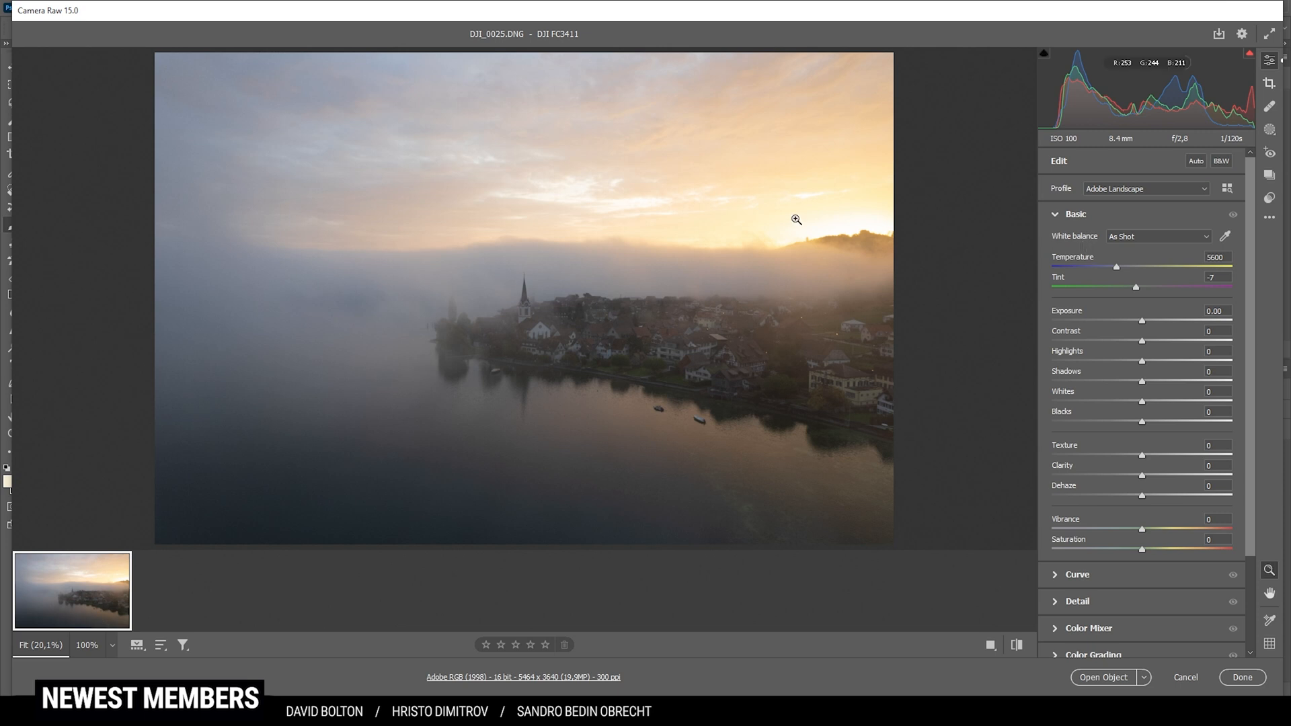
{"action": "mouse_move", "coordinate": [718, 192]}
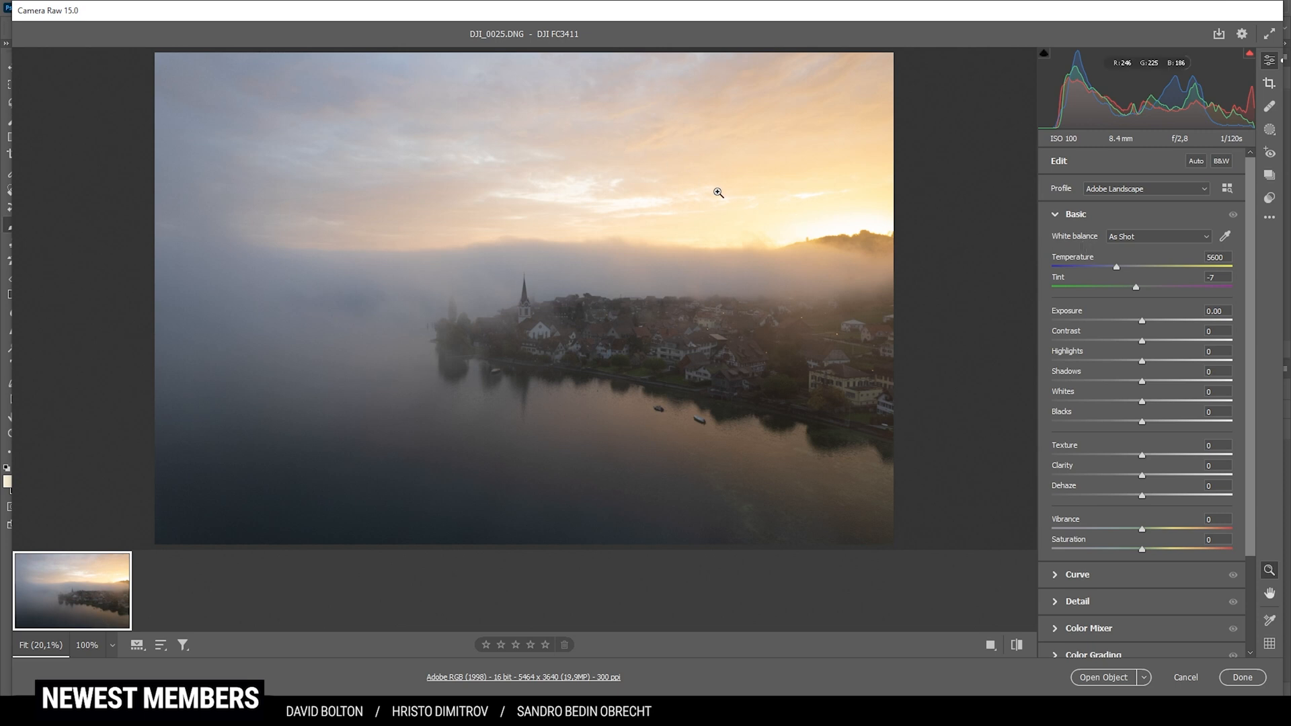
{"action": "mouse_move", "coordinate": [1116, 271]}
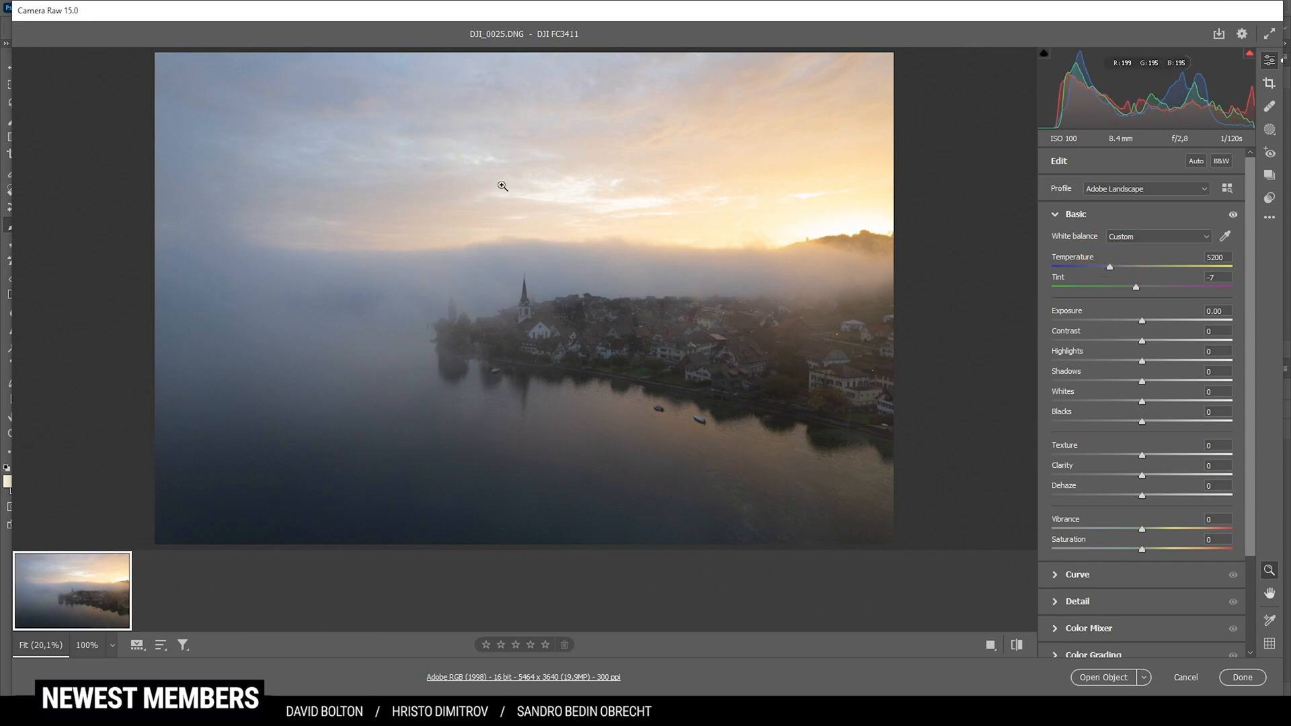
{"action": "mouse_move", "coordinate": [784, 197]}
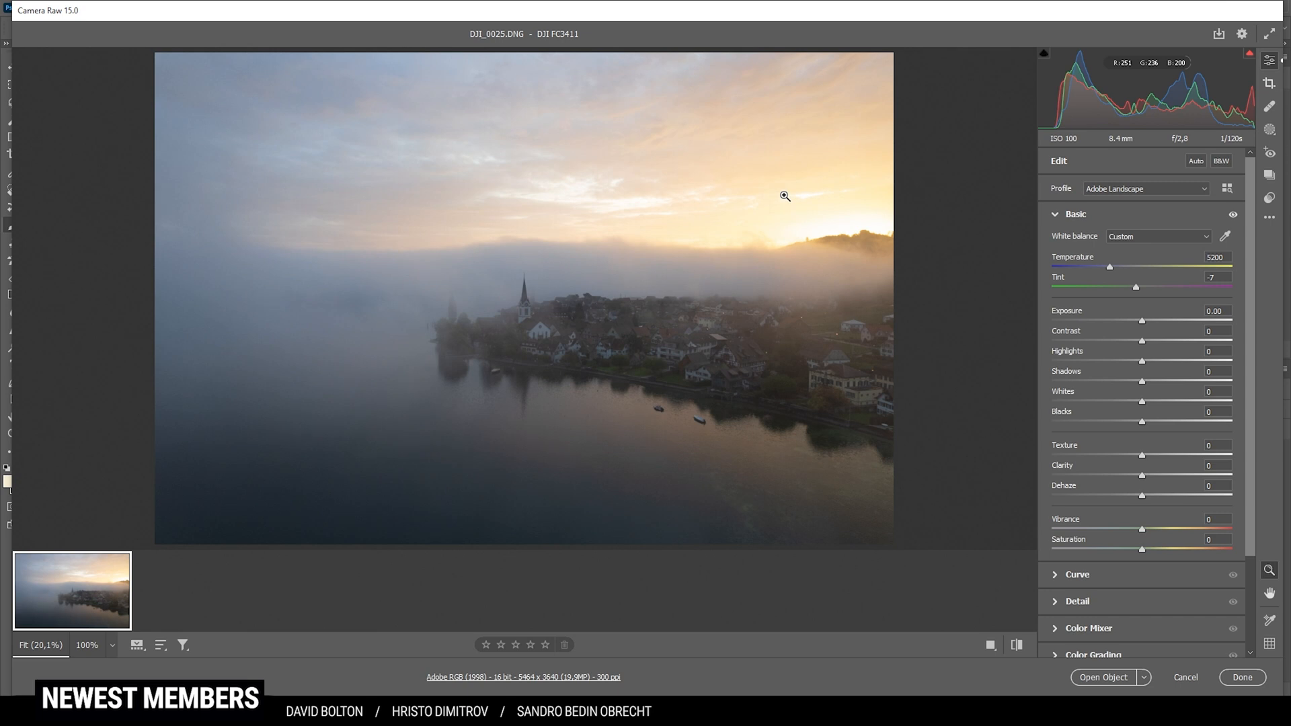
{"action": "mouse_move", "coordinate": [695, 197]}
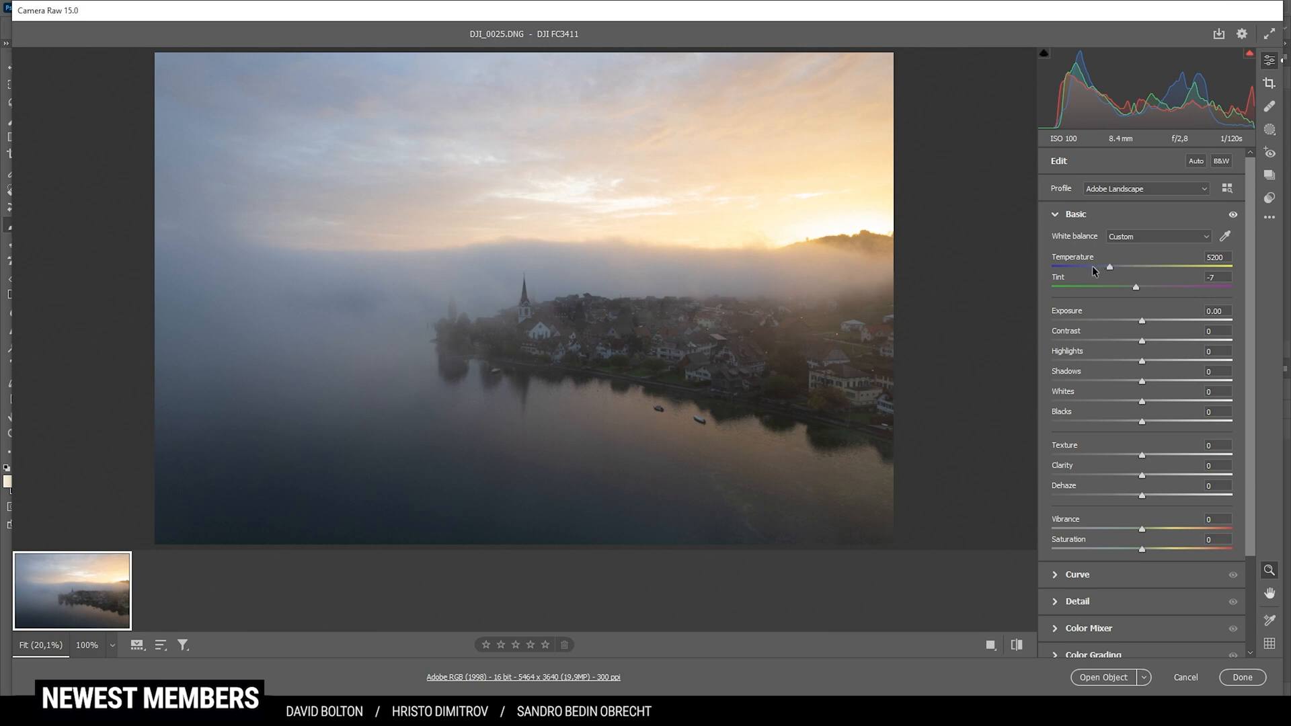
{"action": "mouse_move", "coordinate": [553, 294]}
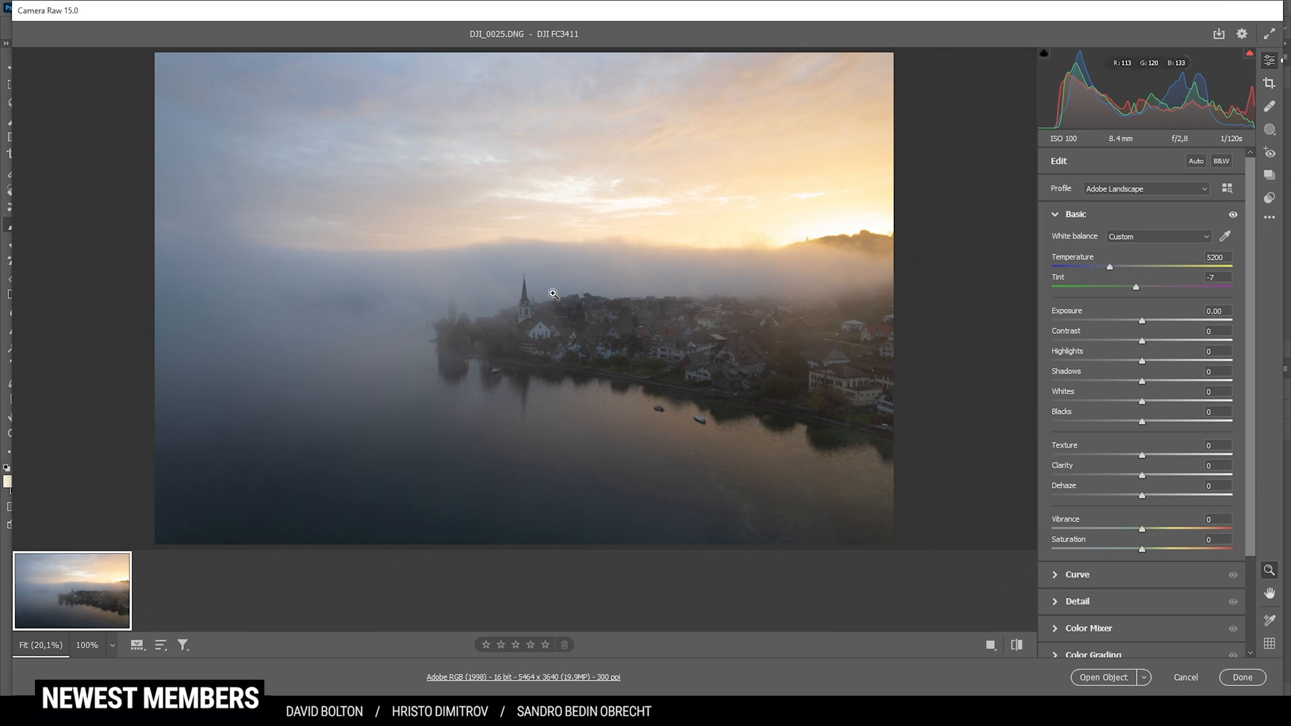
{"action": "mouse_move", "coordinate": [1150, 294]}
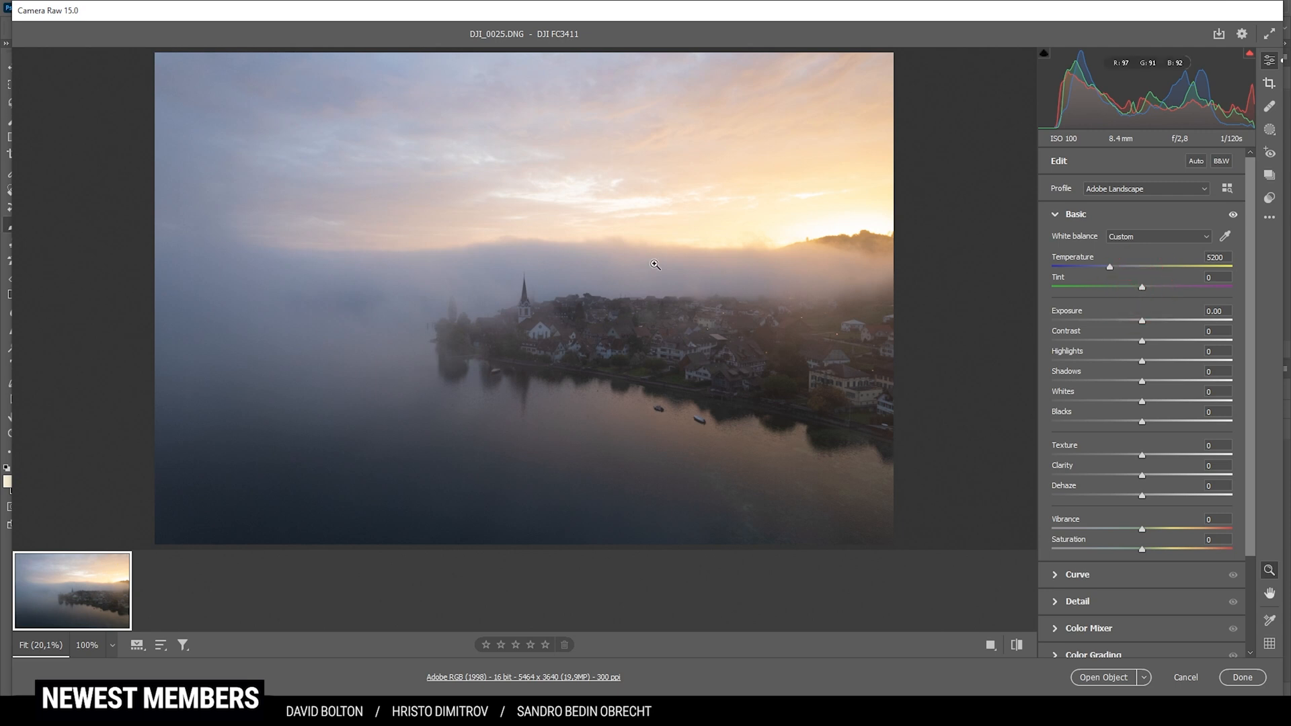
{"action": "mouse_move", "coordinate": [881, 251]}
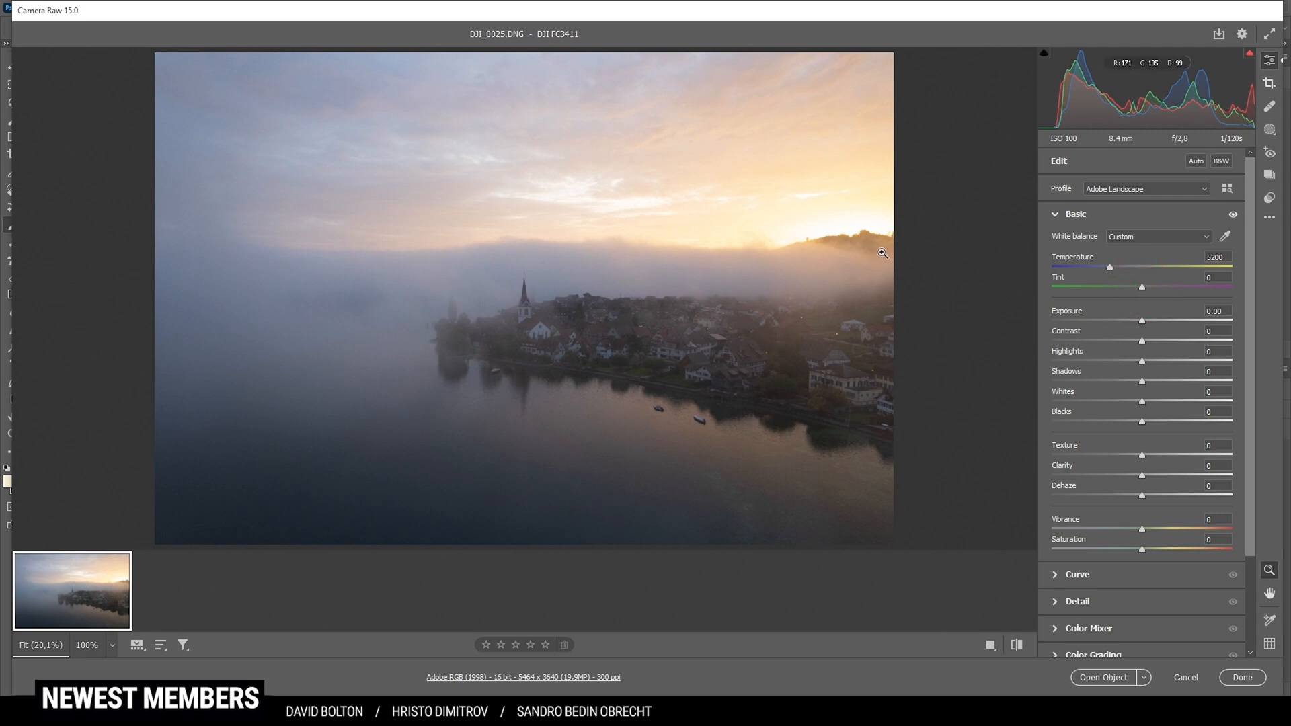
{"action": "mouse_move", "coordinate": [912, 163]}
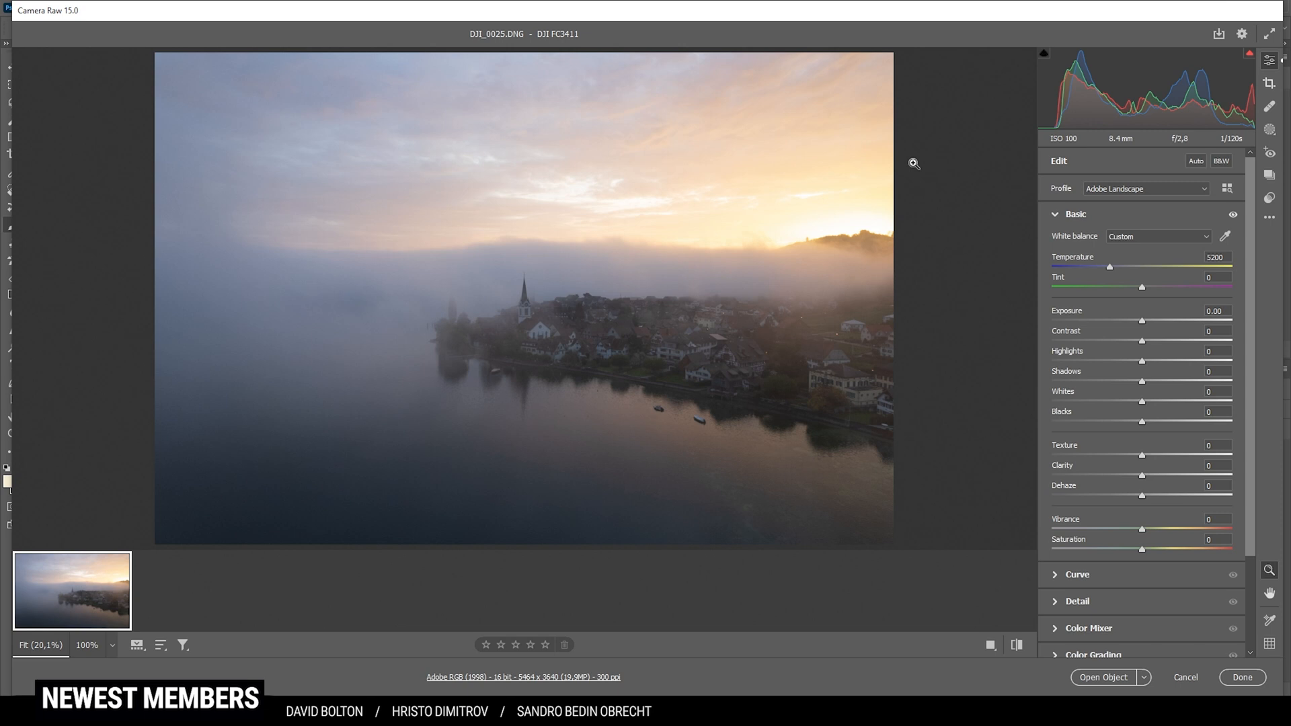
{"action": "mouse_move", "coordinate": [965, 227]}
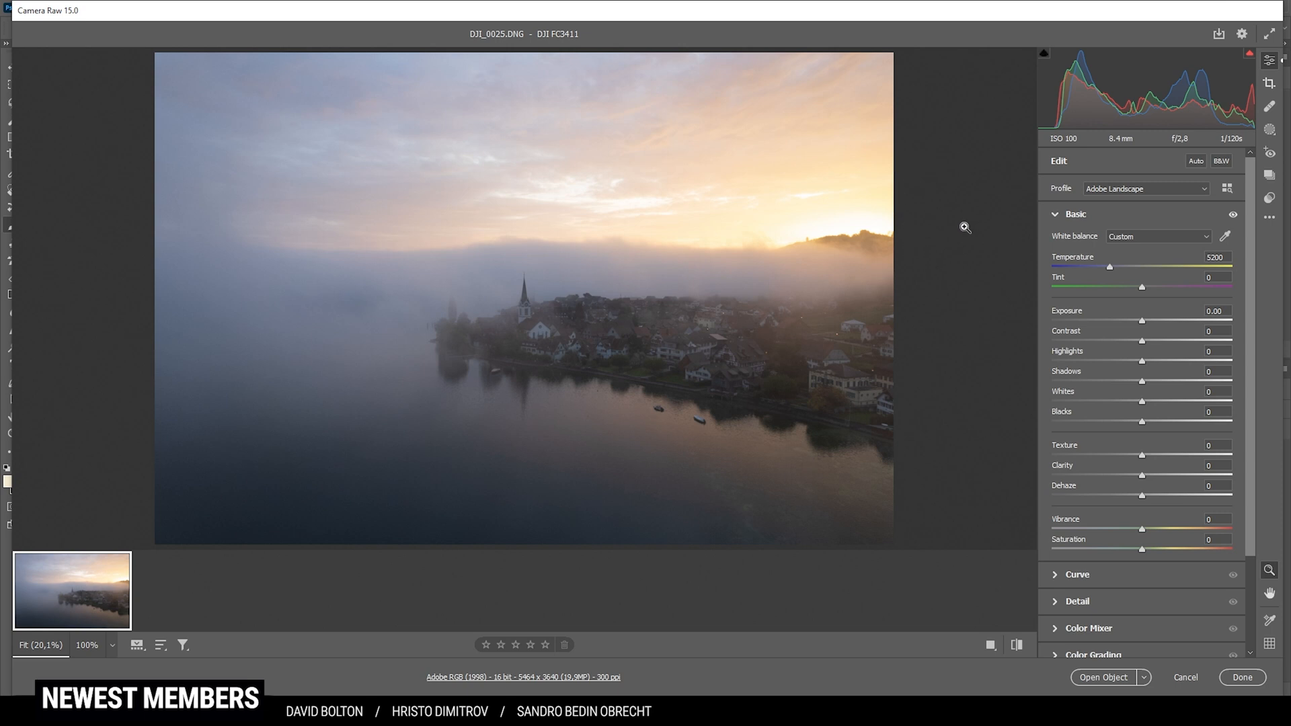
{"action": "mouse_move", "coordinate": [1274, 56]}
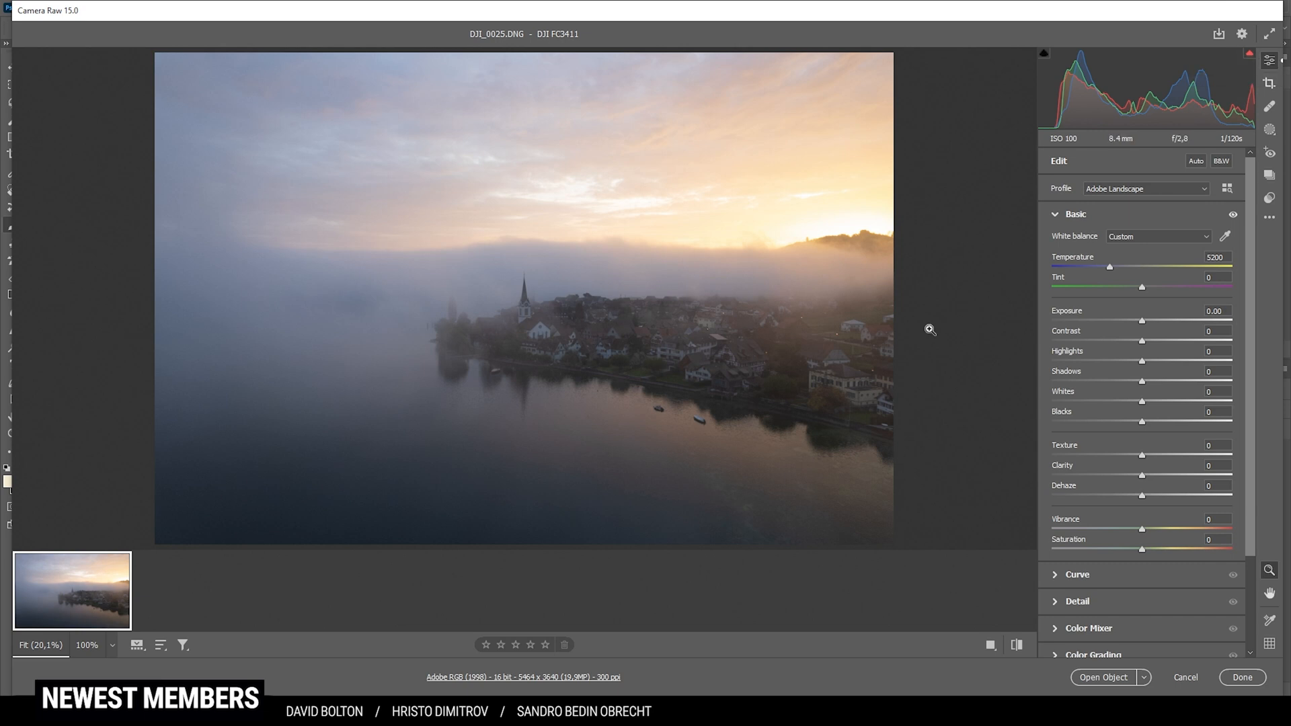
{"action": "mouse_move", "coordinate": [870, 262]}
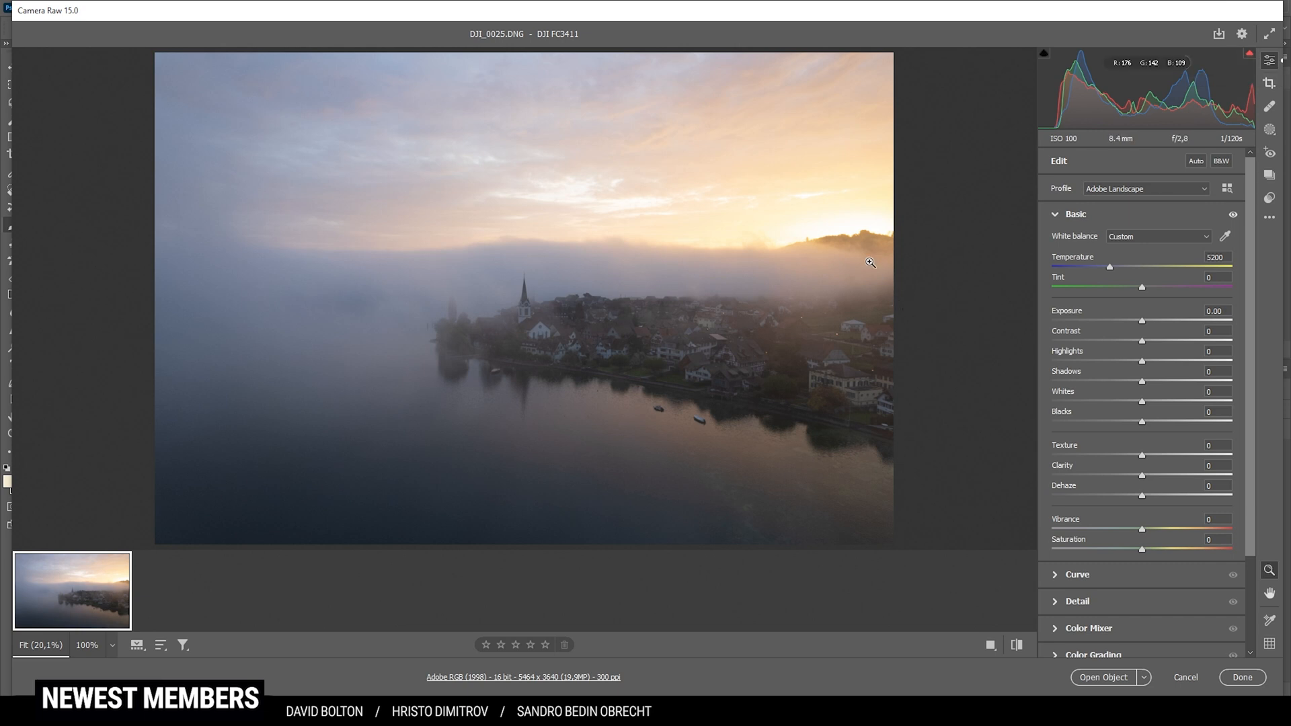
{"action": "mouse_move", "coordinate": [838, 226]}
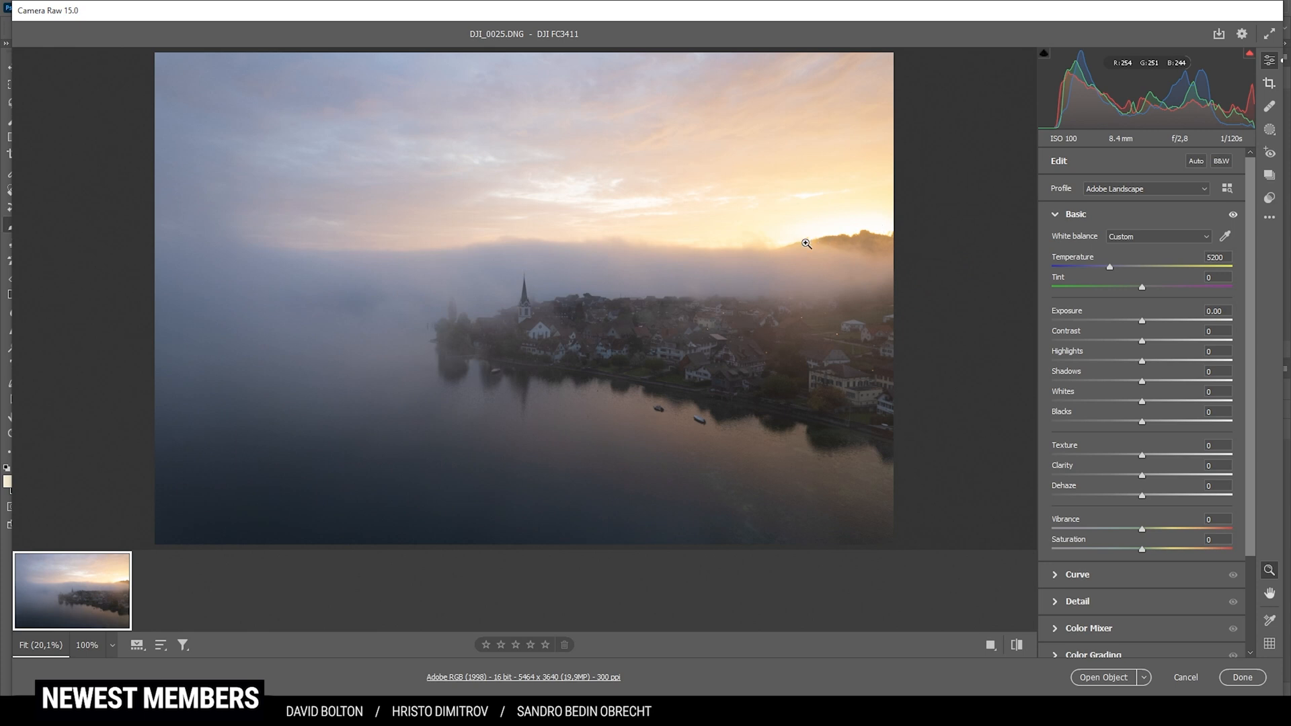
{"action": "mouse_move", "coordinate": [936, 241]}
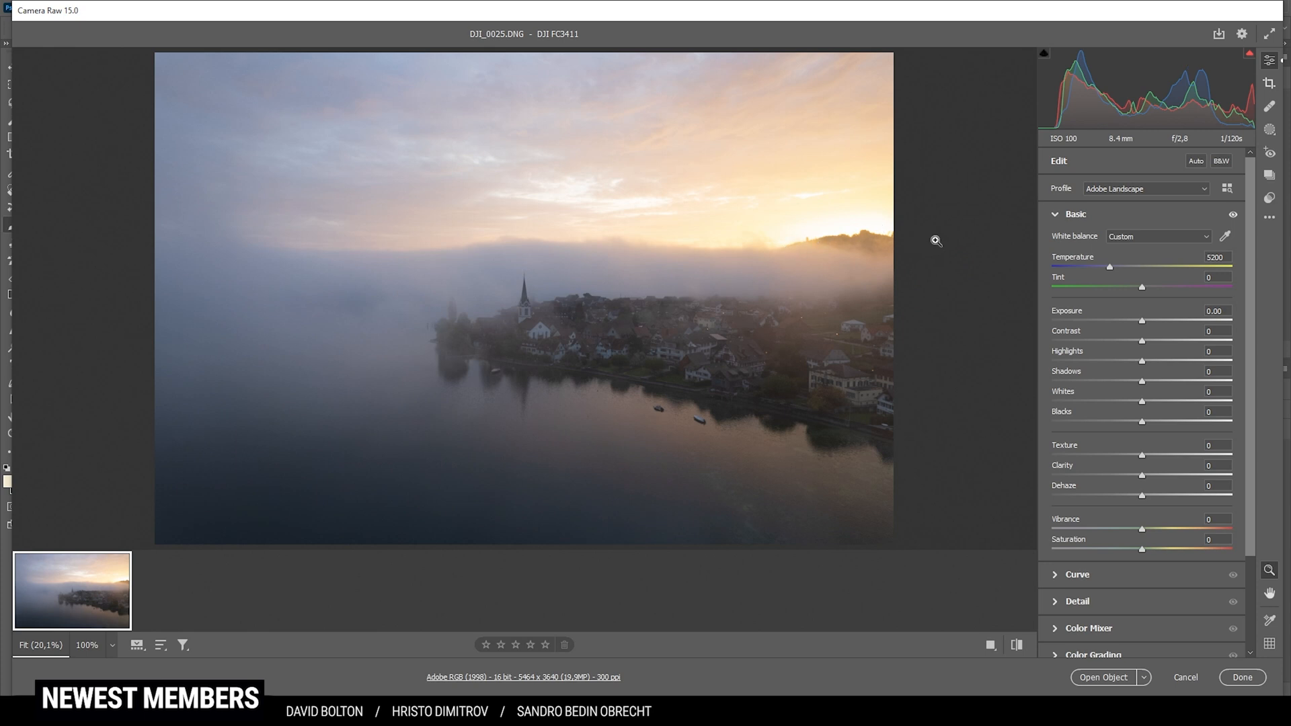
{"action": "mouse_move", "coordinate": [782, 212]}
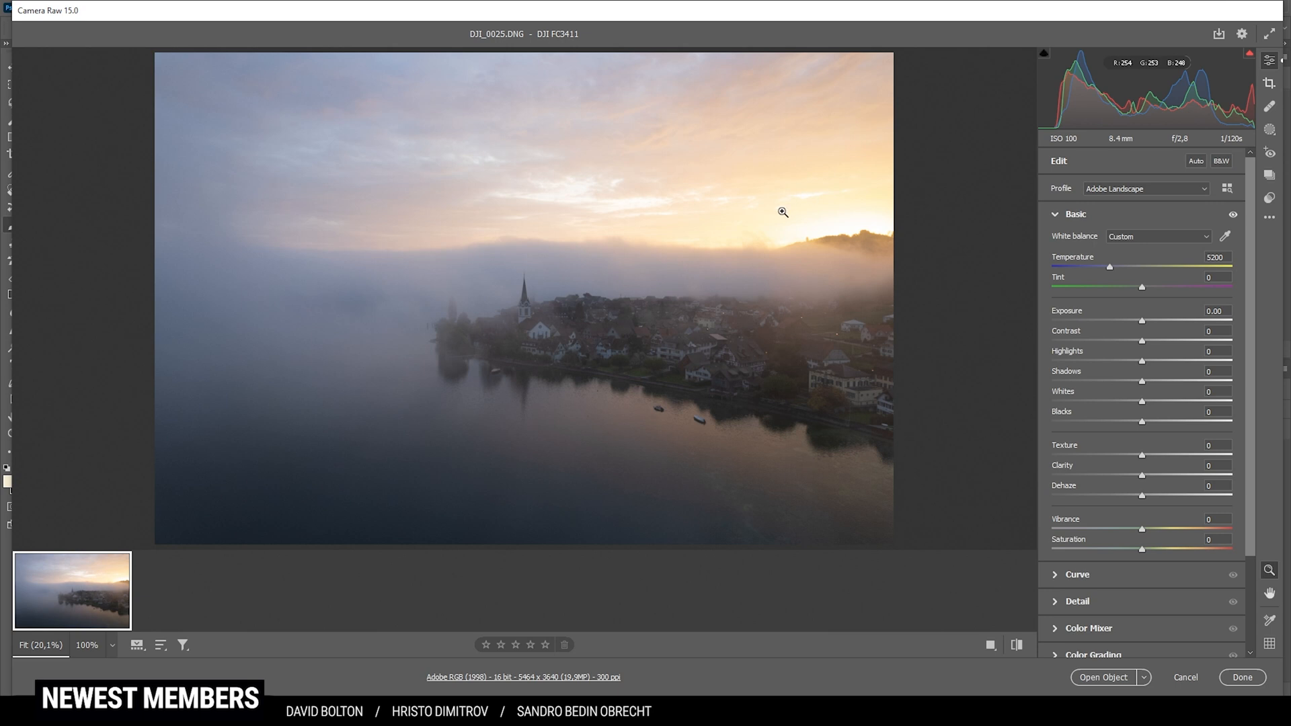
{"action": "mouse_move", "coordinate": [1142, 324]}
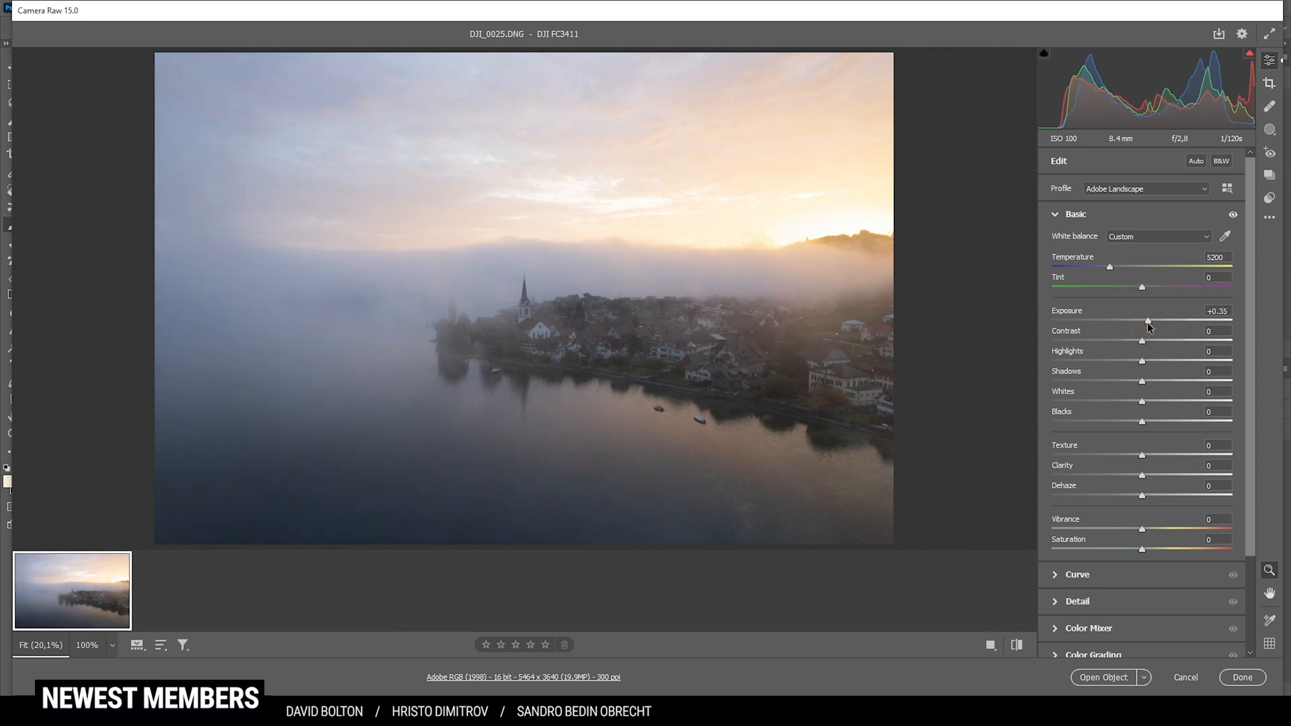
{"action": "mouse_move", "coordinate": [1019, 320]}
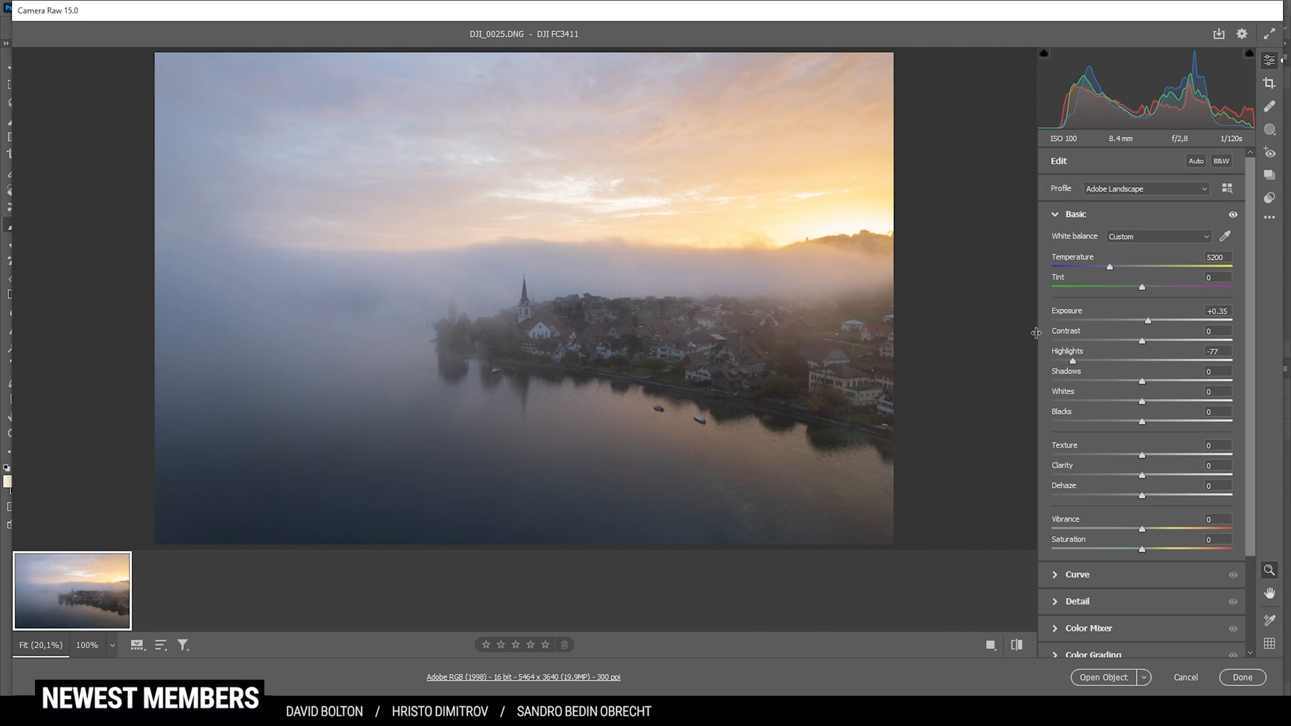
{"action": "mouse_move", "coordinate": [1147, 386]}
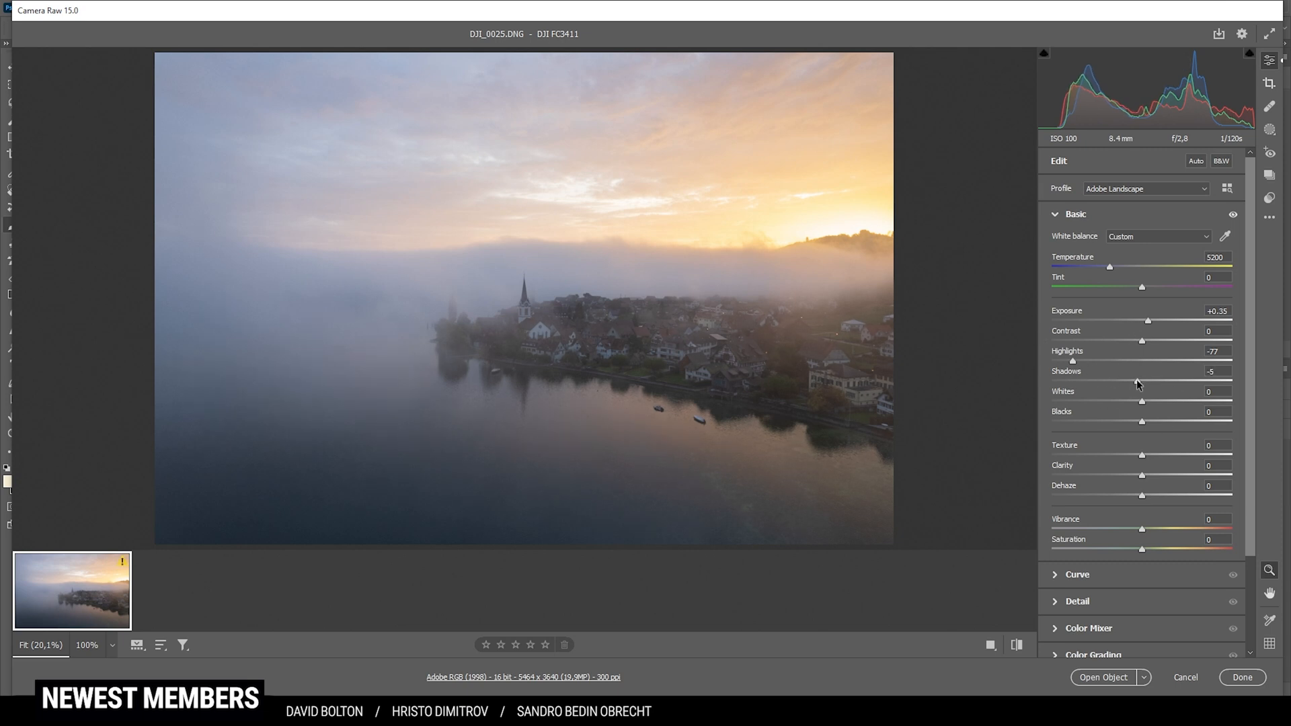
{"action": "mouse_move", "coordinate": [1118, 390]}
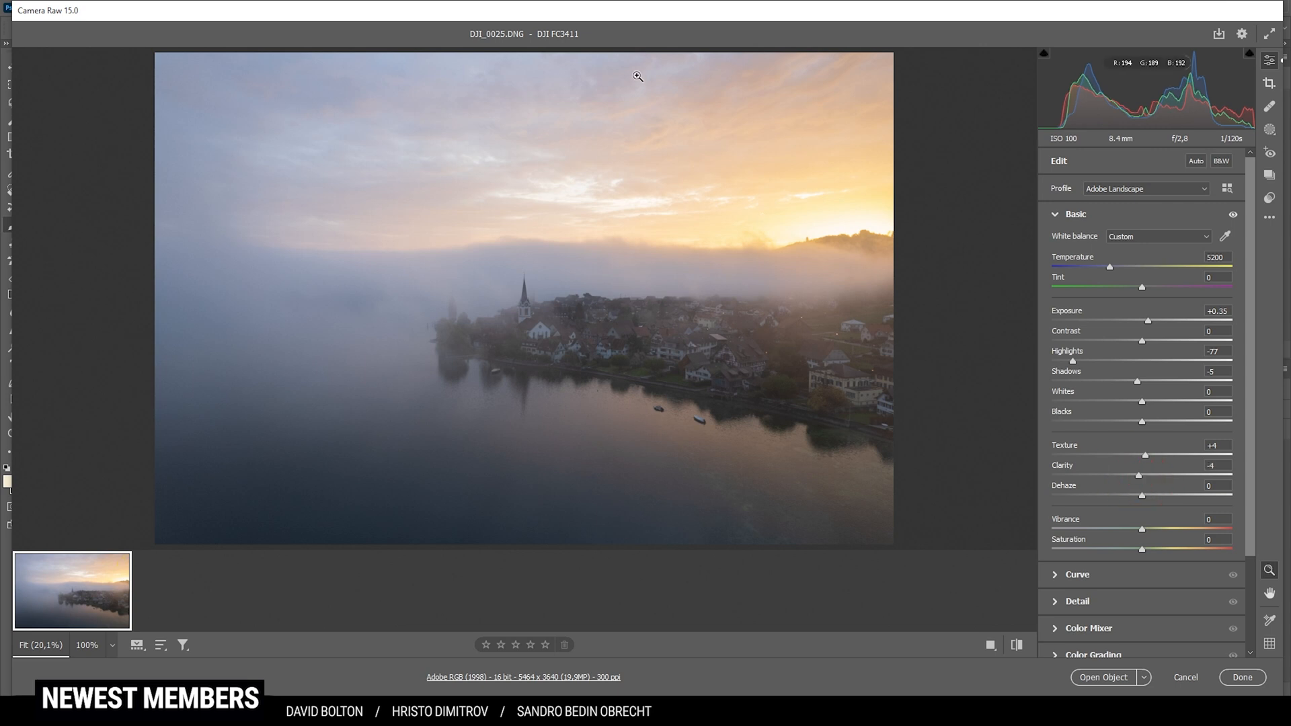
{"action": "mouse_move", "coordinate": [1145, 485]}
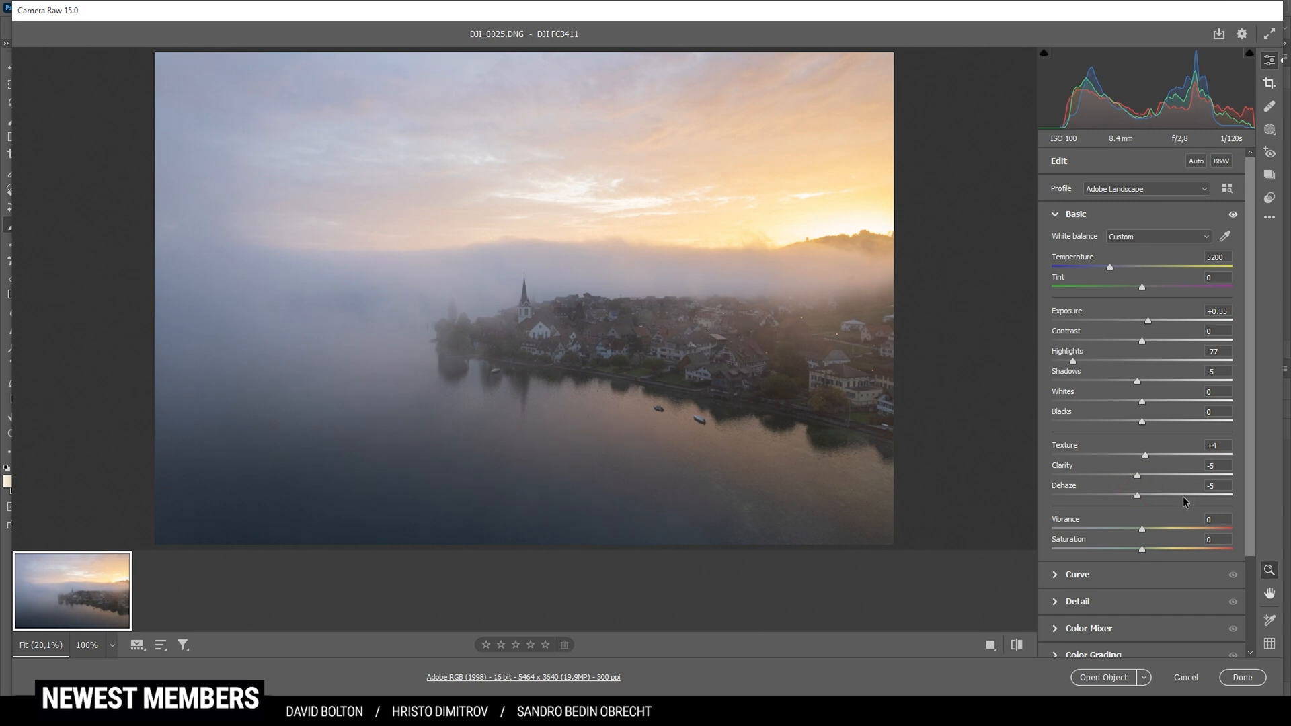
{"action": "mouse_move", "coordinate": [582, 126]}
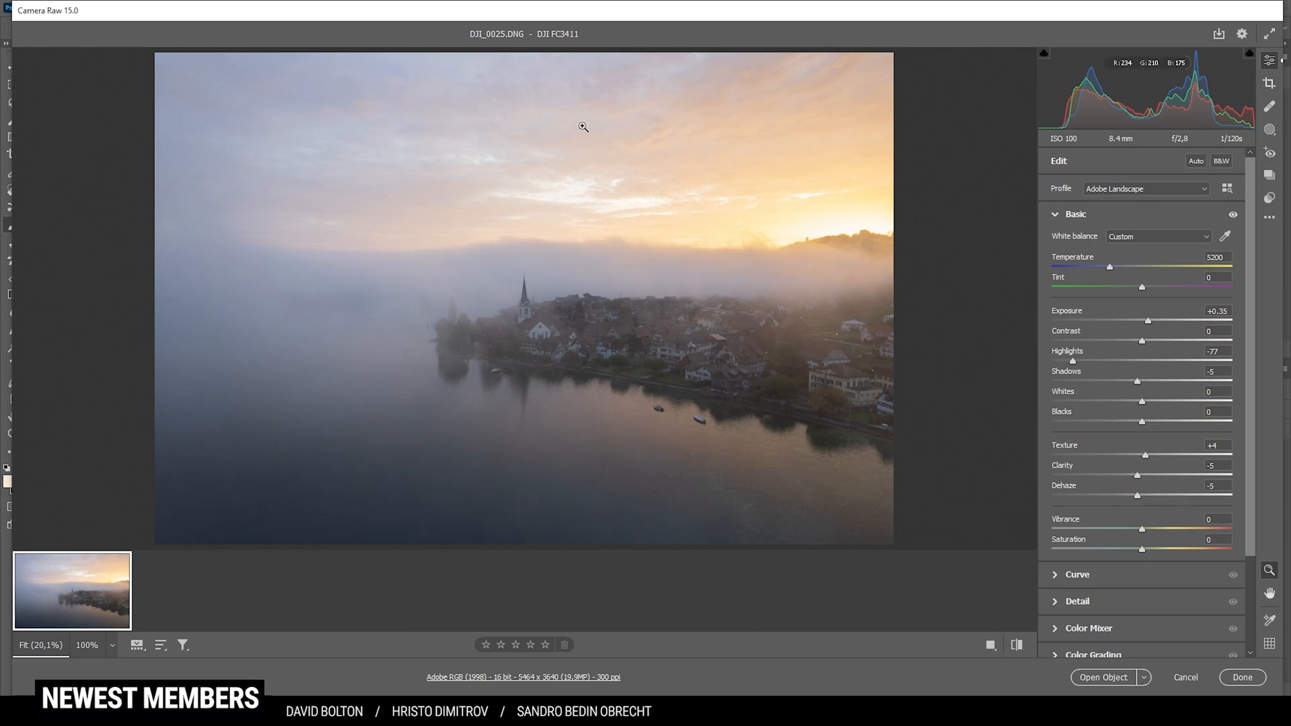
{"action": "mouse_move", "coordinate": [706, 247]}
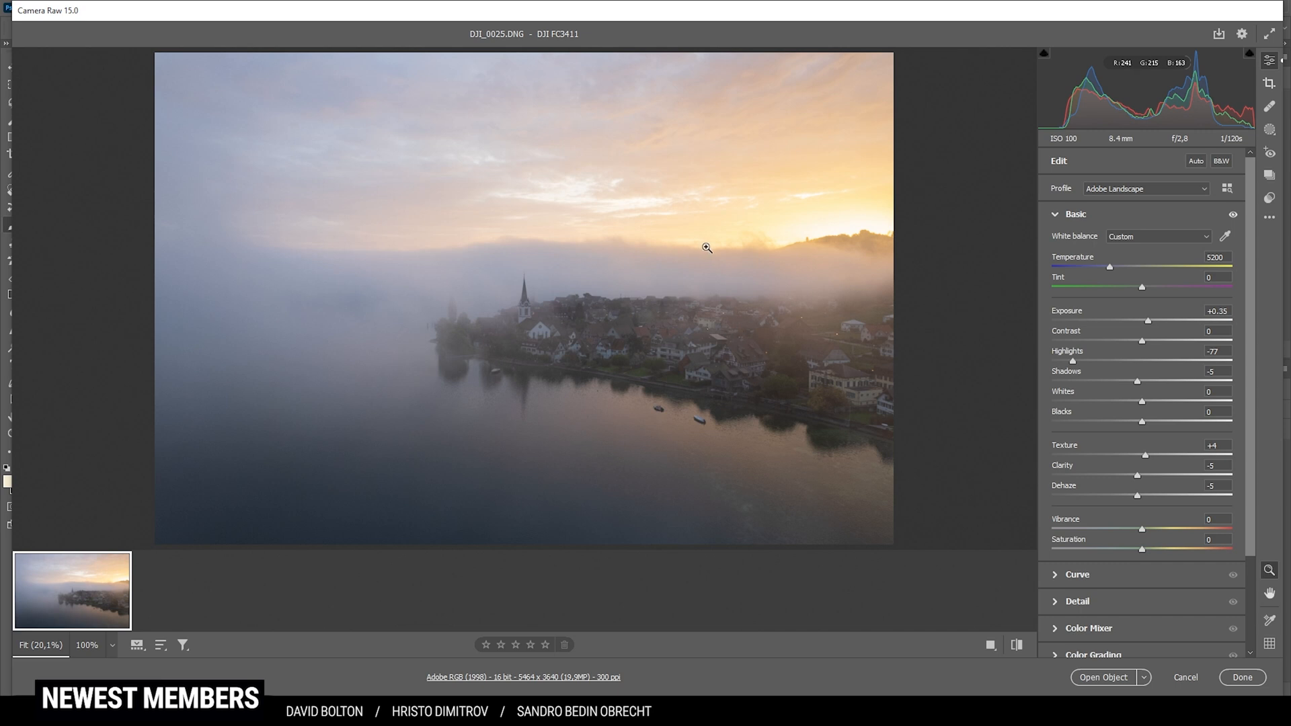
{"action": "mouse_move", "coordinate": [1145, 538]}
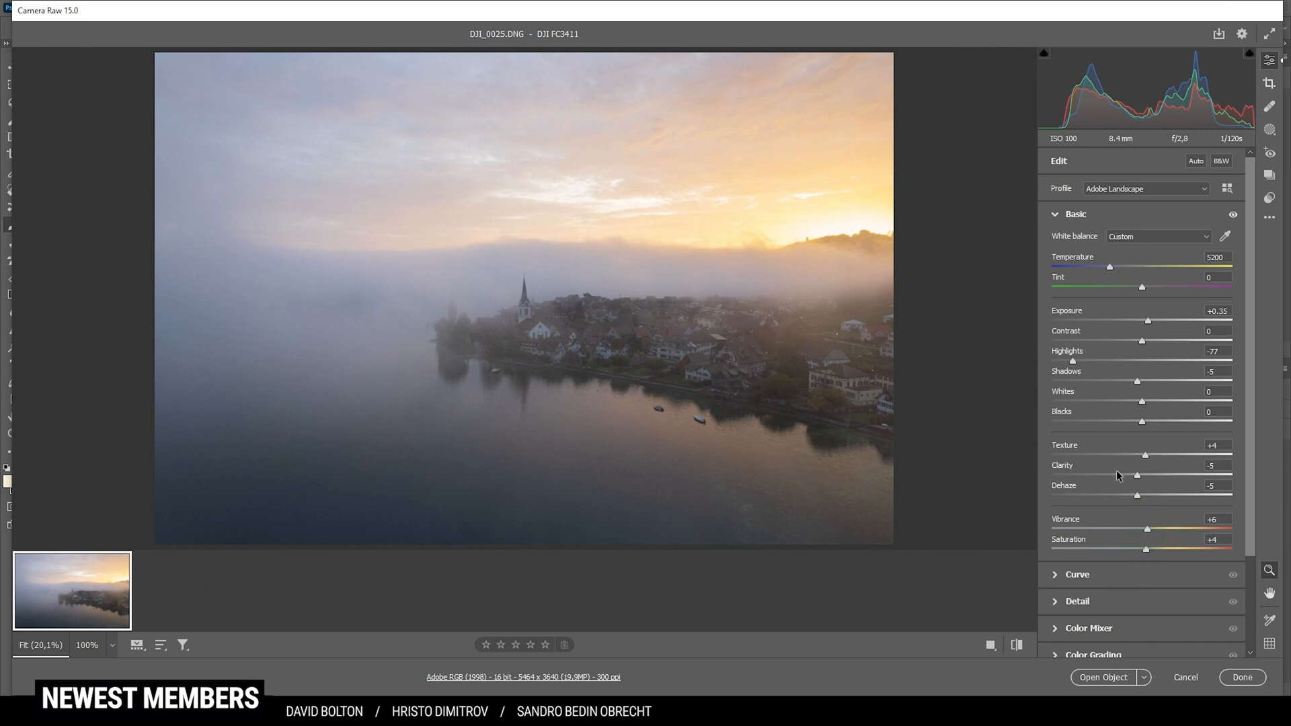
{"action": "mouse_move", "coordinate": [948, 604]}
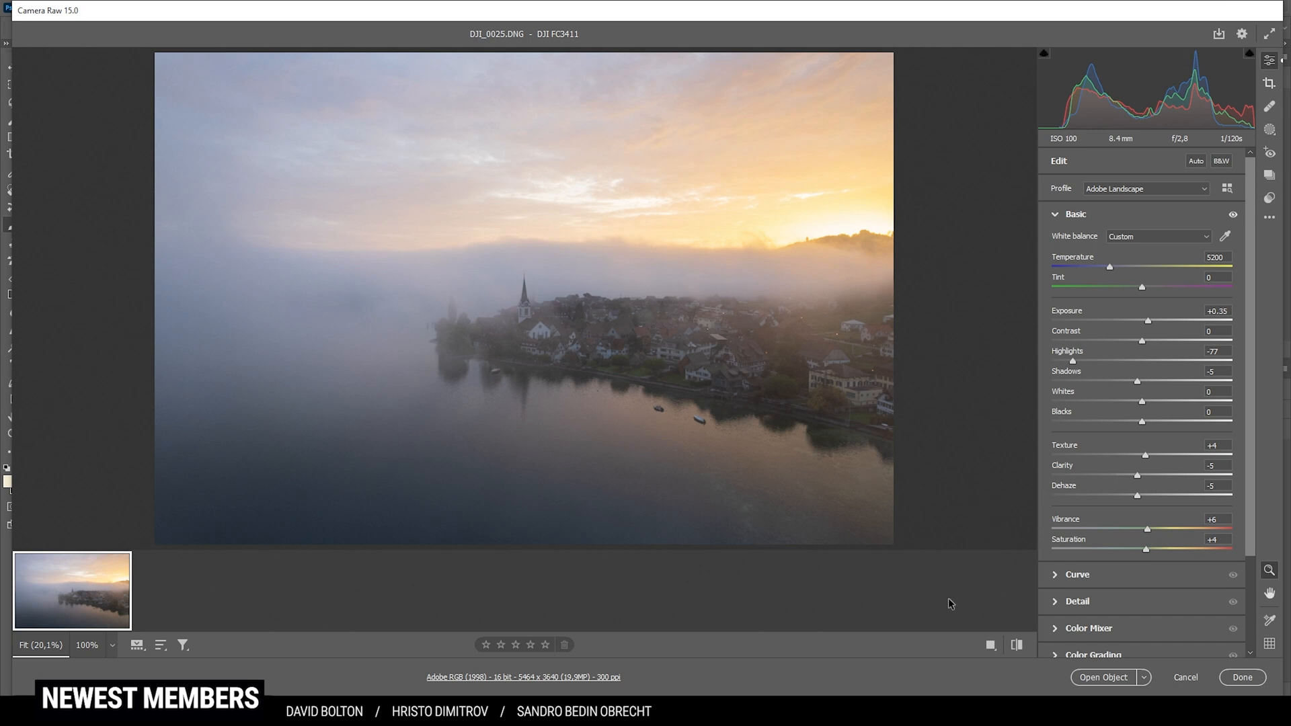
{"action": "left_click", "coordinate": [1016, 644]}
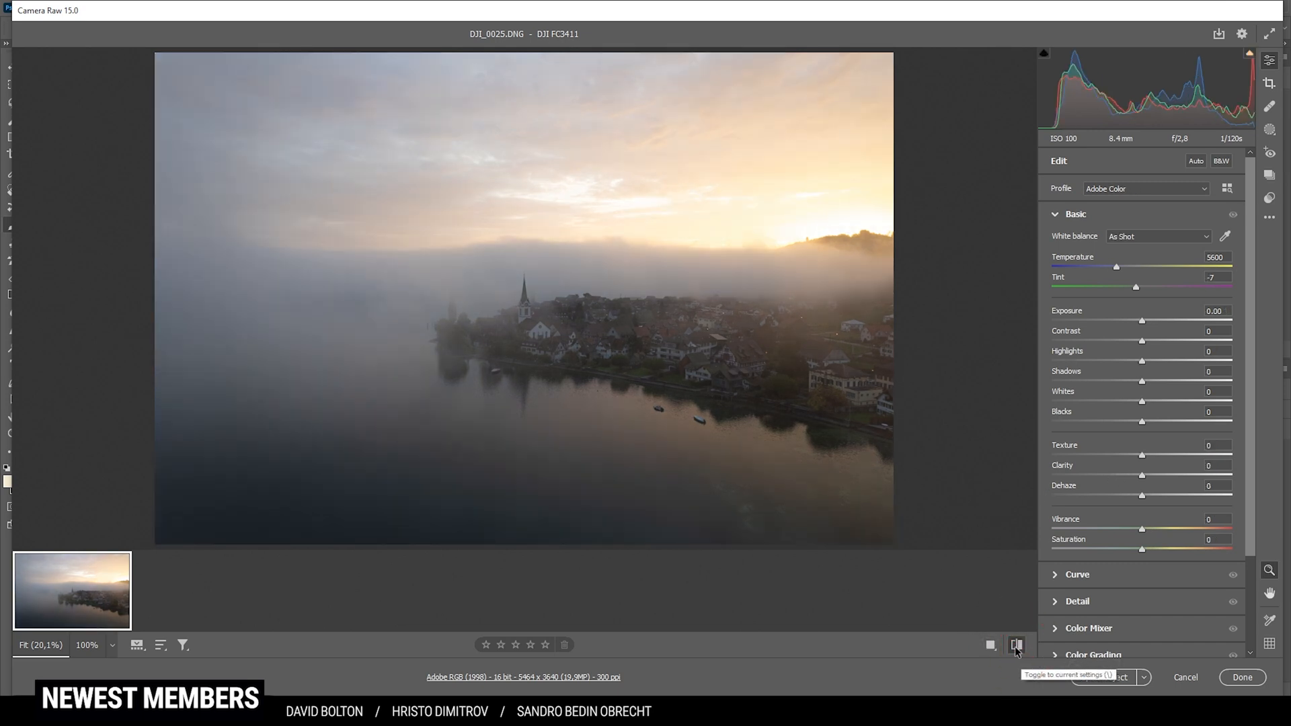
{"action": "left_click", "coordinate": [1016, 644]}
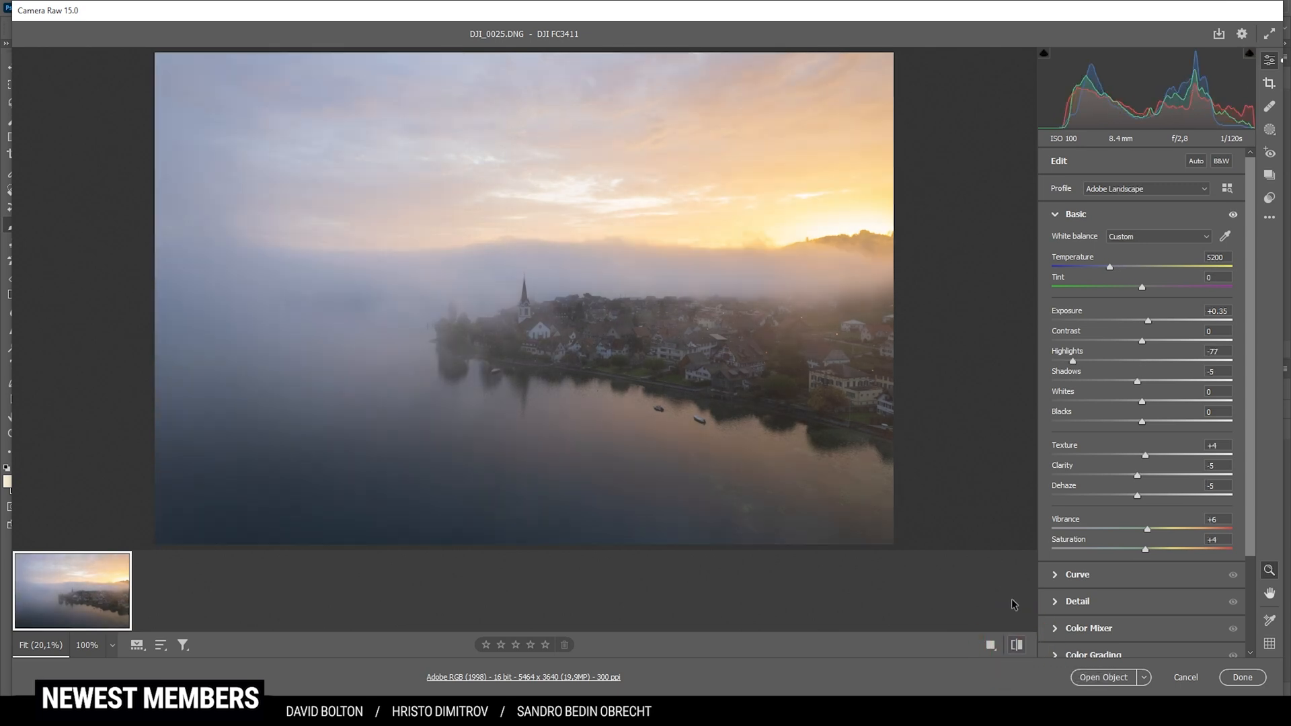
{"action": "left_click", "coordinate": [1017, 644]}
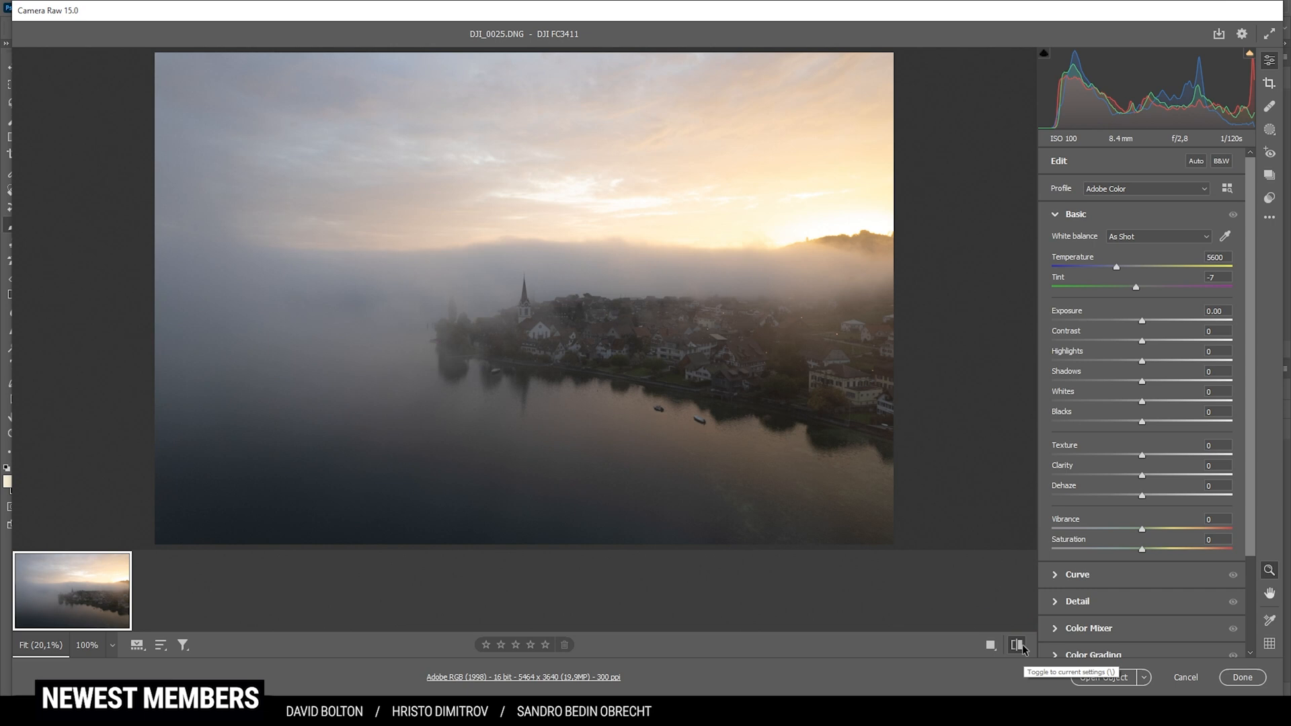
{"action": "left_click", "coordinate": [1018, 644]}
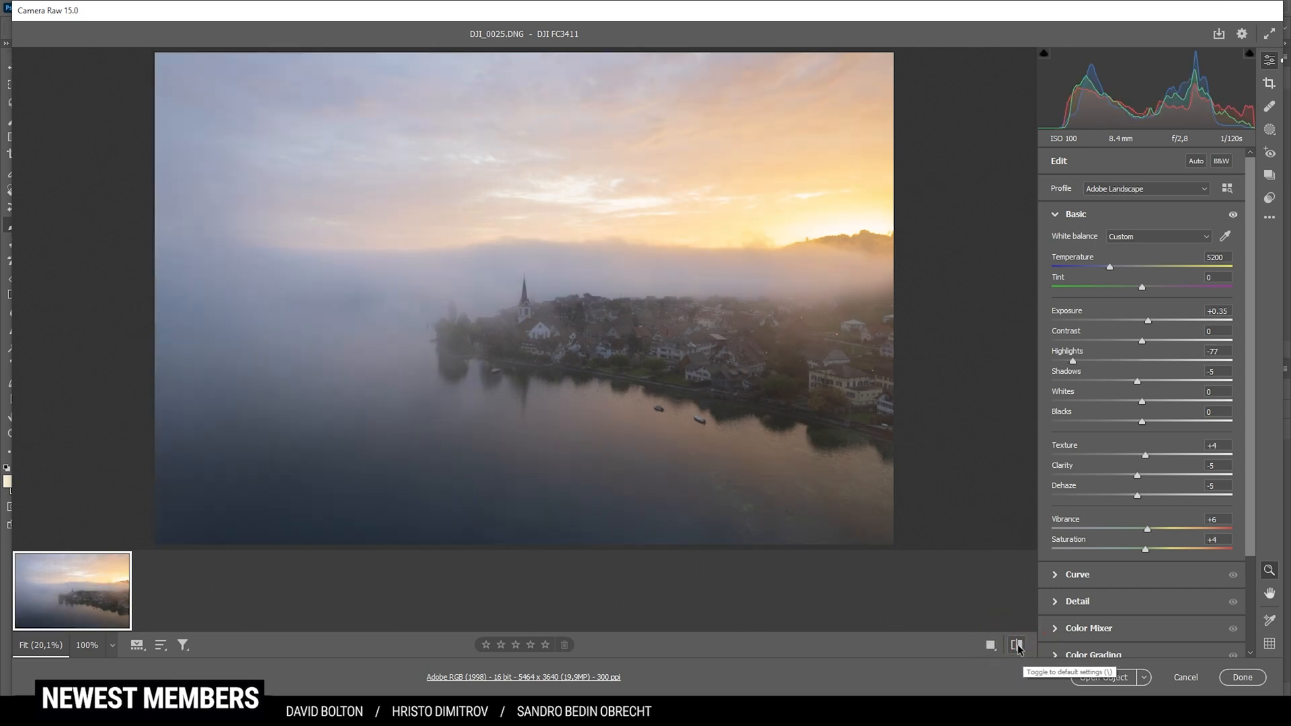
{"action": "mouse_move", "coordinate": [1017, 645]}
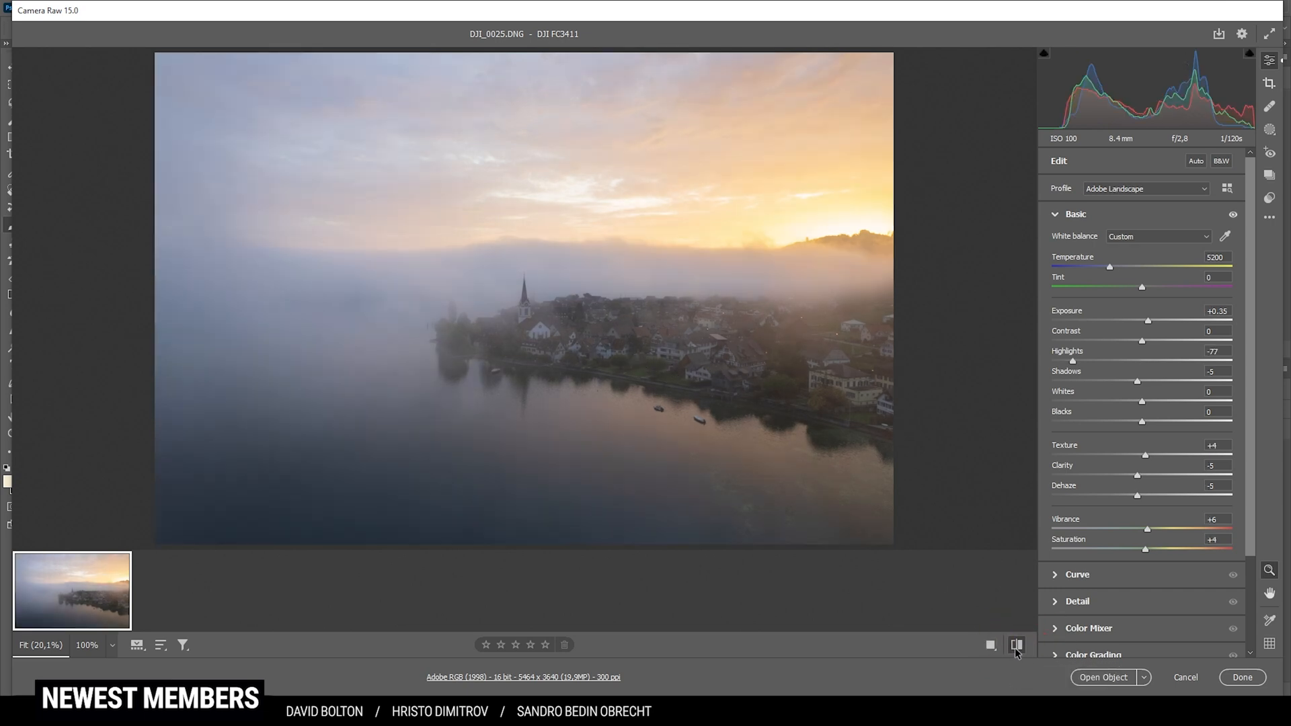
{"action": "left_click", "coordinate": [991, 644]}
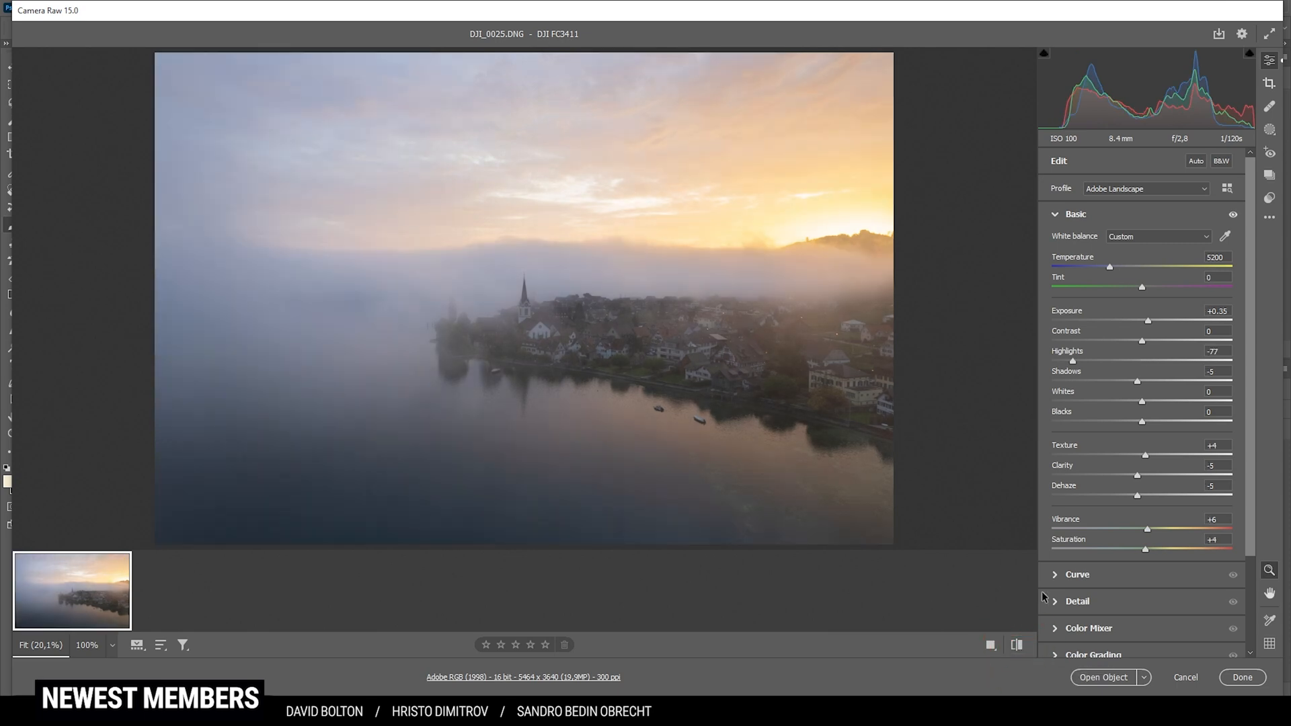
{"action": "mouse_move", "coordinate": [1036, 417]}
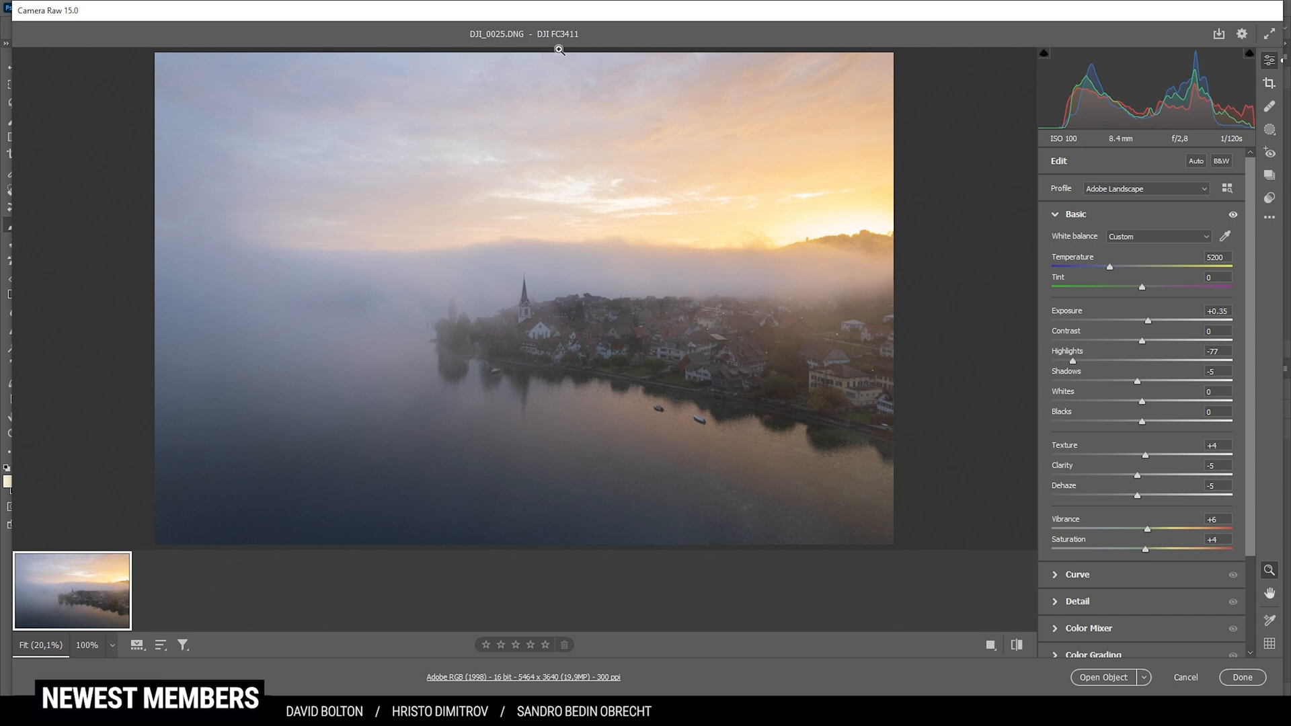
- Add a linear gradient mask dragged down over the upper sky for darkening to −0.95 exposure
{"action": "left_click", "coordinate": [1269, 129]}
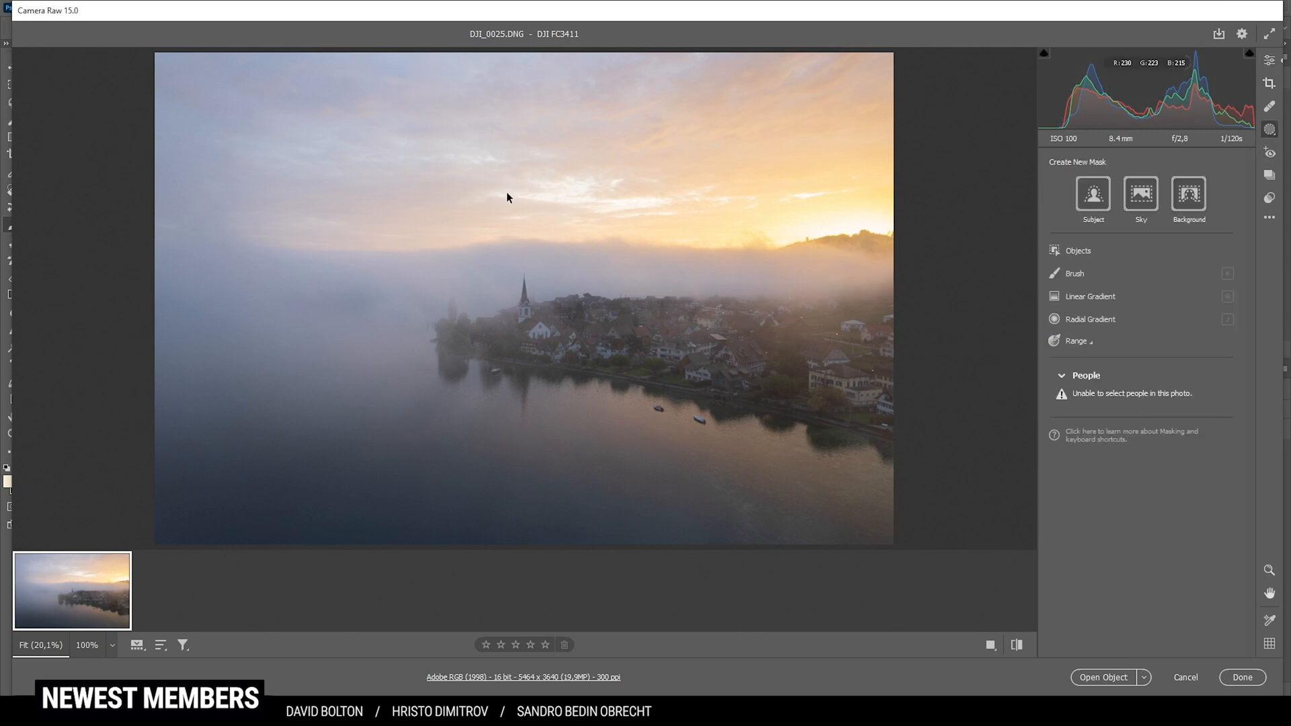
{"action": "mouse_move", "coordinate": [401, 176]}
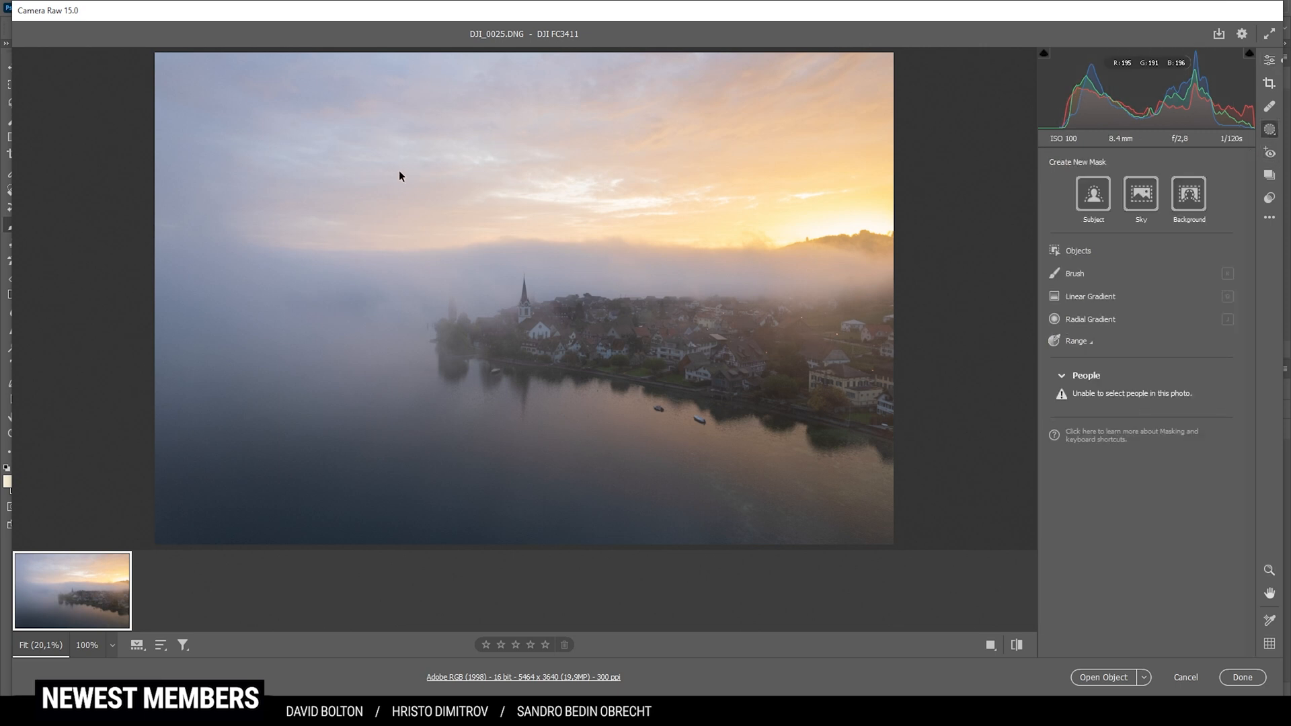
{"action": "mouse_move", "coordinate": [648, 111]}
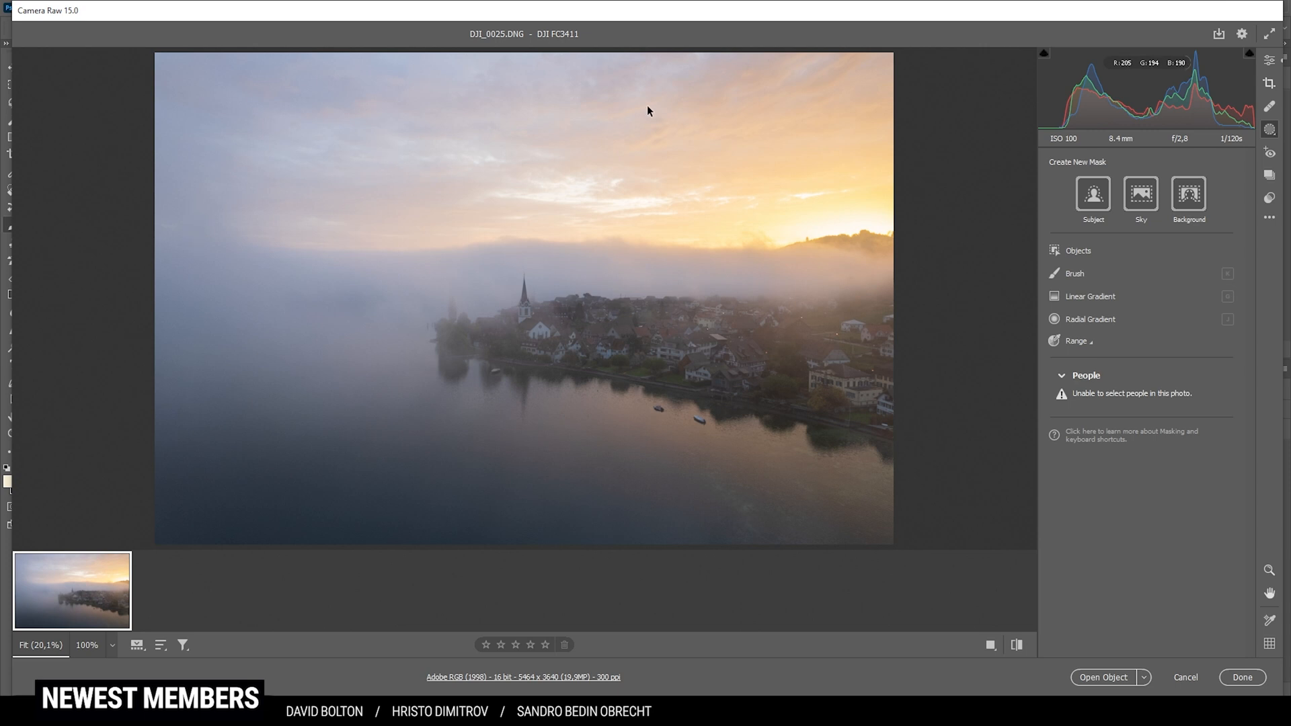
{"action": "mouse_move", "coordinate": [951, 284]}
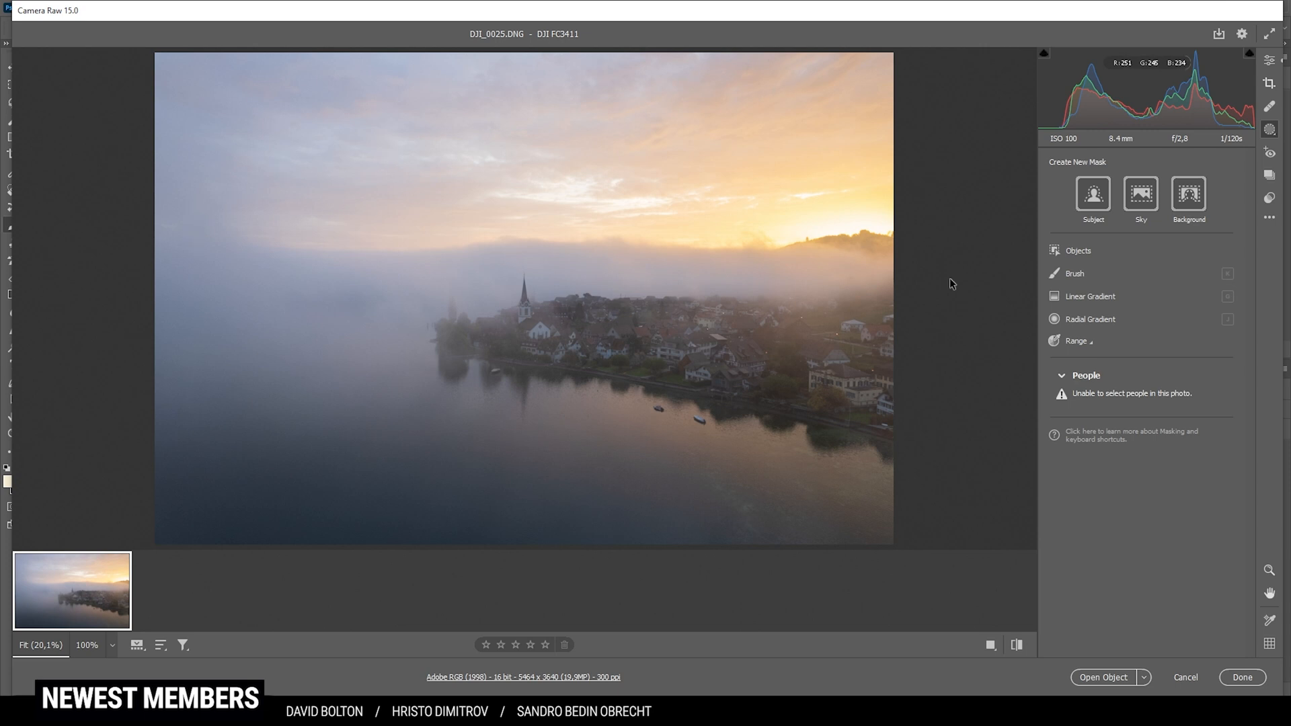
{"action": "left_click", "coordinate": [1086, 296]}
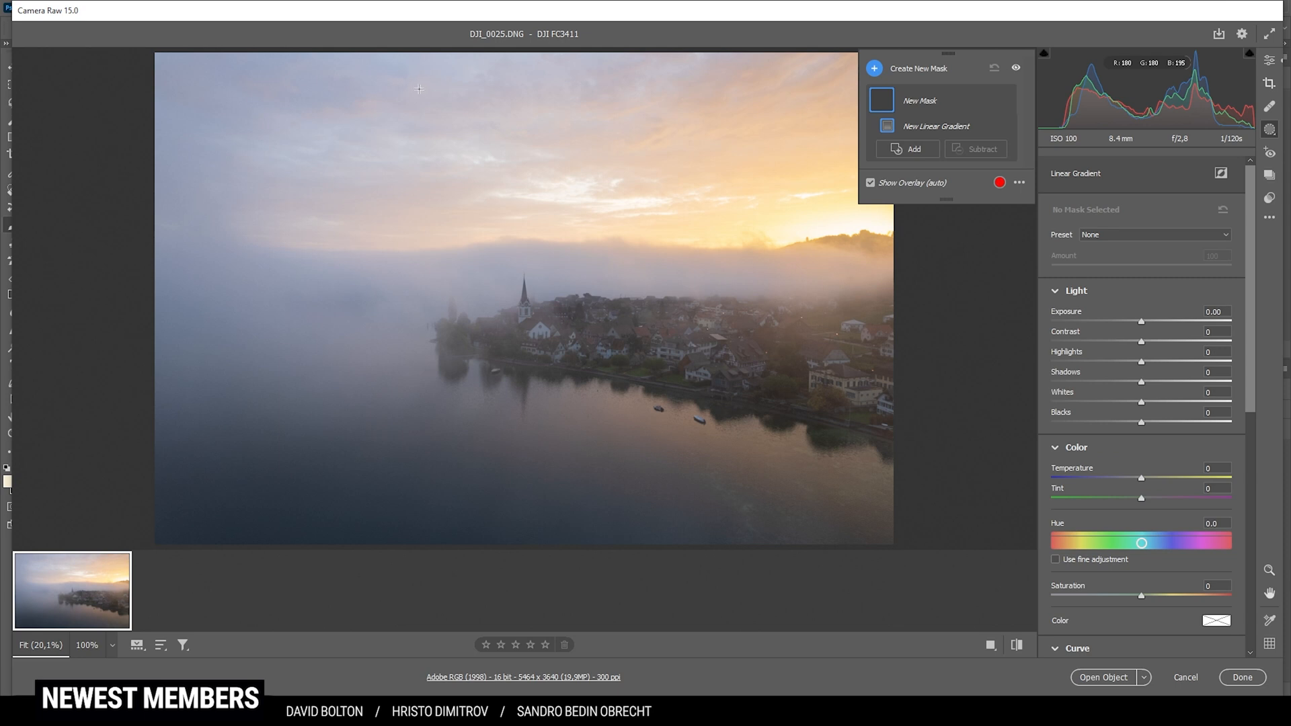
{"action": "left_click_drag", "start_coordinate": [424, 72], "coordinate": [448, 215]}
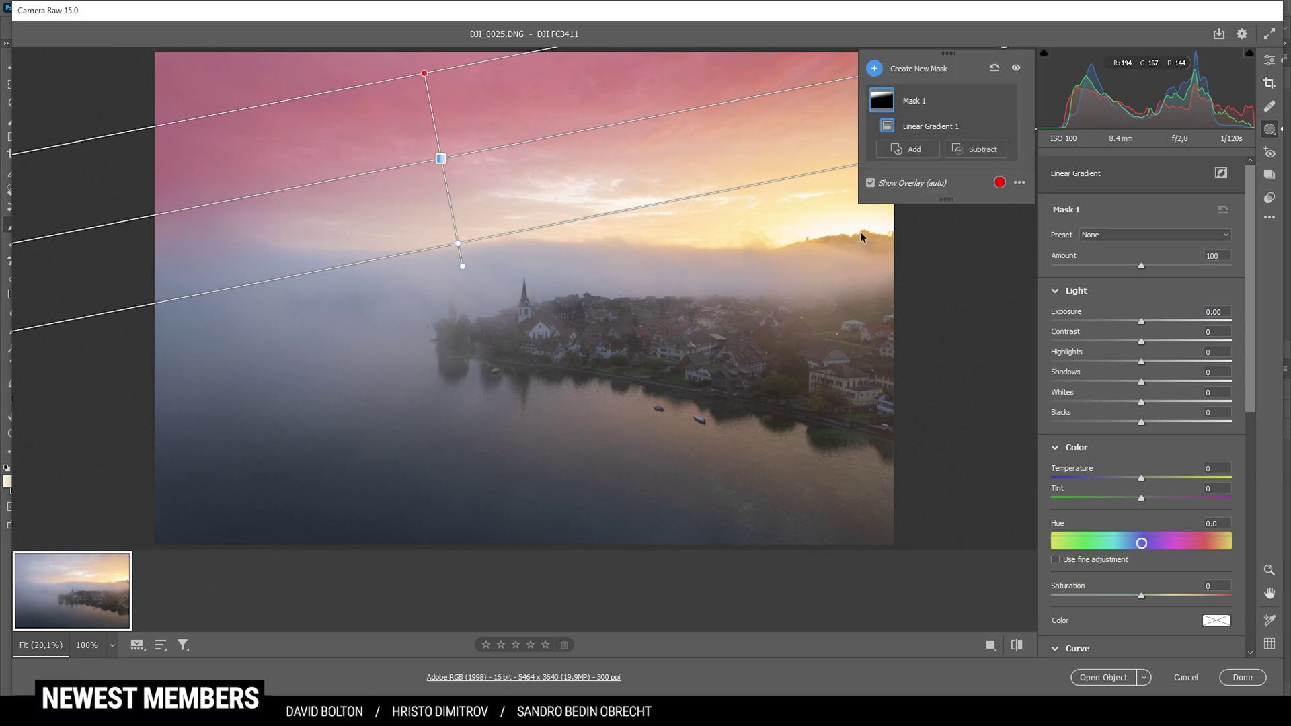
{"action": "mouse_move", "coordinate": [453, 247]}
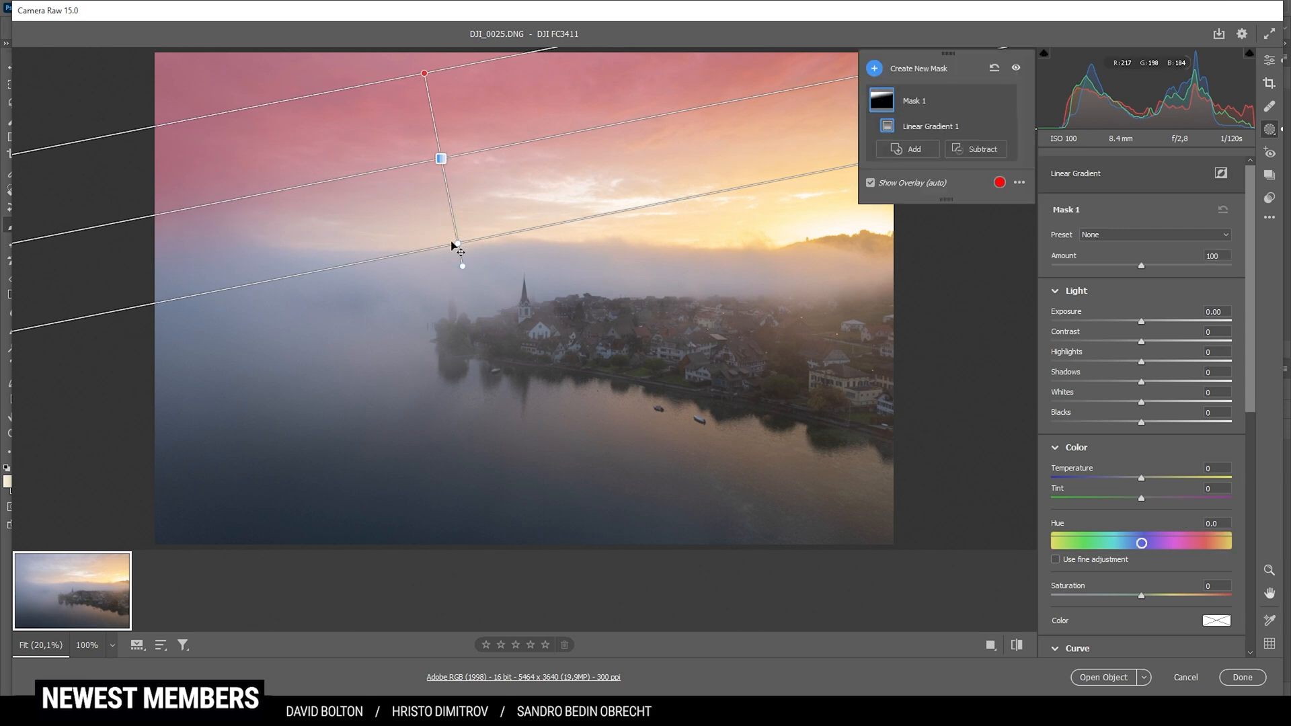
{"action": "mouse_move", "coordinate": [936, 127]}
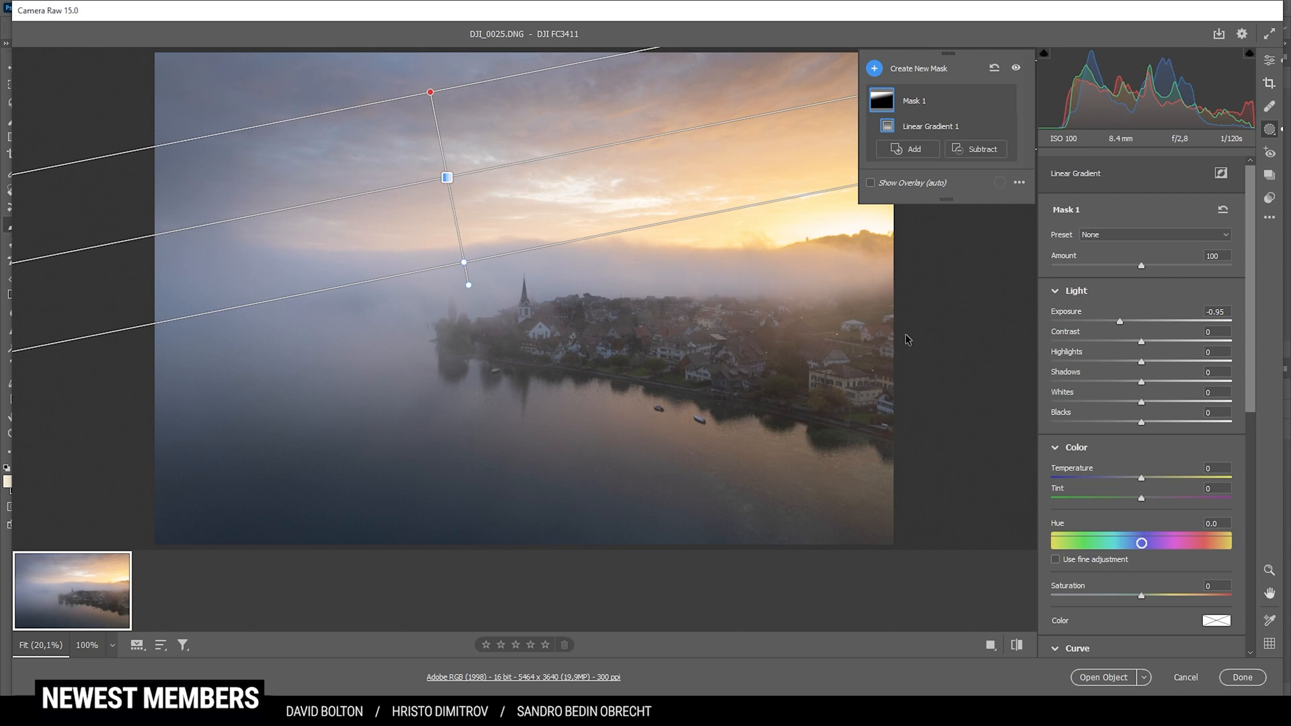
- Add a second linear gradient mask from the bottom over the lake and lower fog
{"action": "left_click", "coordinate": [874, 69]}
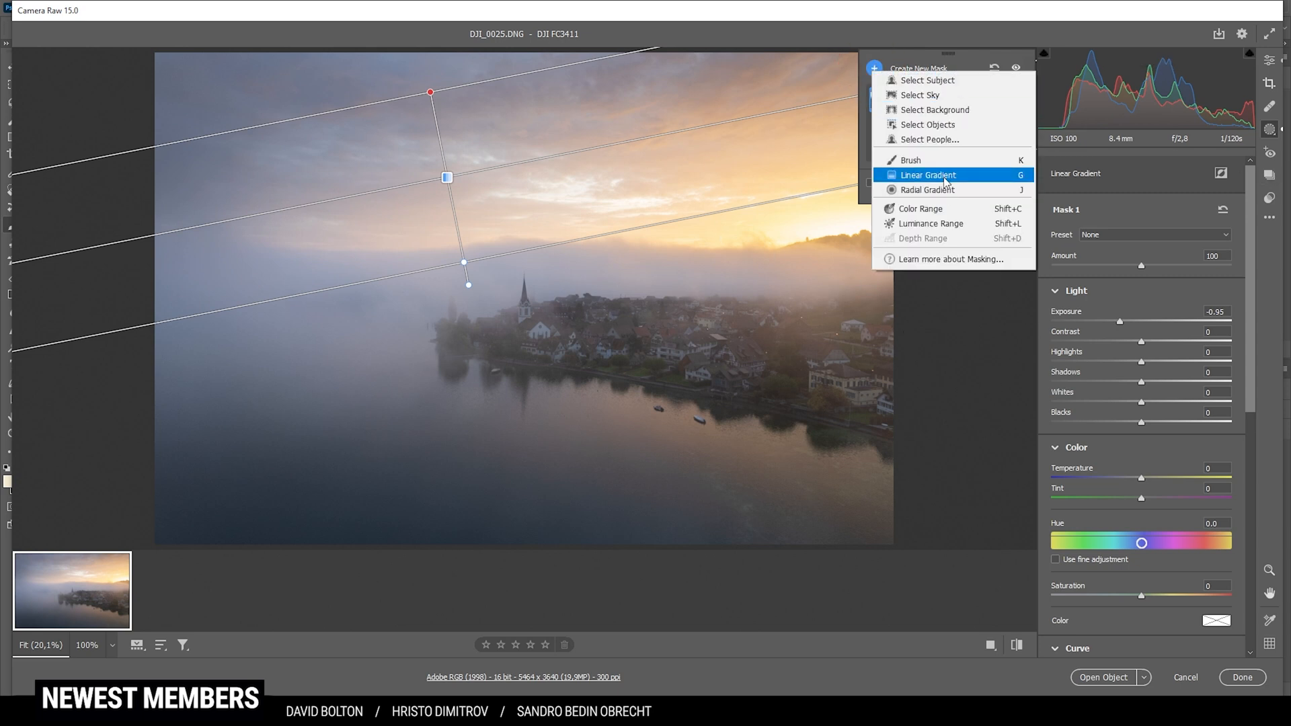
{"action": "left_click", "coordinate": [928, 175]}
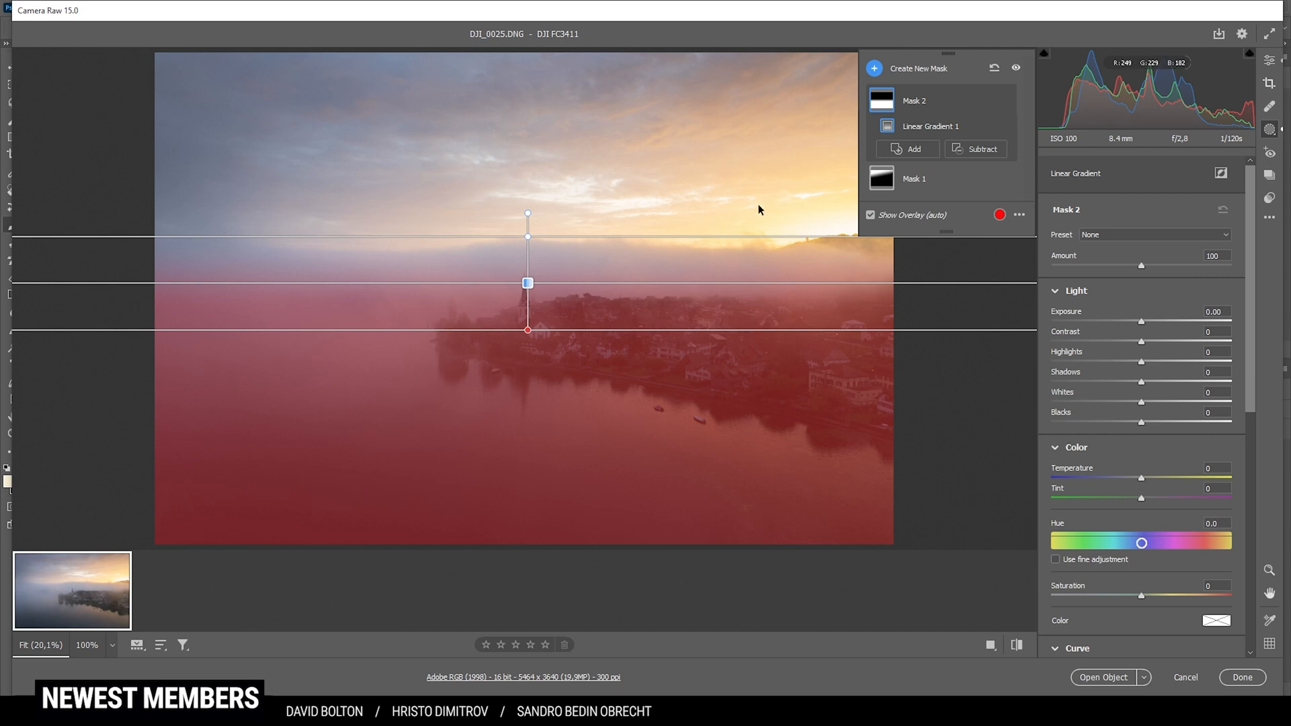
{"action": "mouse_move", "coordinate": [1155, 328]}
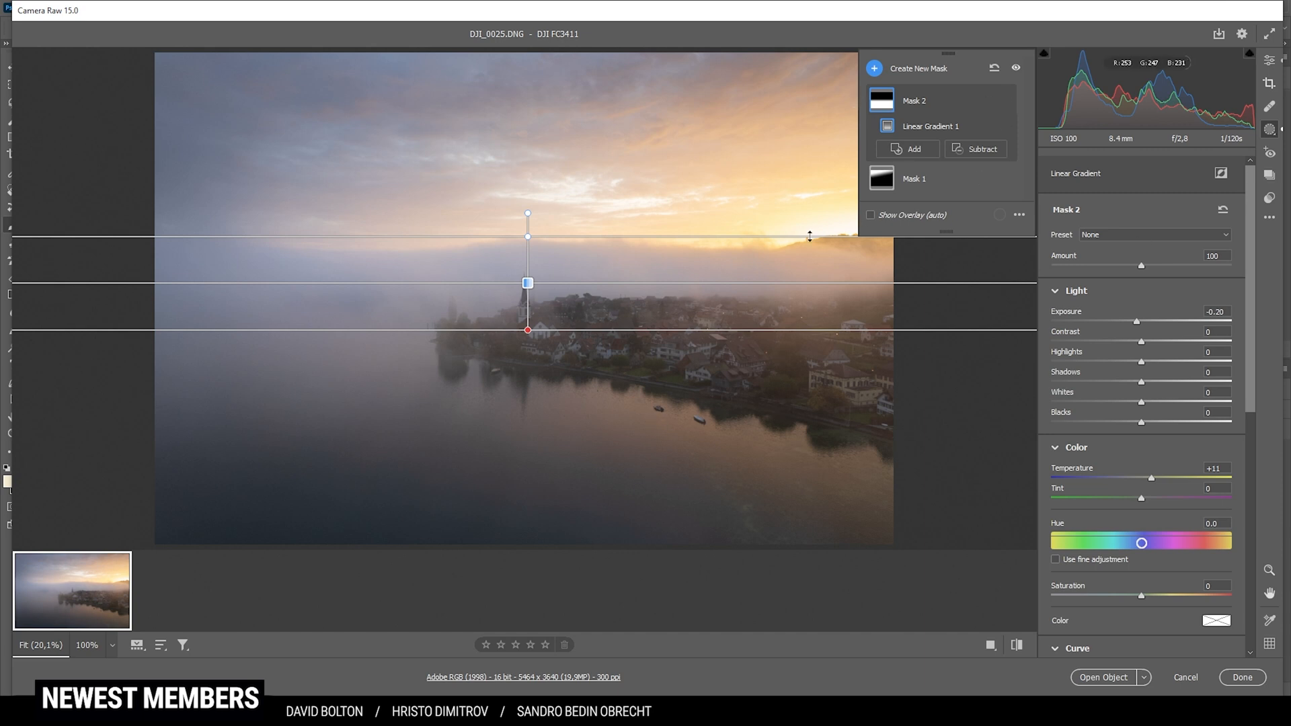
{"action": "mouse_move", "coordinate": [851, 205]}
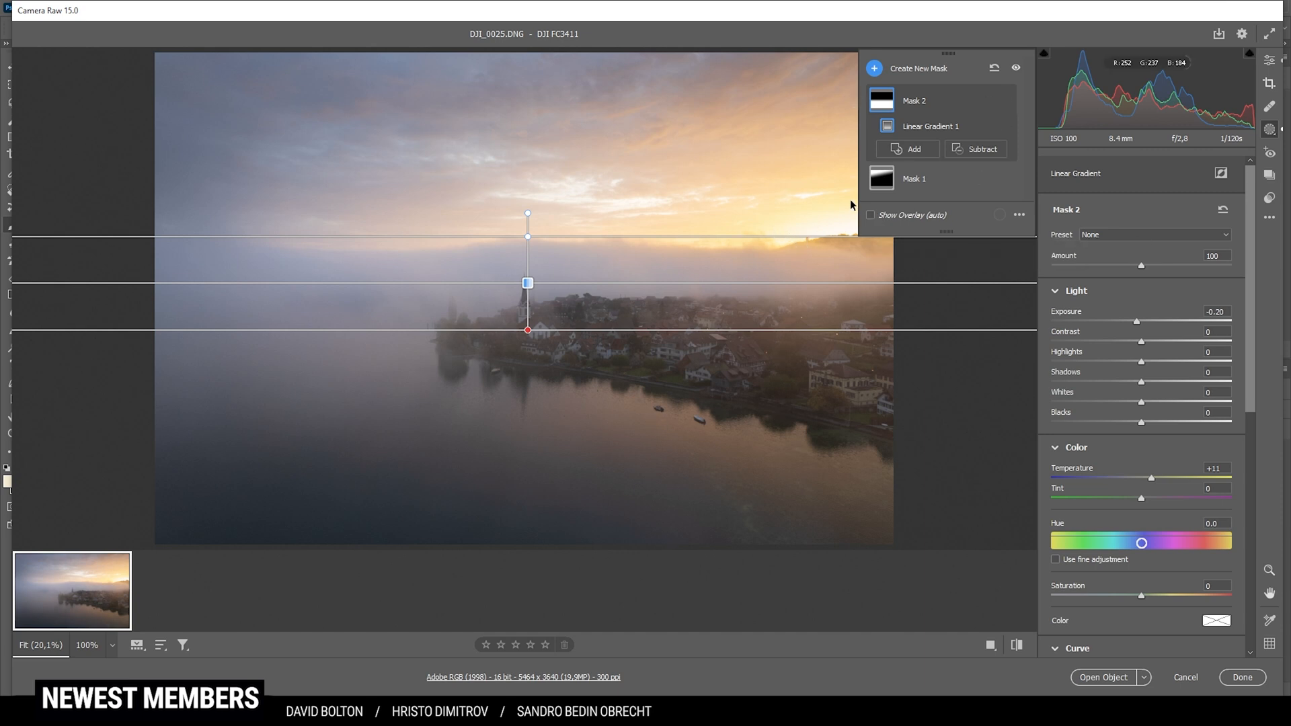
- Add a radial gradient mask around the sunrise glow and lift its Blacks to +69
{"action": "left_click", "coordinate": [875, 68]}
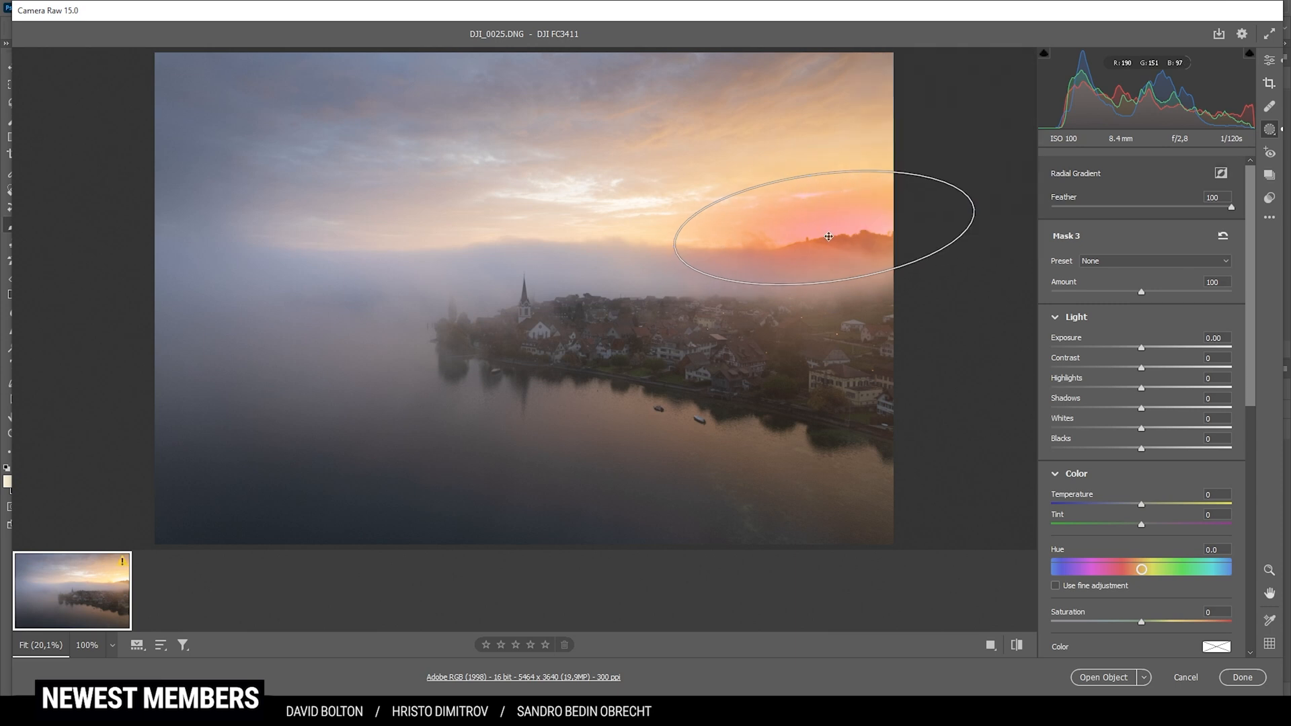
{"action": "mouse_move", "coordinate": [1145, 453]}
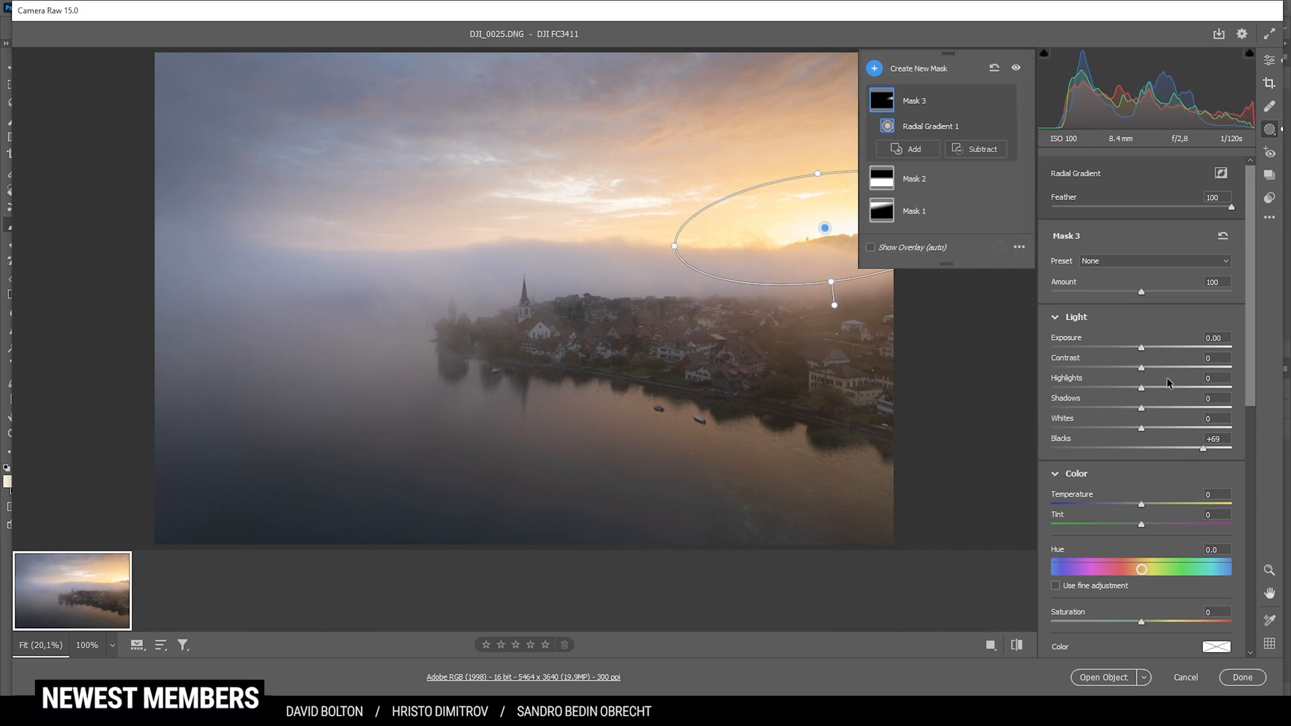
{"action": "scroll", "scroll_direction": "down", "scroll_amount": 3}
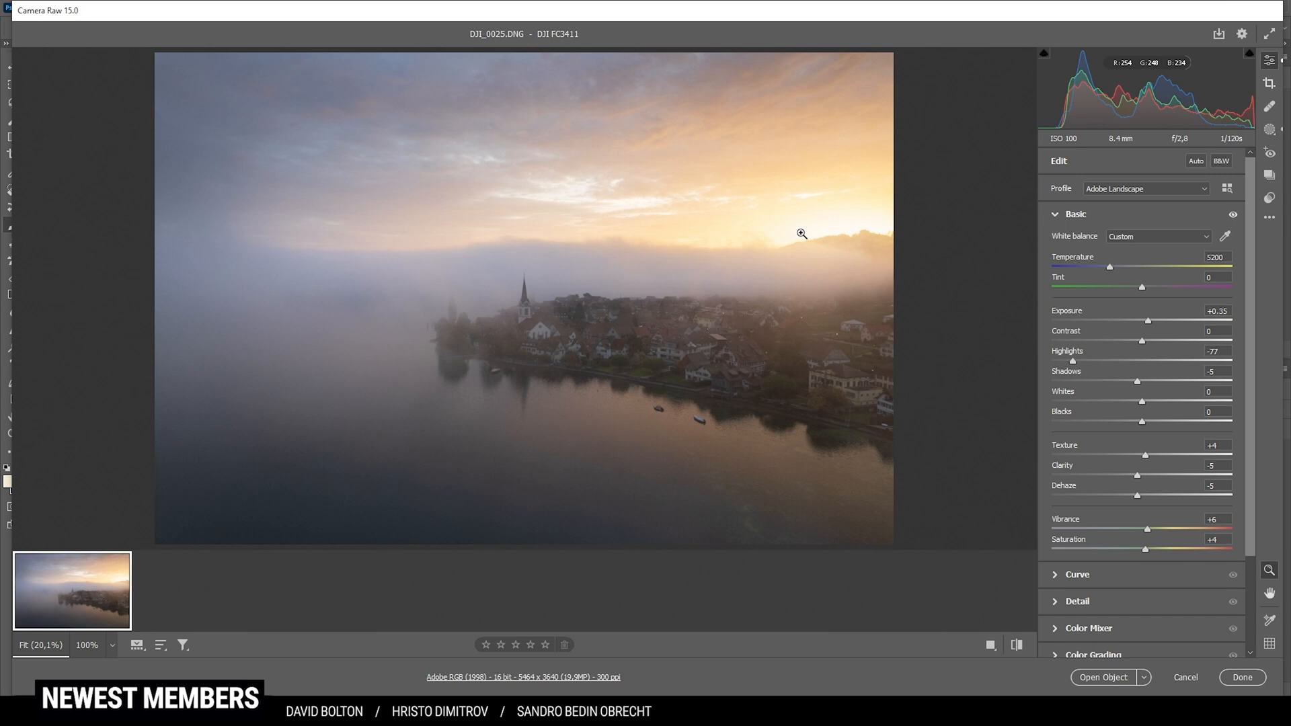
- Add a radial gradient mask around the village with Texture +10 and Clarity +34, toggling visibility to compare
{"action": "left_click", "coordinate": [1271, 129]}
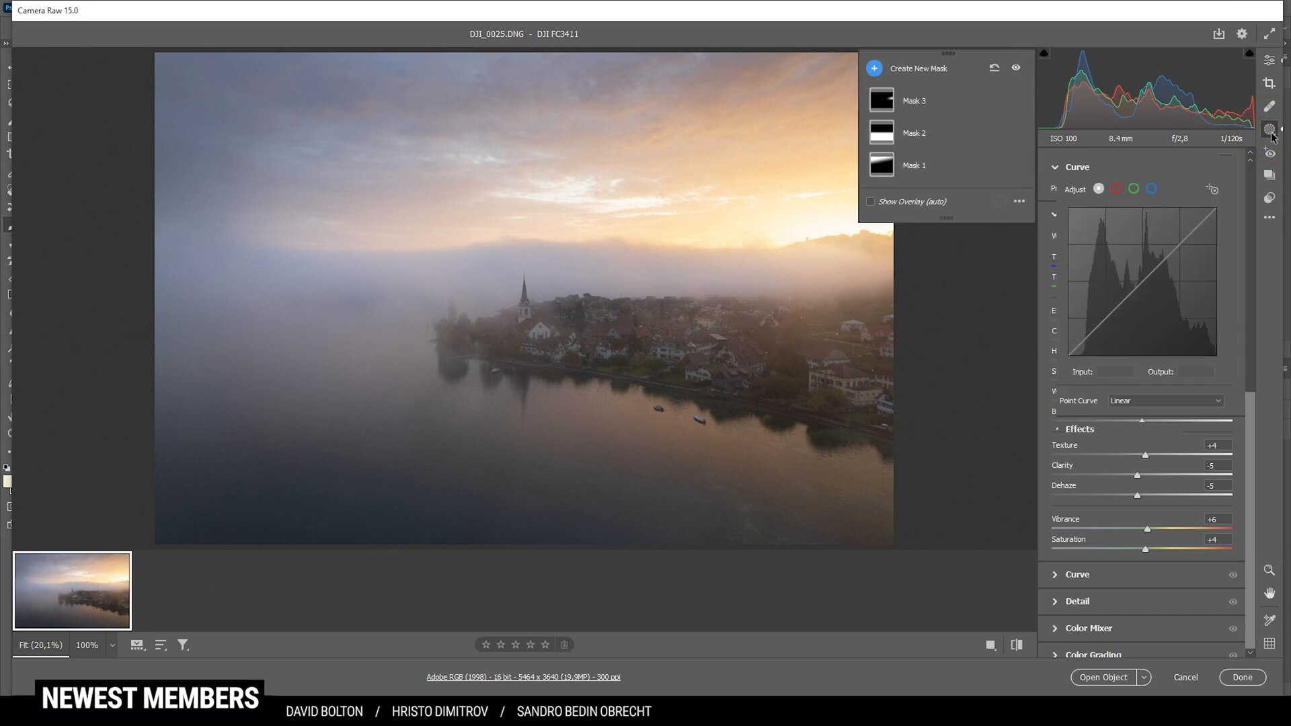
{"action": "left_click", "coordinate": [875, 68]}
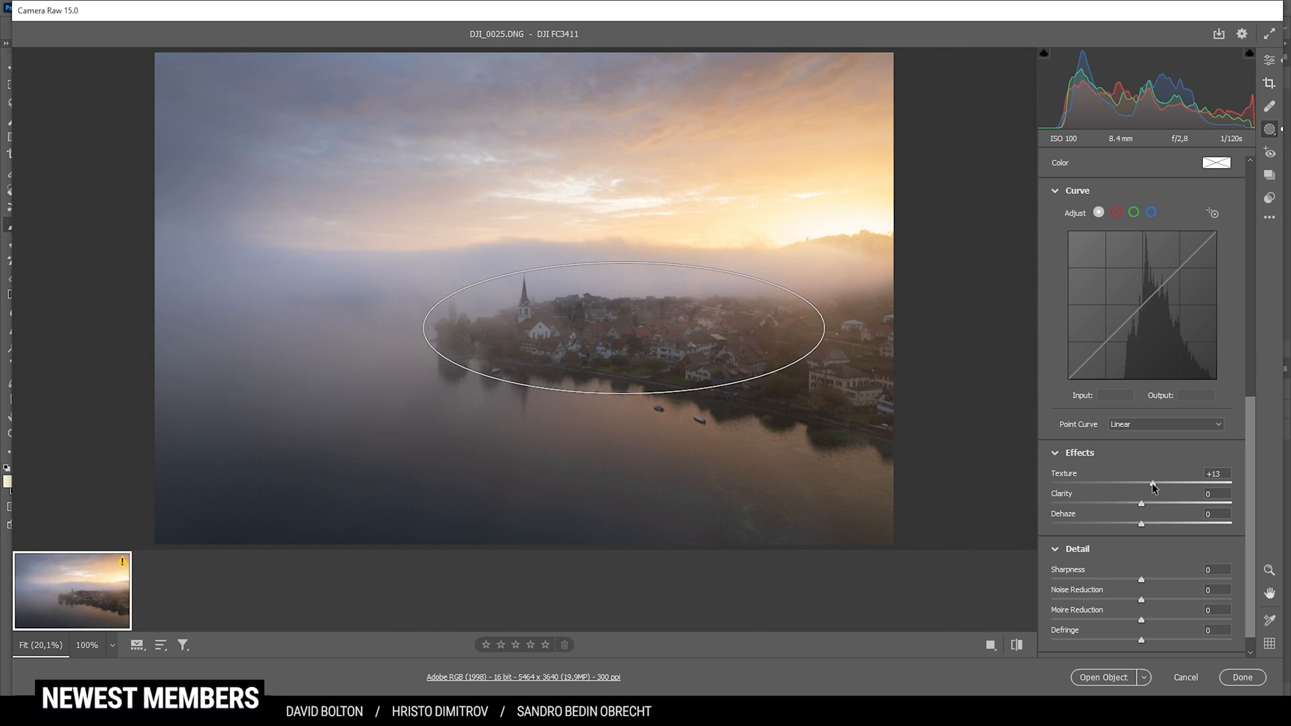
{"action": "left_click", "coordinate": [623, 328]}
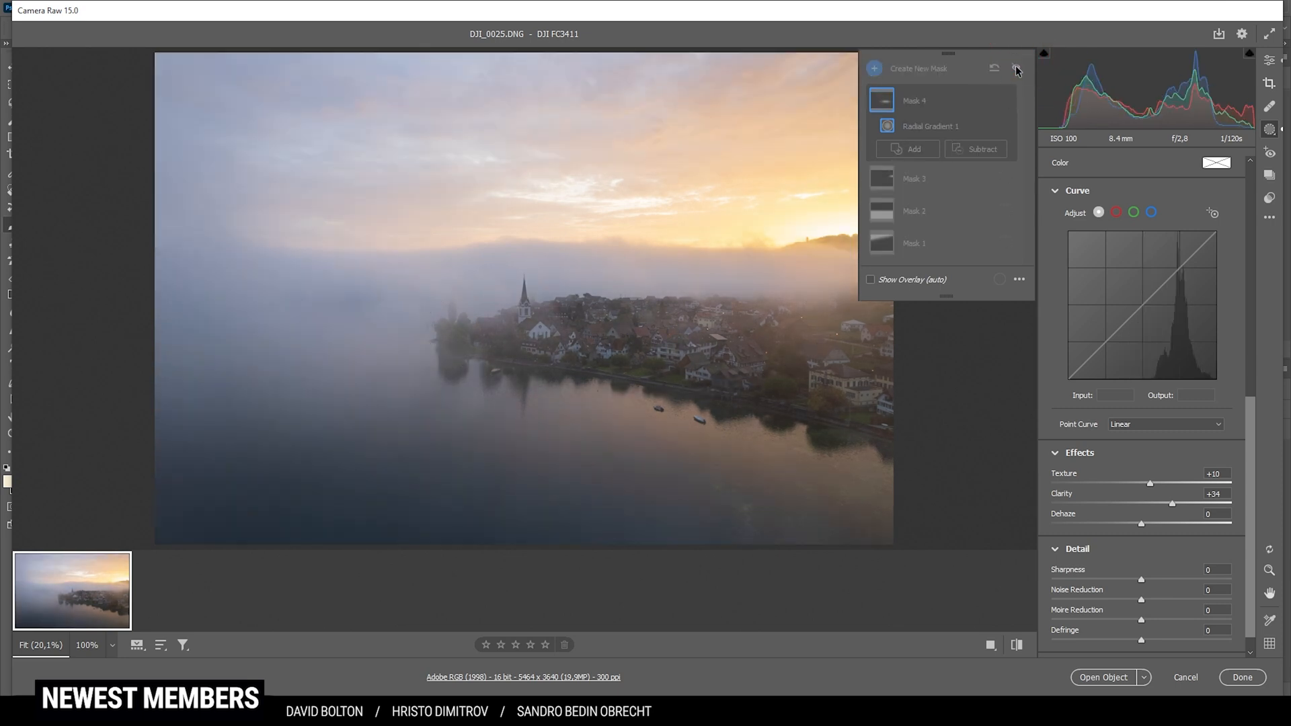
{"action": "left_click", "coordinate": [1016, 68]}
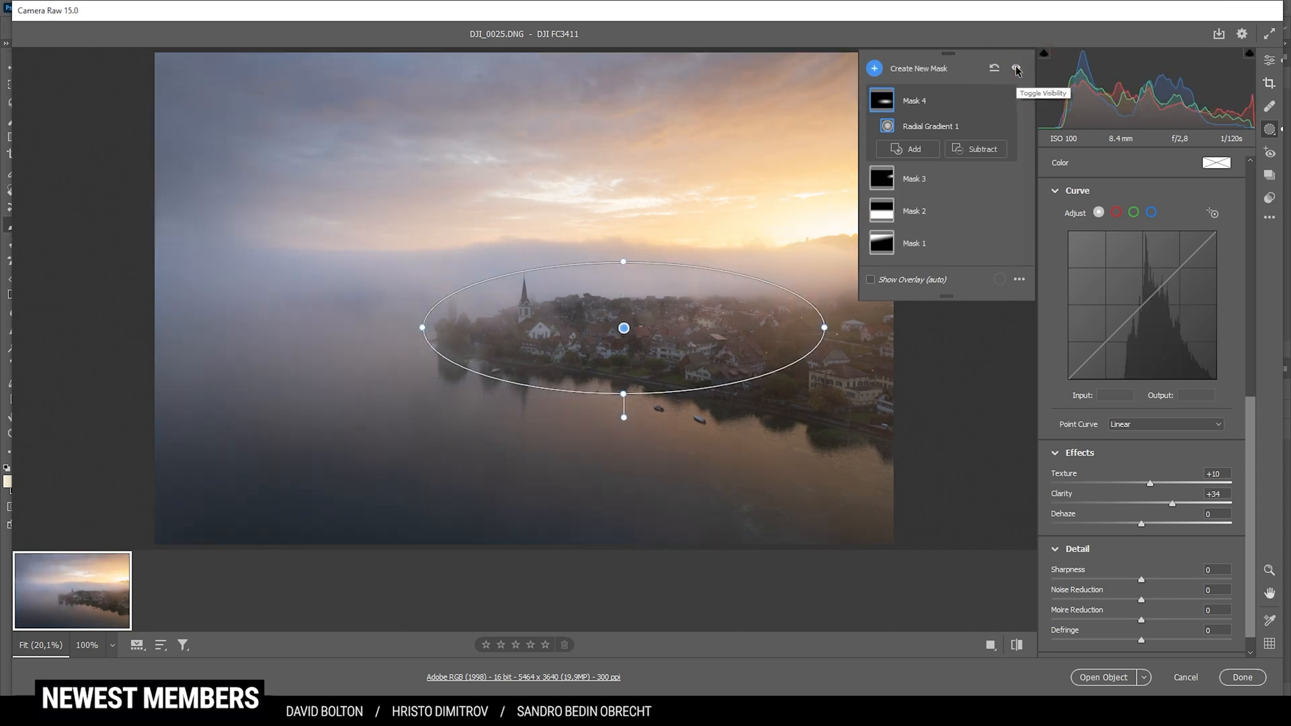
{"action": "mouse_move", "coordinate": [978, 53]}
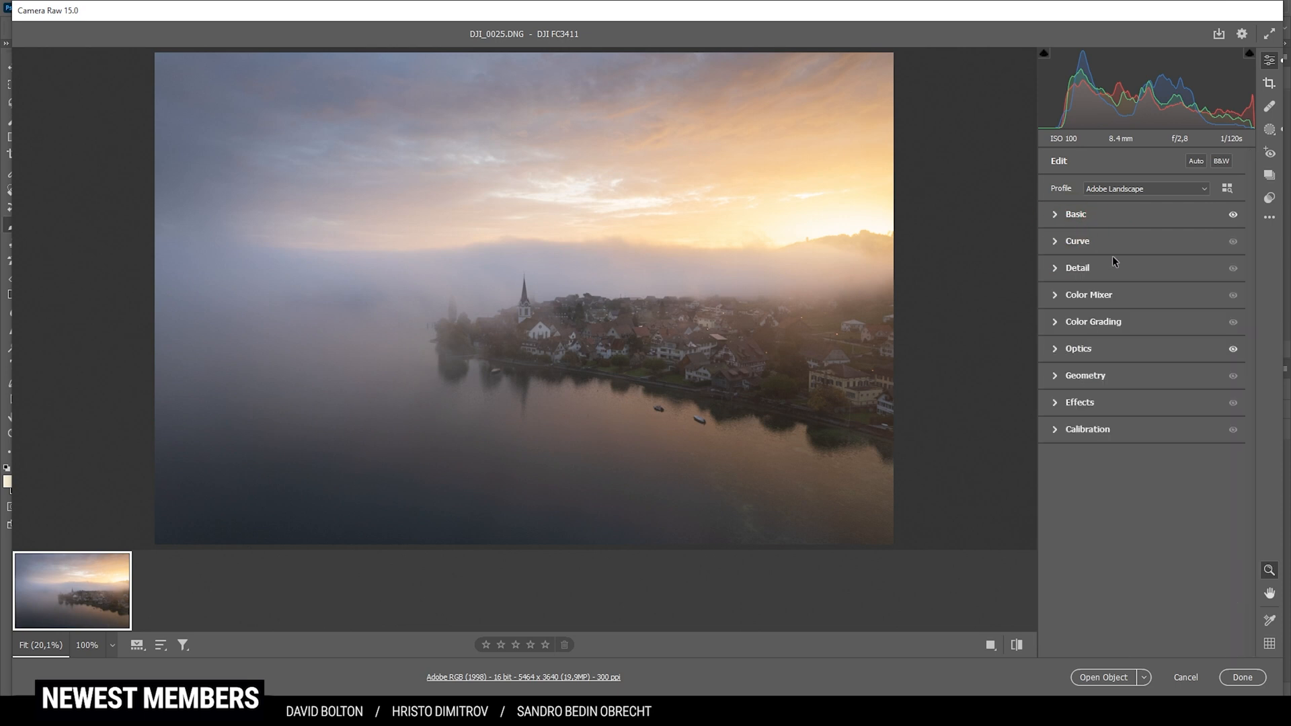
- In Color Mixer, shift hues of Oranges −13, Yellows −12 and Purples −34
{"action": "left_click", "coordinate": [1089, 294]}
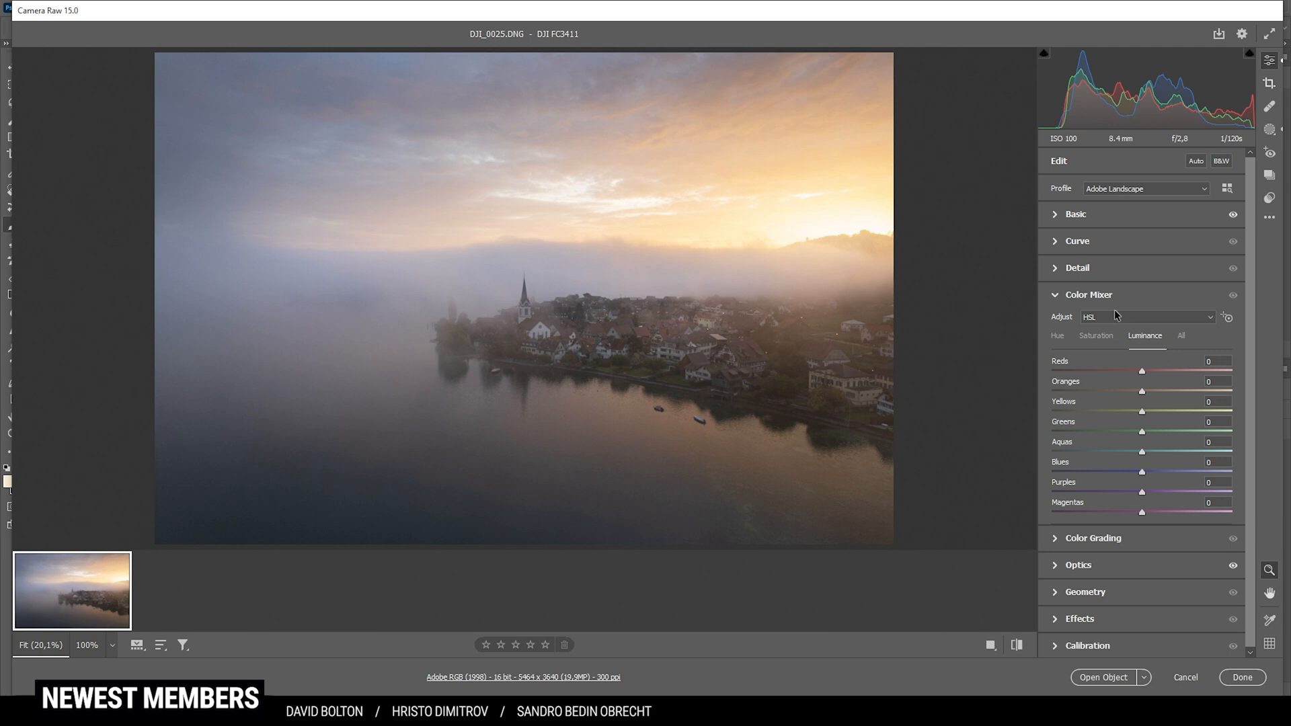
{"action": "left_click", "coordinate": [1057, 339]}
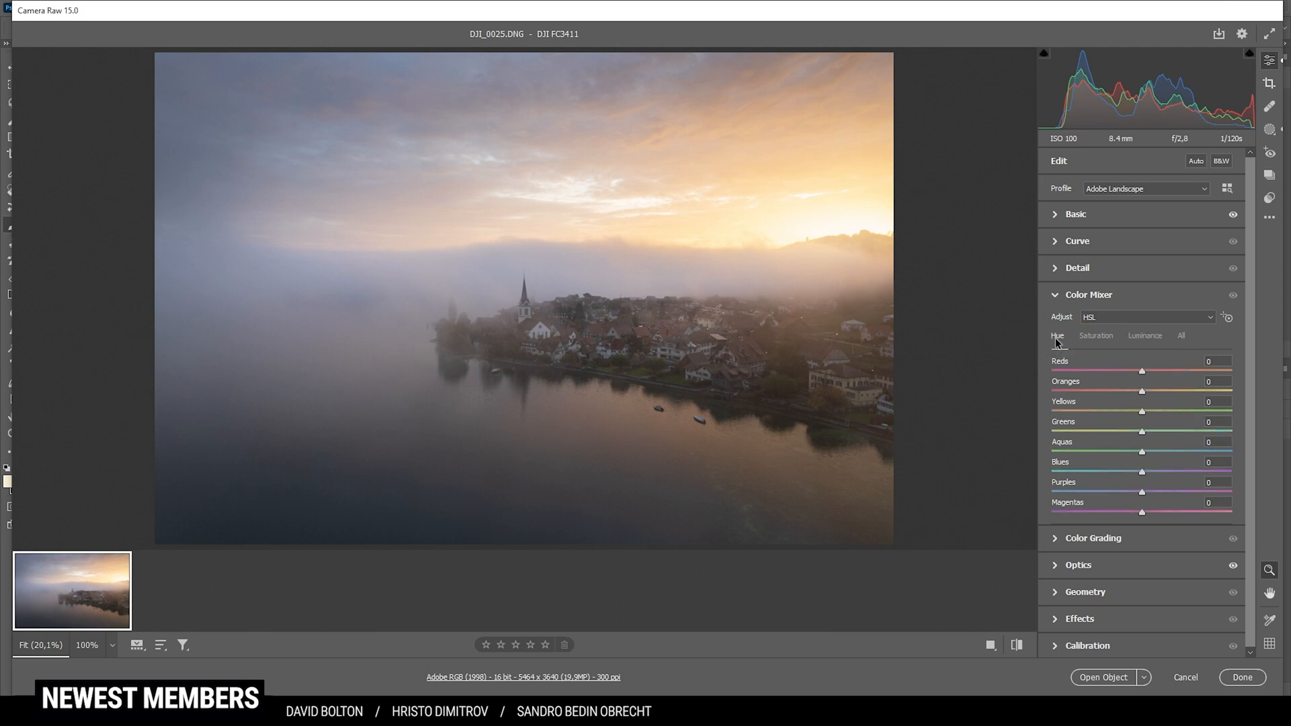
{"action": "mouse_move", "coordinate": [331, 82]}
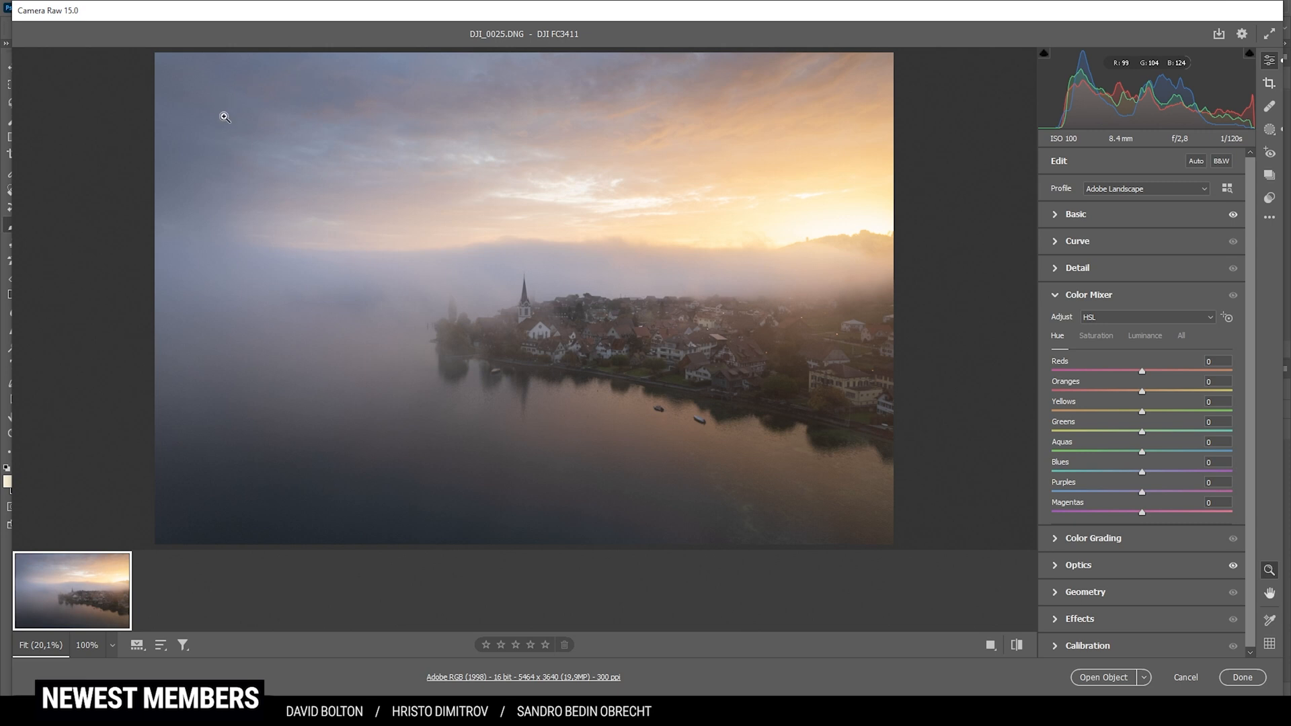
{"action": "mouse_move", "coordinate": [1057, 456]}
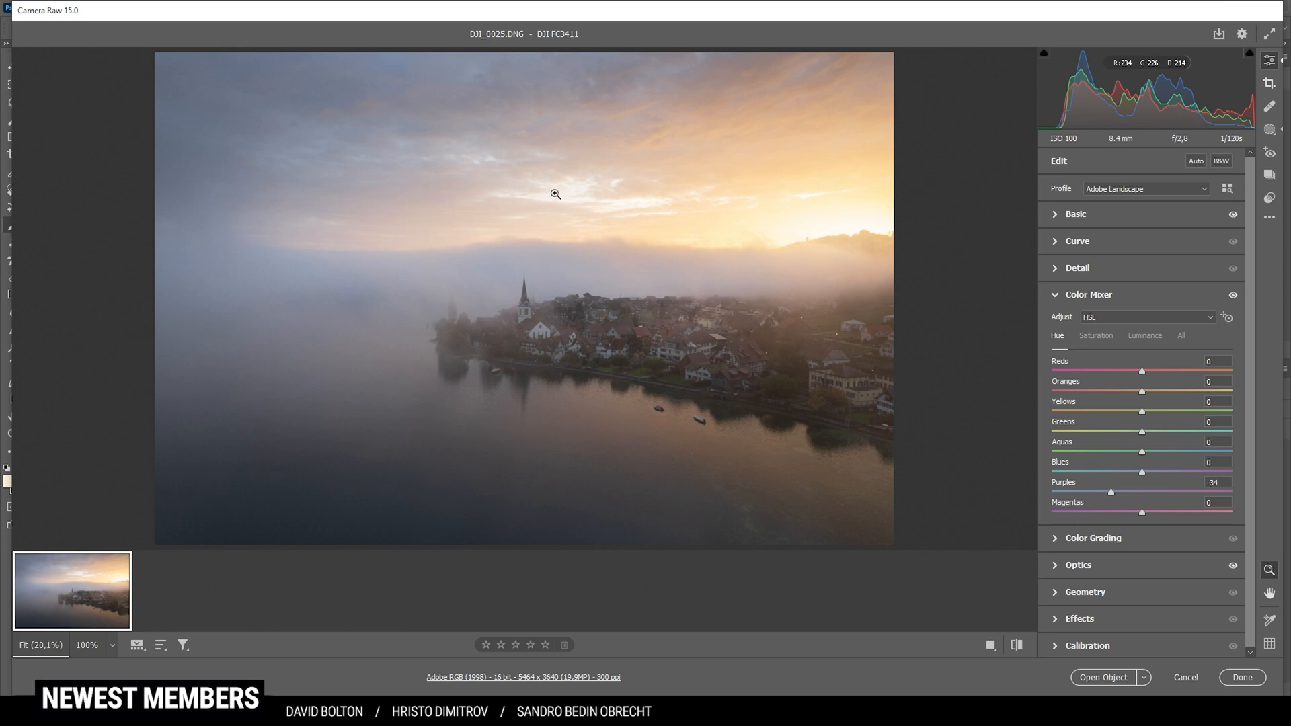
{"action": "mouse_move", "coordinate": [1142, 426]}
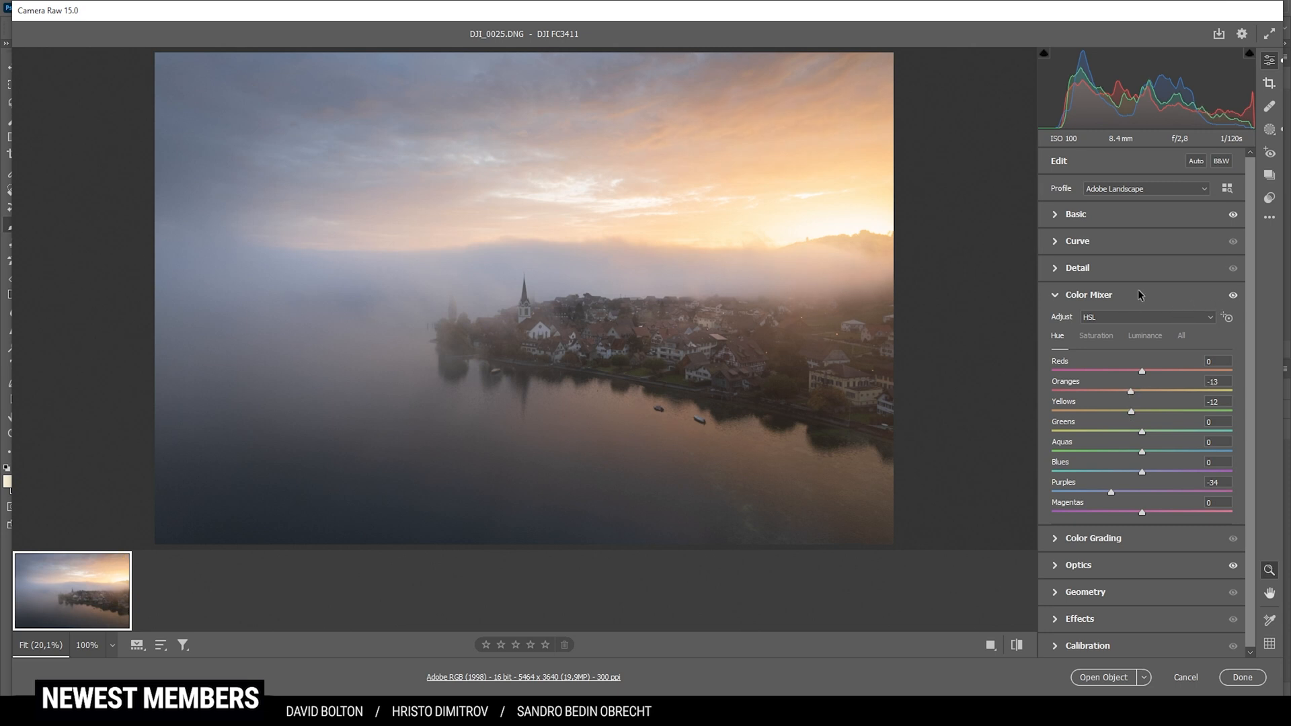
{"action": "left_click", "coordinate": [1234, 294]}
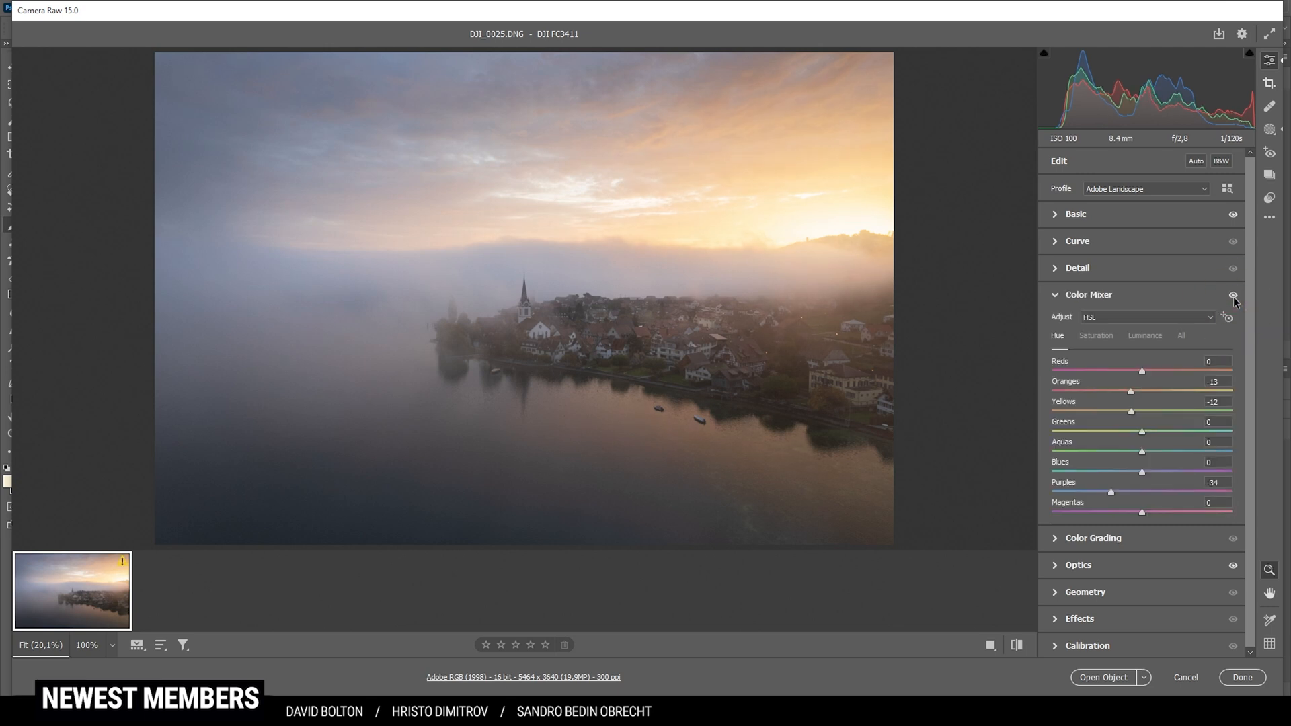
{"action": "mouse_move", "coordinate": [1099, 341]}
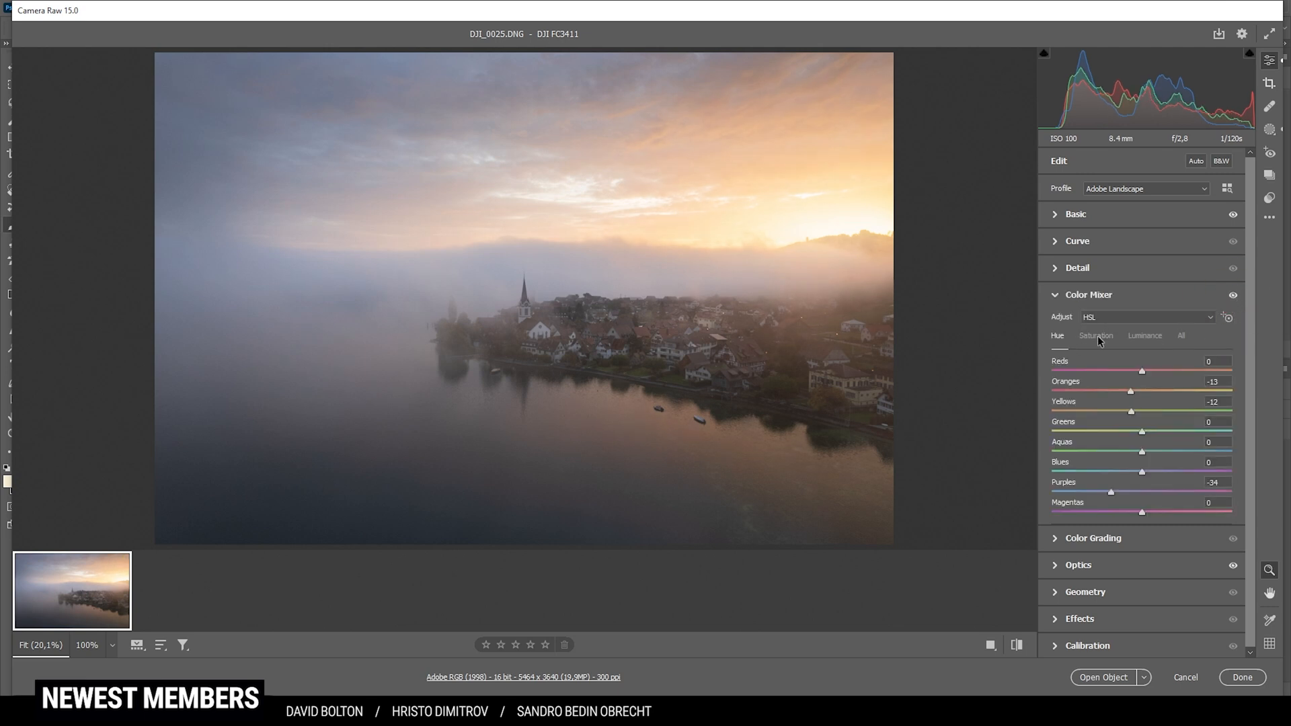
- Raise Blues saturation to +7 and collapse the Color Mixer panel
{"action": "left_click", "coordinate": [1095, 335]}
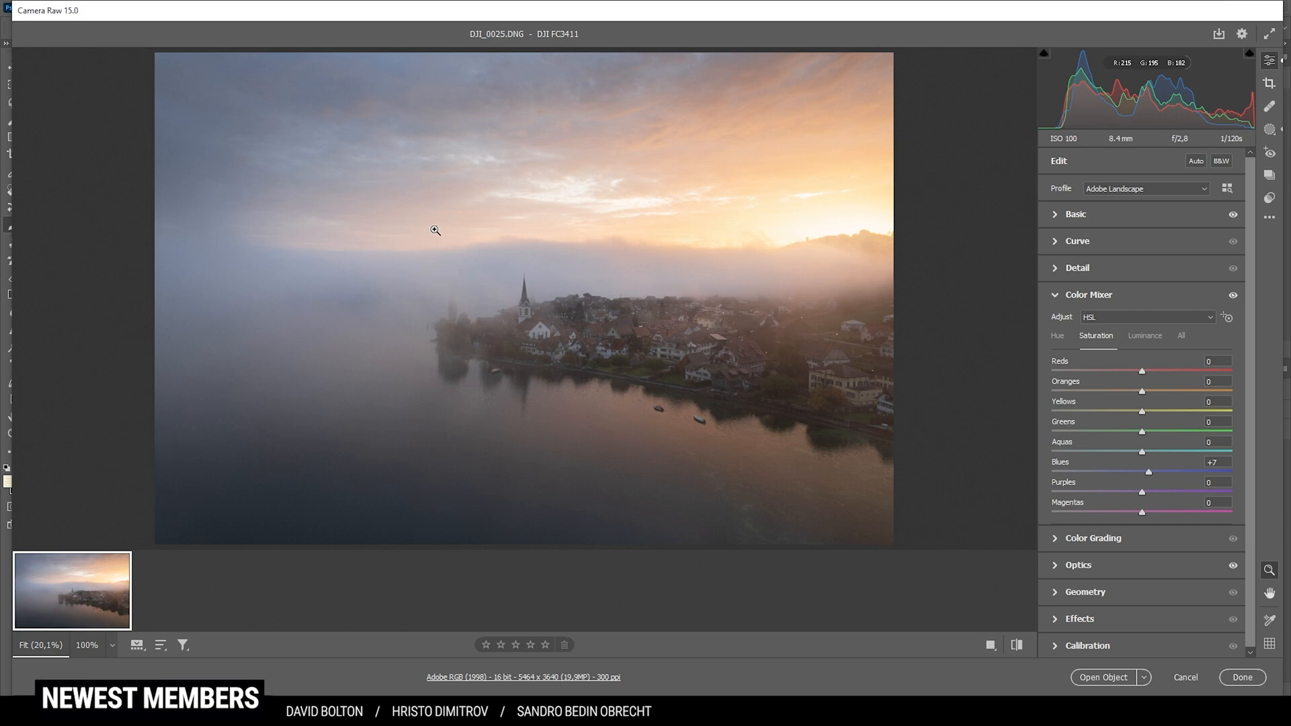
{"action": "left_click", "coordinate": [1088, 294]}
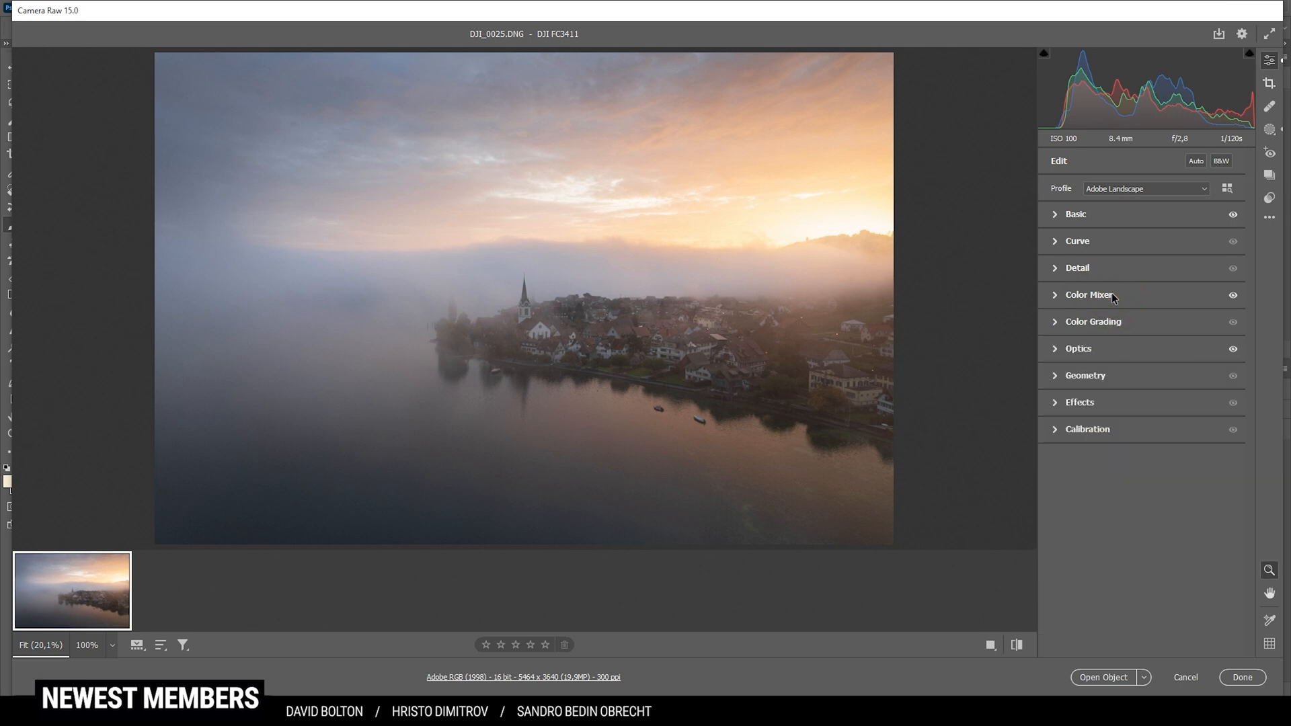
{"action": "mouse_move", "coordinate": [1040, 339]}
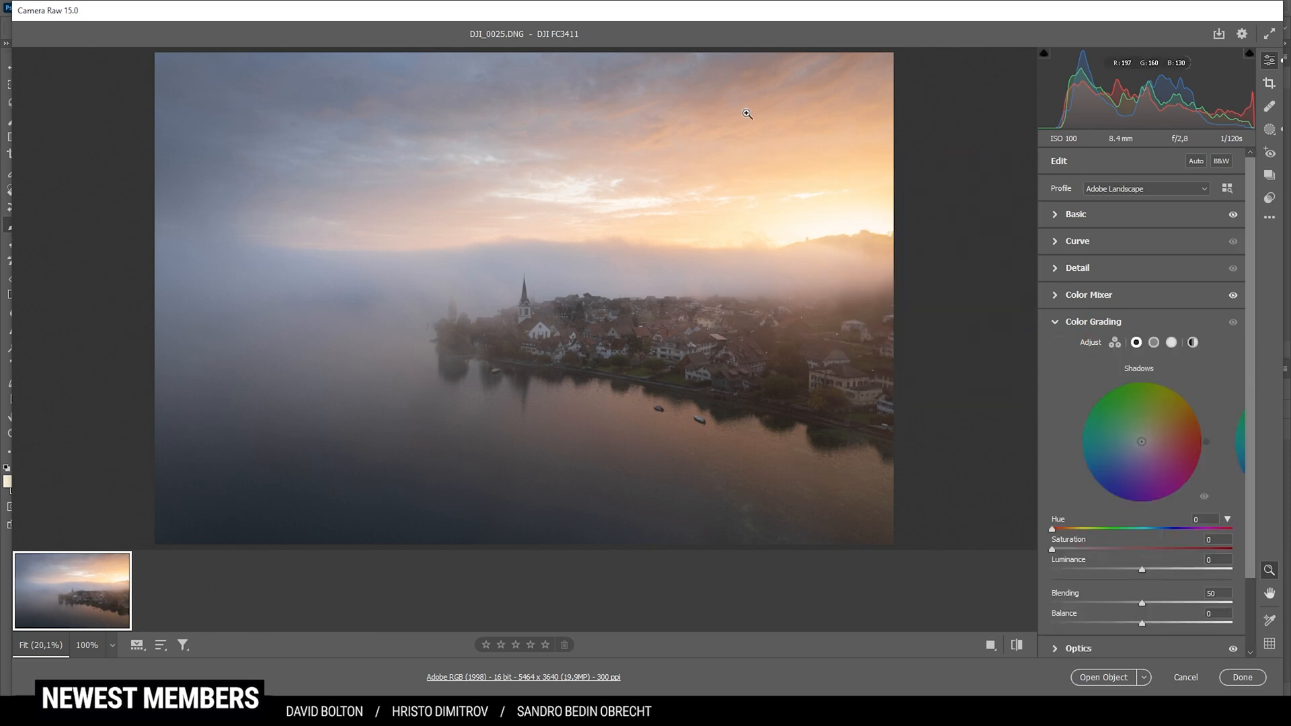
{"action": "mouse_move", "coordinate": [651, 234]}
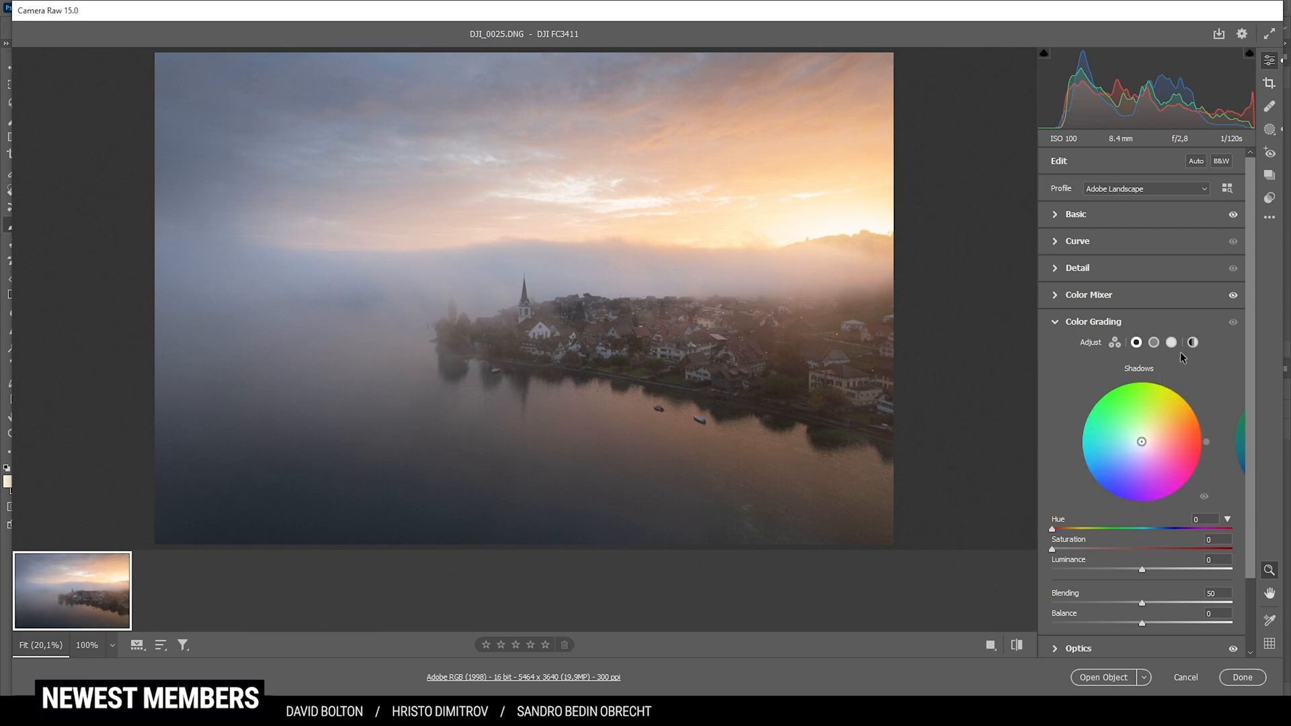
- Colour grade highlights hue 36/sat 43, midtones 32/2 and shadows 228/7, then collapse Color Grading
{"action": "left_click", "coordinate": [1170, 342]}
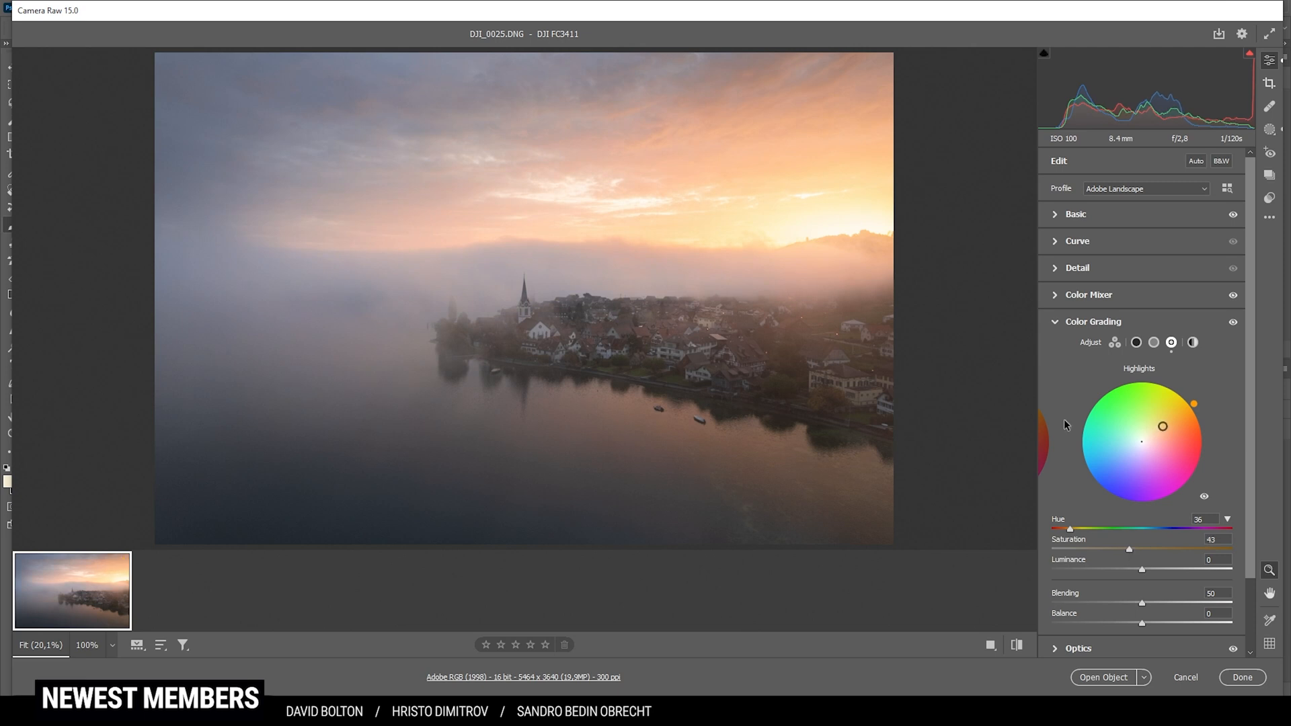
{"action": "mouse_move", "coordinate": [1105, 511]}
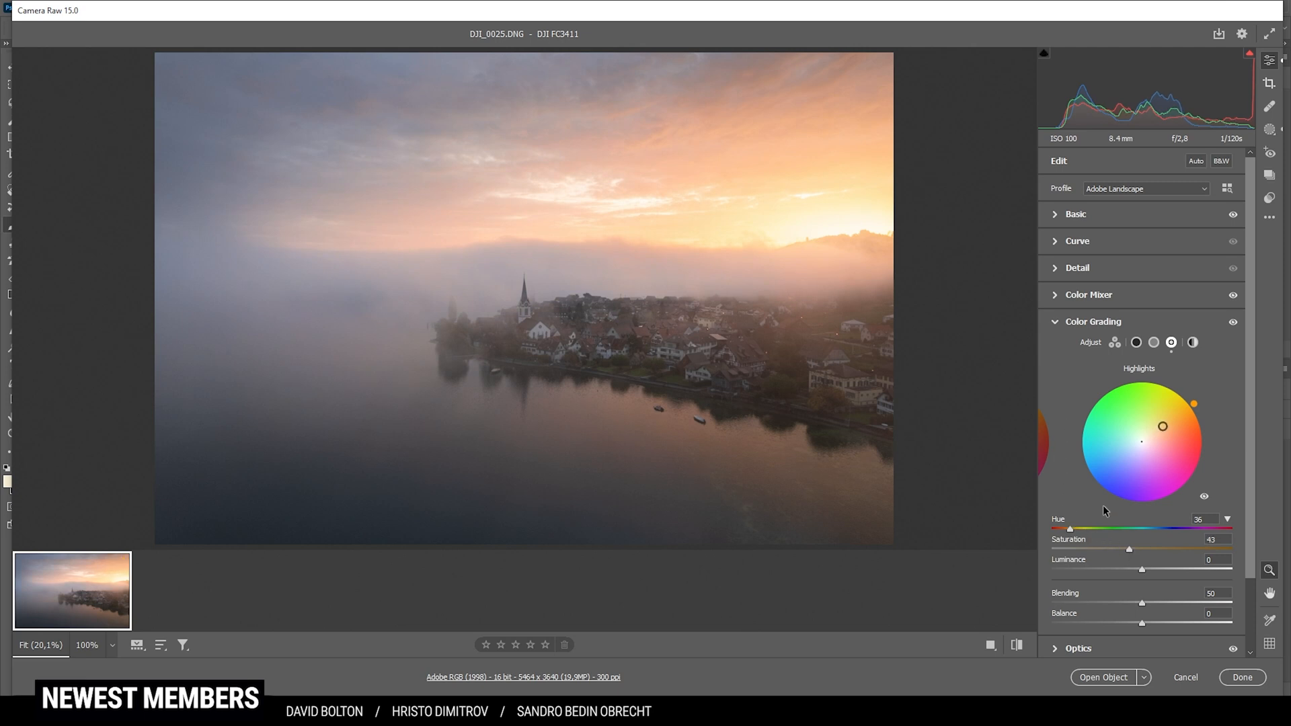
{"action": "mouse_move", "coordinate": [1157, 358]}
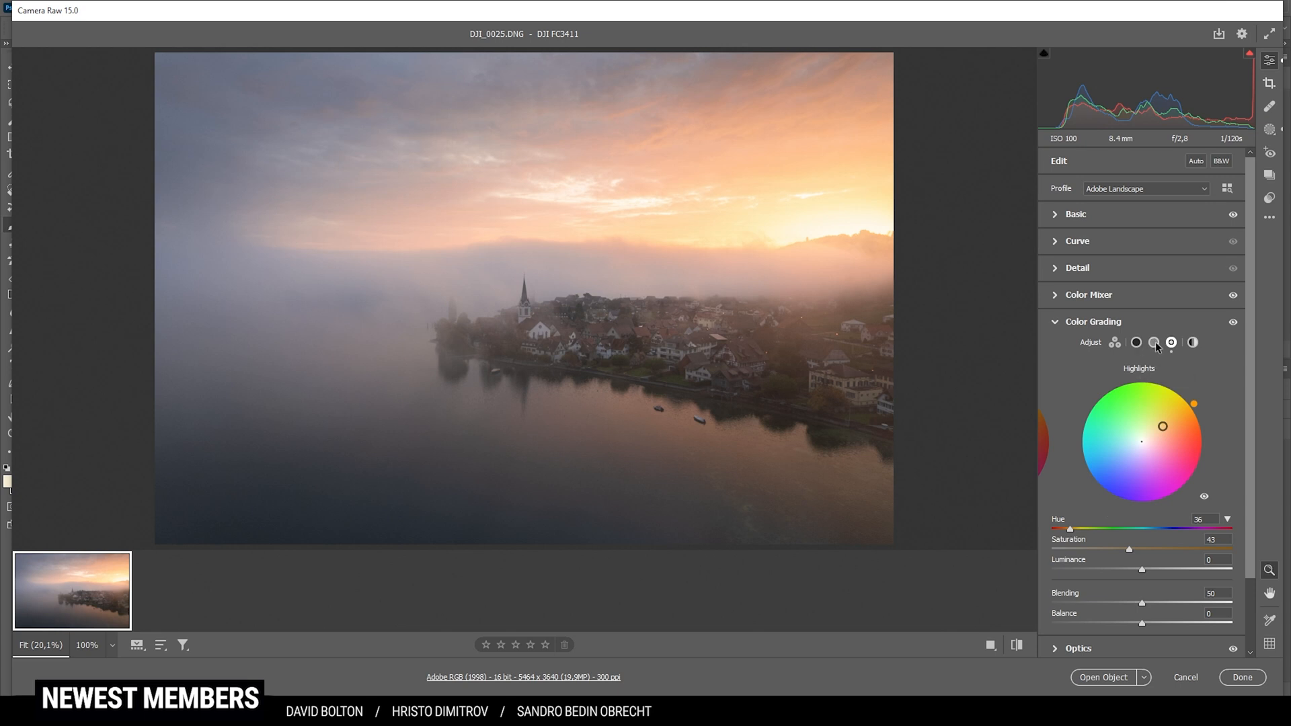
{"action": "left_click", "coordinate": [1152, 343]}
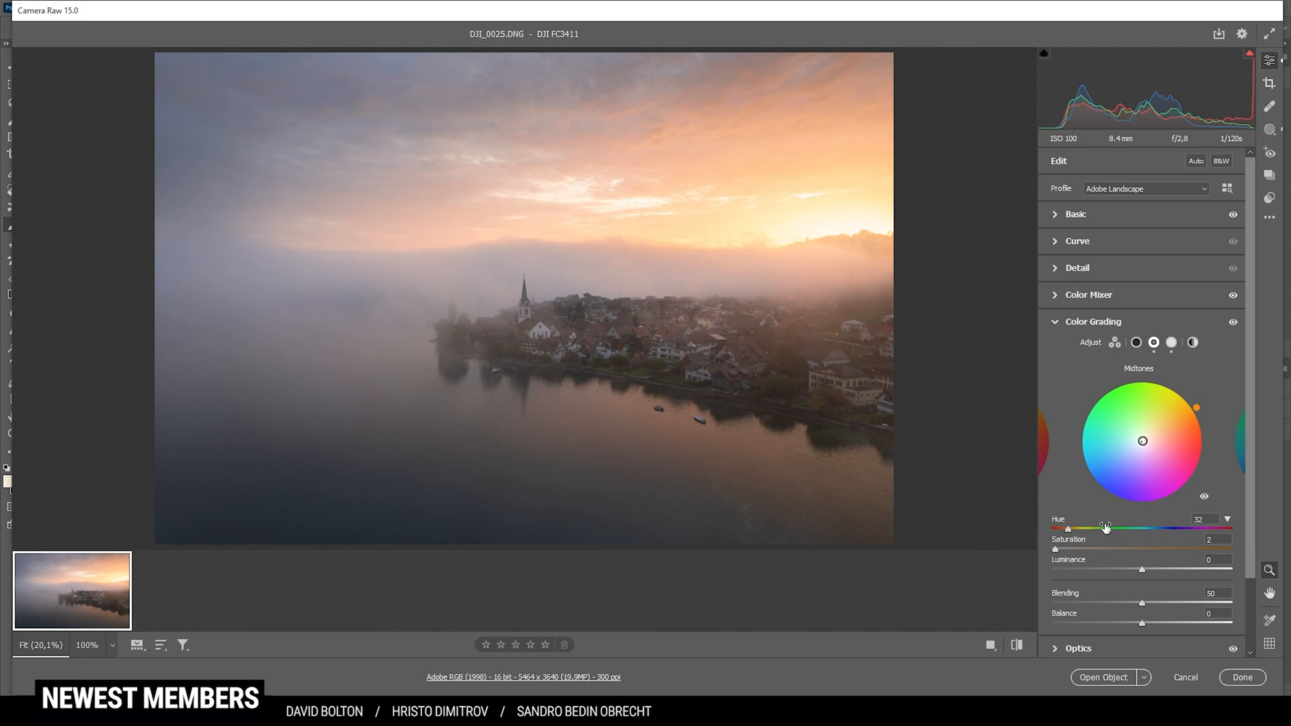
{"action": "left_click", "coordinate": [1135, 341]}
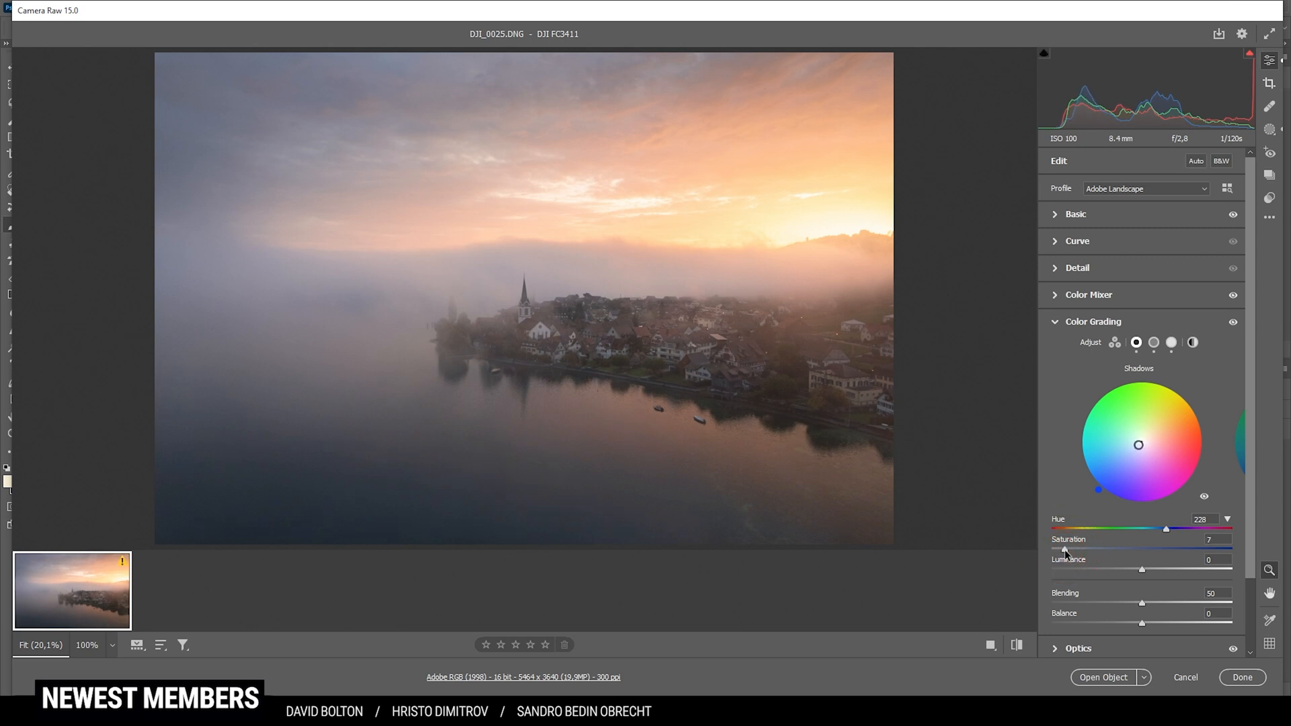
{"action": "left_click", "coordinate": [1054, 322]}
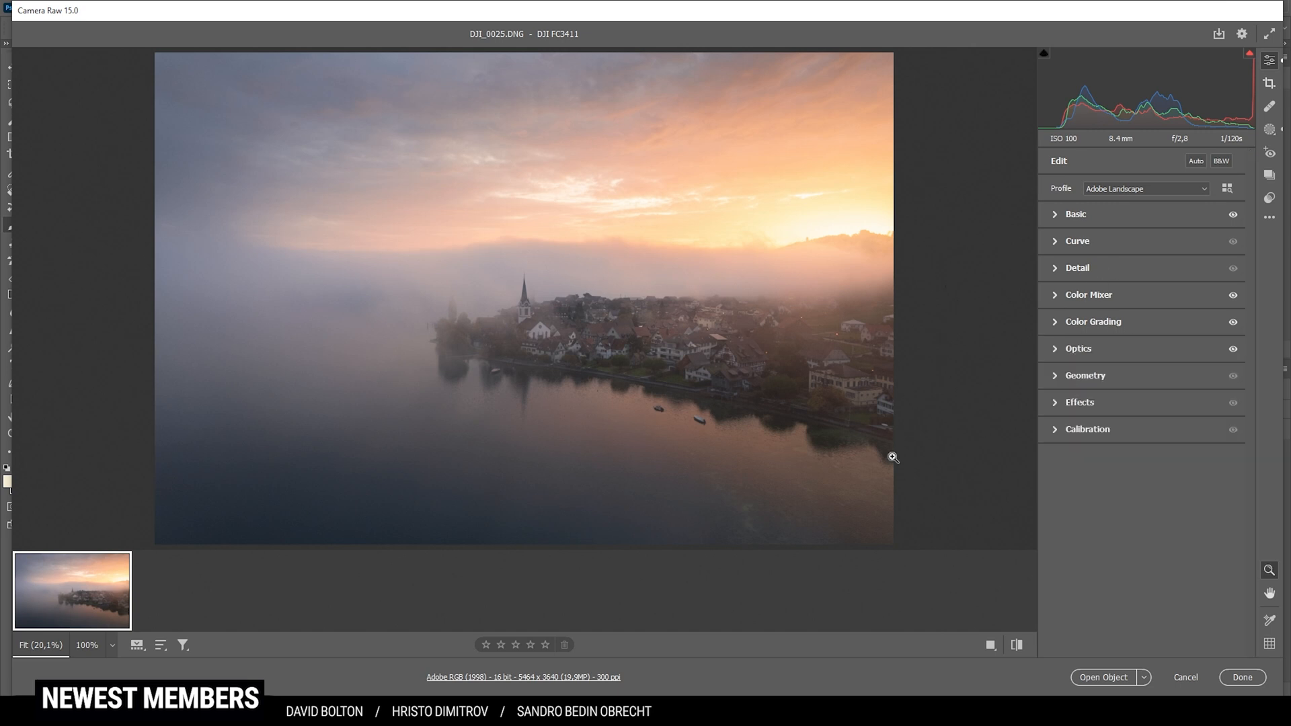
{"action": "mouse_move", "coordinate": [1060, 441]}
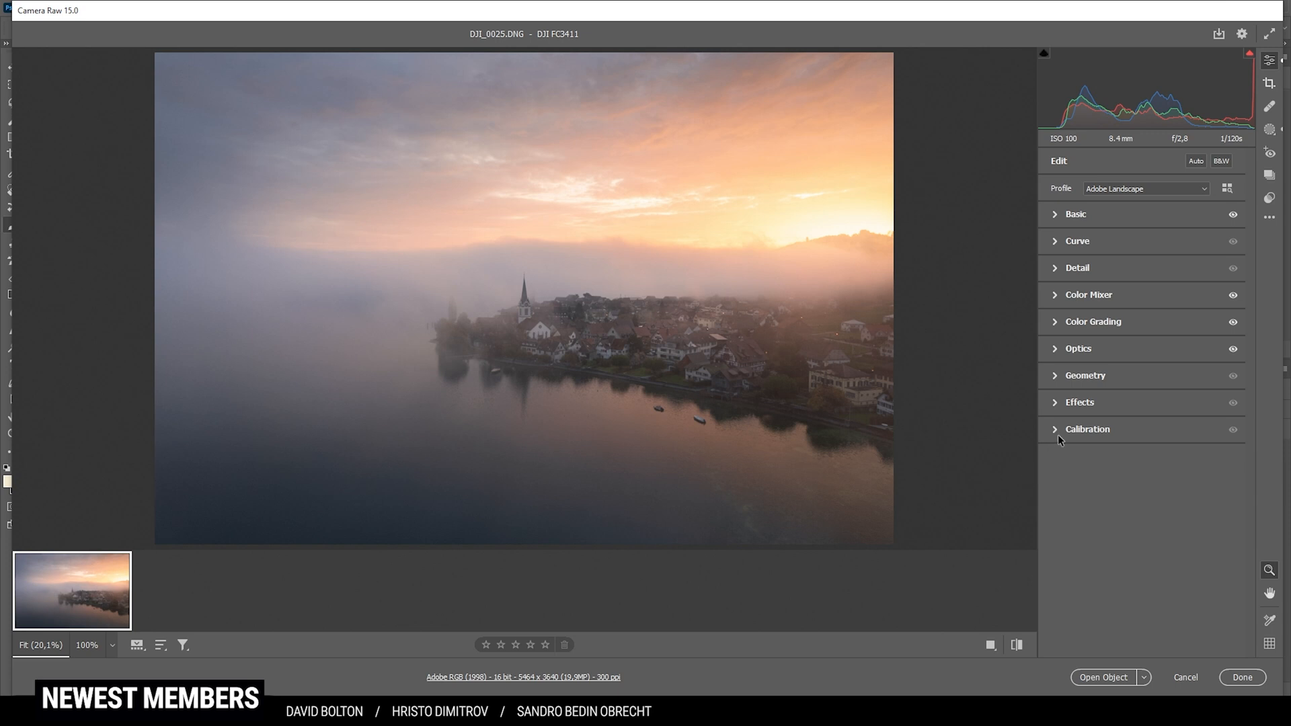
- Set Blue Primary calibration to hue −19 and saturation +43, comparing against default settings
{"action": "left_click", "coordinate": [1088, 429]}
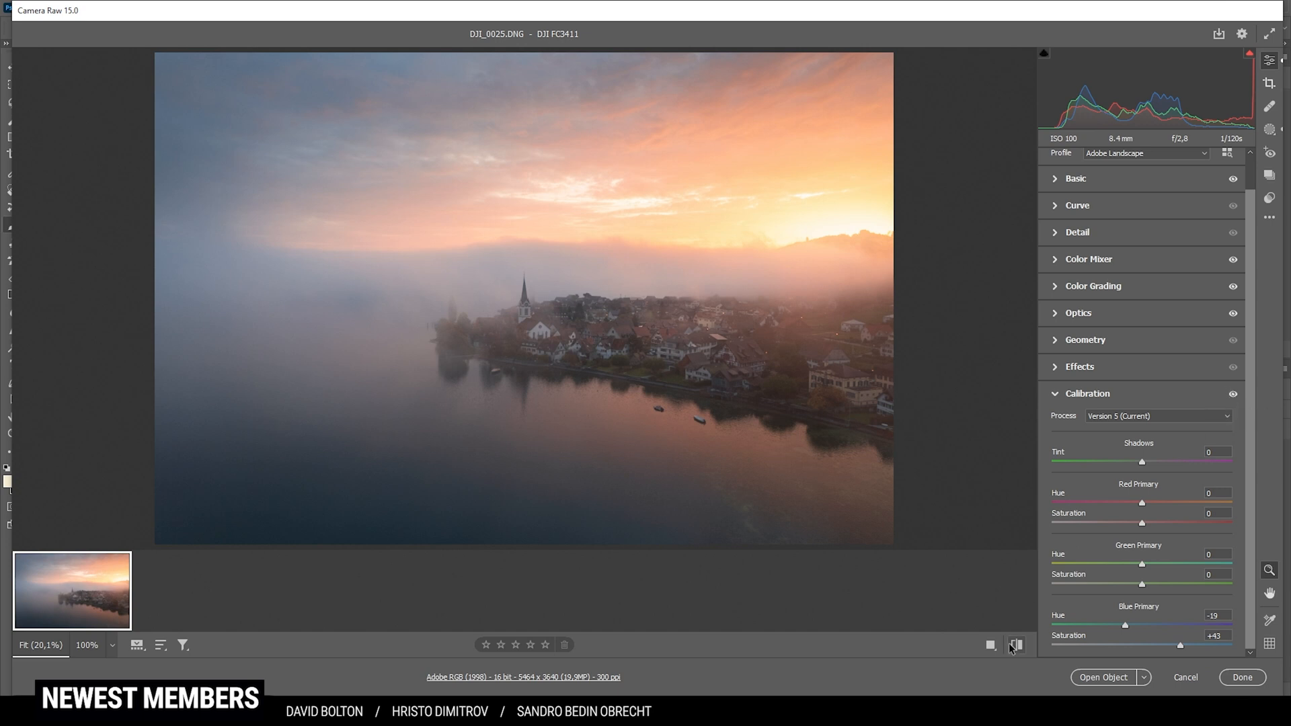
{"action": "mouse_move", "coordinate": [1017, 644]}
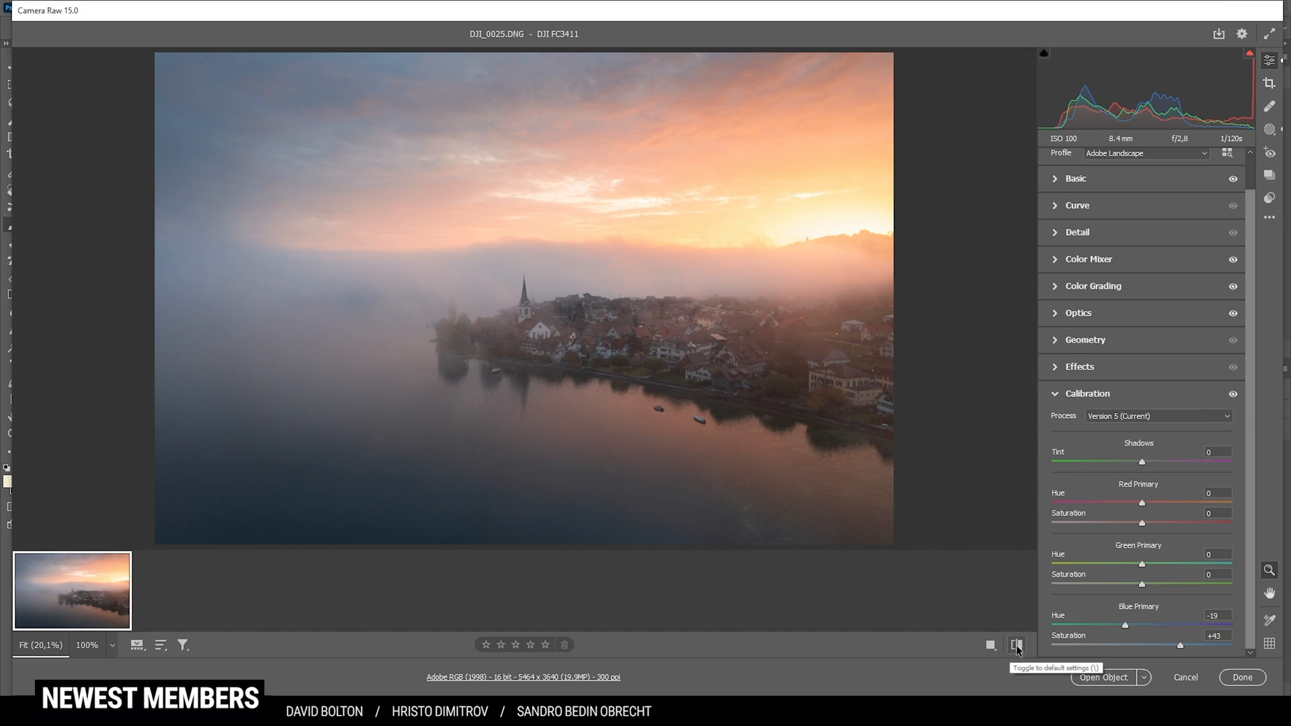
{"action": "left_click", "coordinate": [1016, 645]}
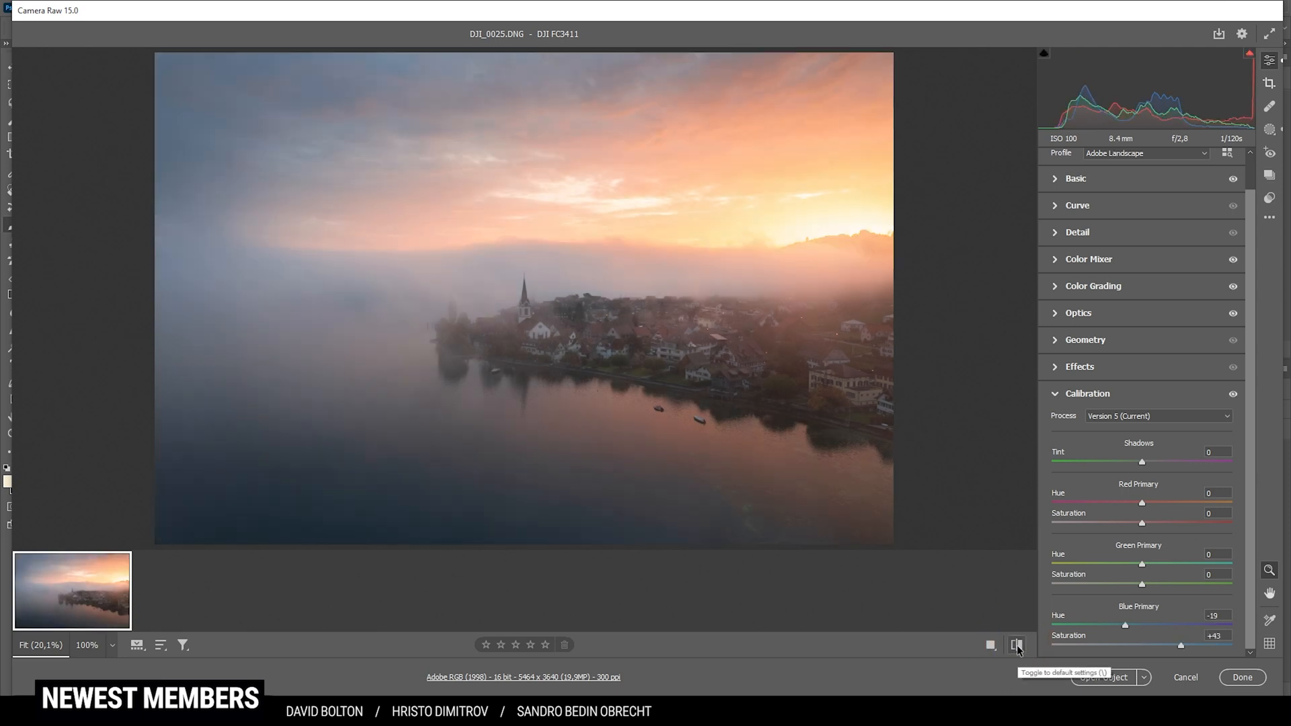
{"action": "left_click", "coordinate": [1017, 644]}
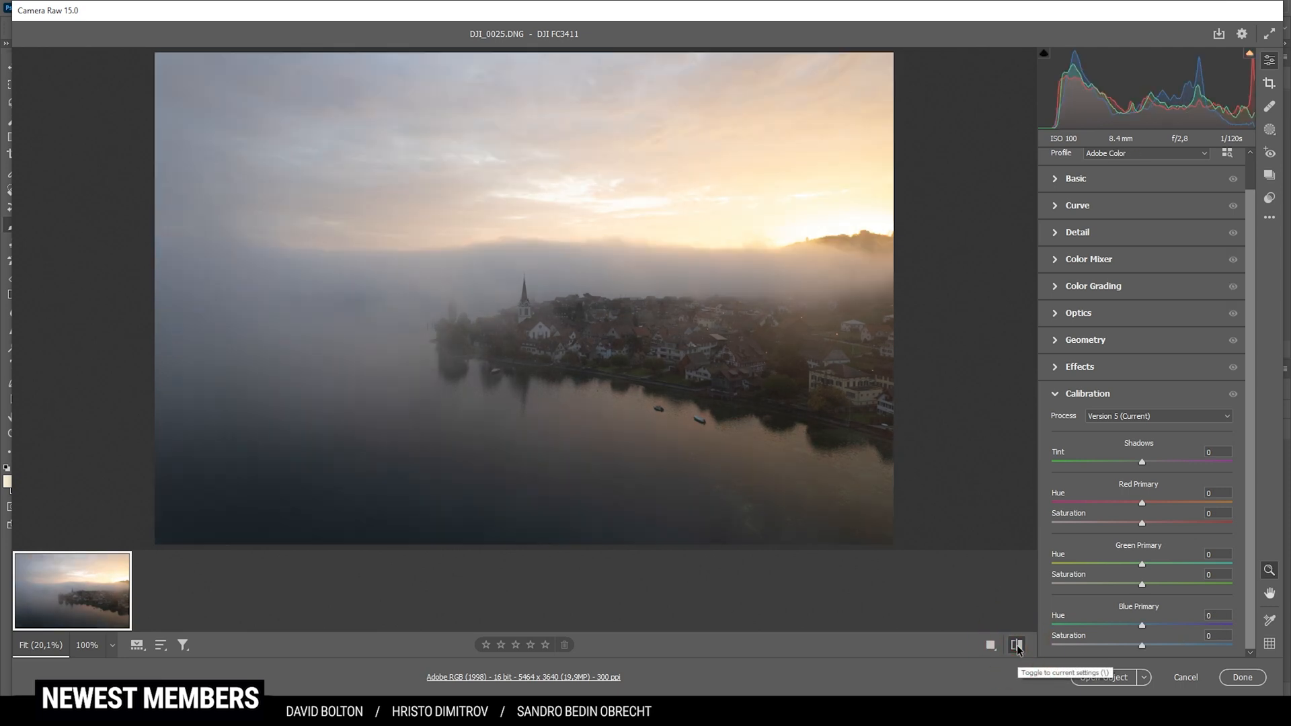
{"action": "left_click", "coordinate": [1017, 644]}
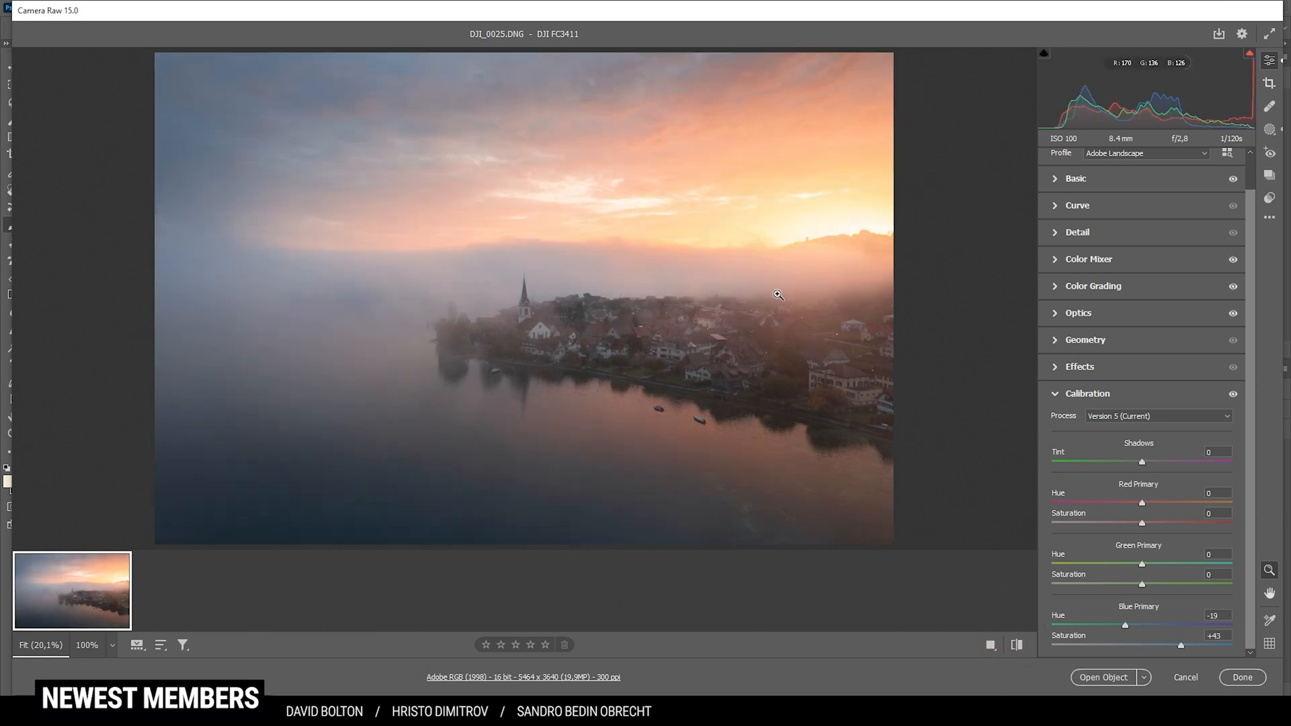
{"action": "mouse_move", "coordinate": [888, 389]}
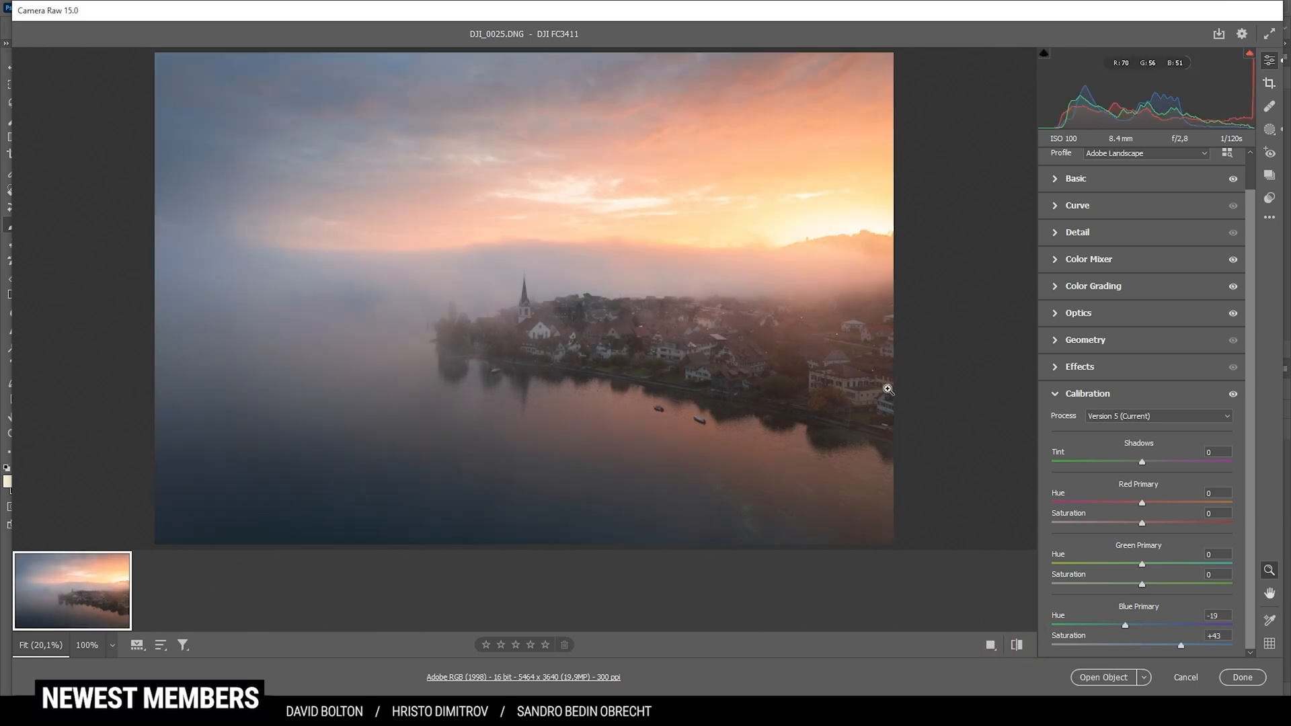
{"action": "mouse_move", "coordinate": [954, 421]}
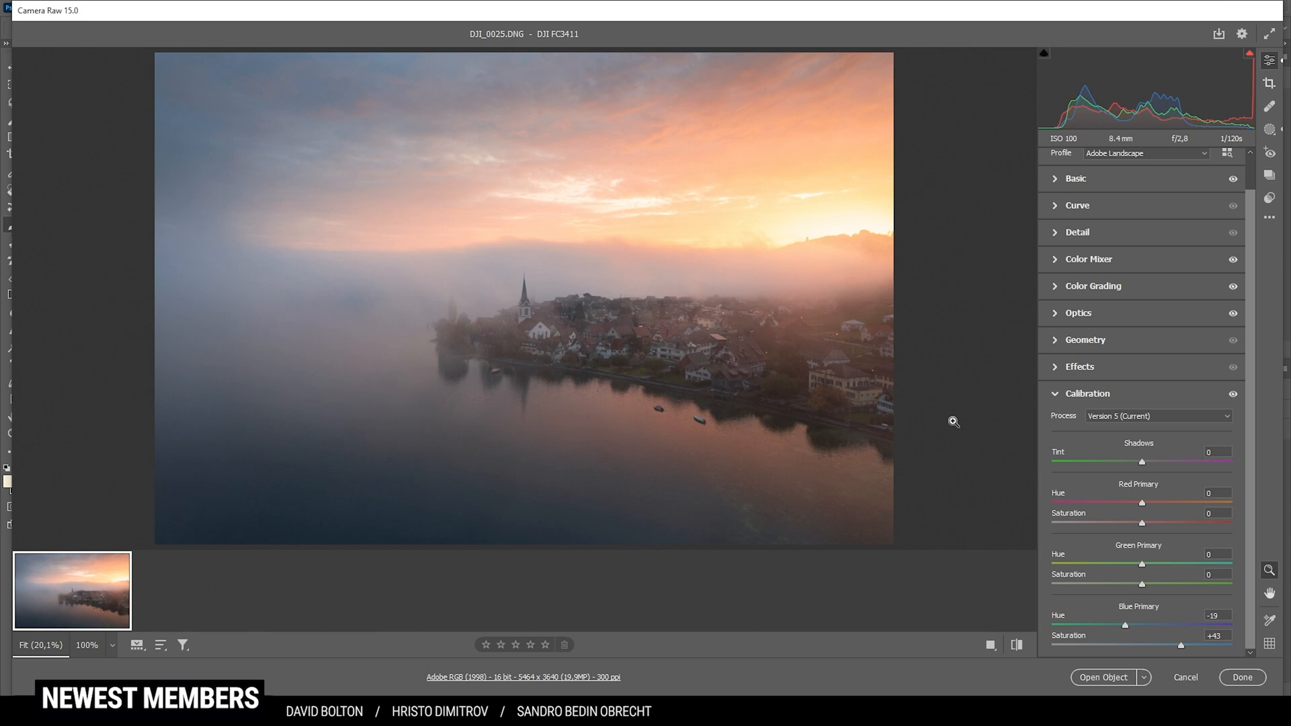
{"action": "mouse_move", "coordinate": [861, 459]}
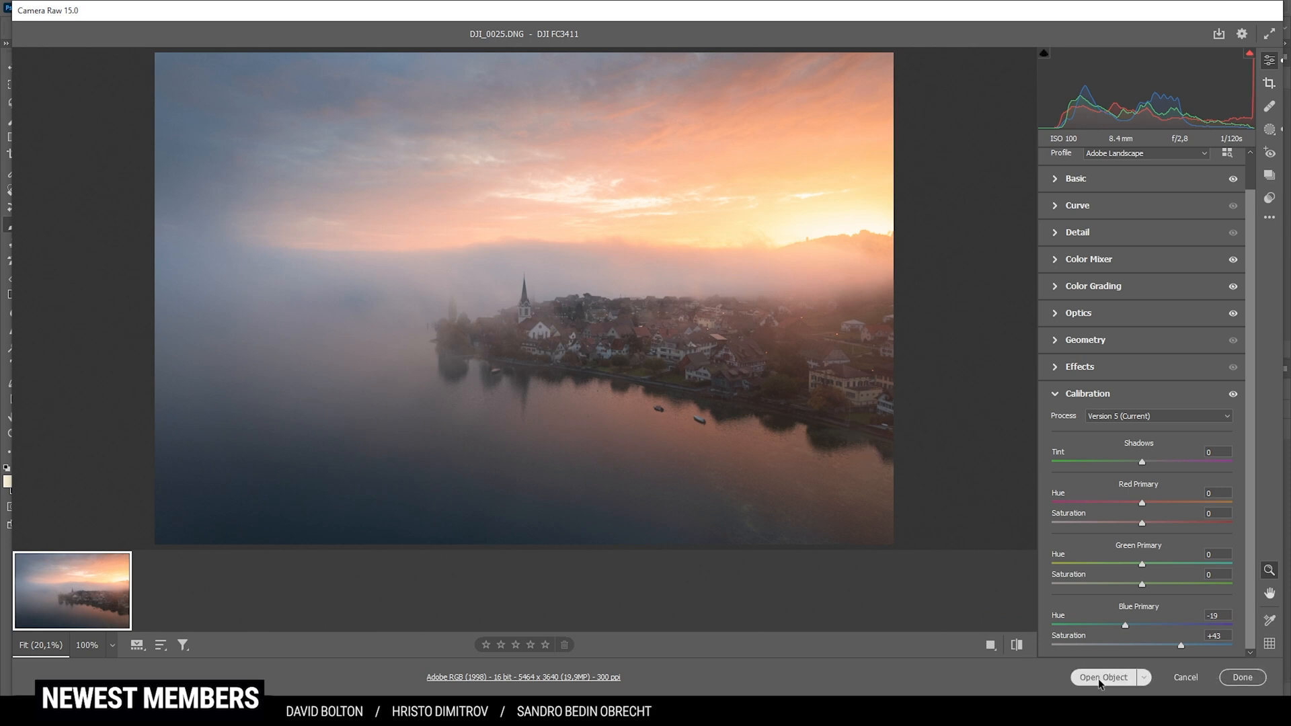
- Open the edited photo in Photoshop as a smart object, briefly showing the TK RapidMask panel
{"action": "left_click", "coordinate": [1104, 677]}
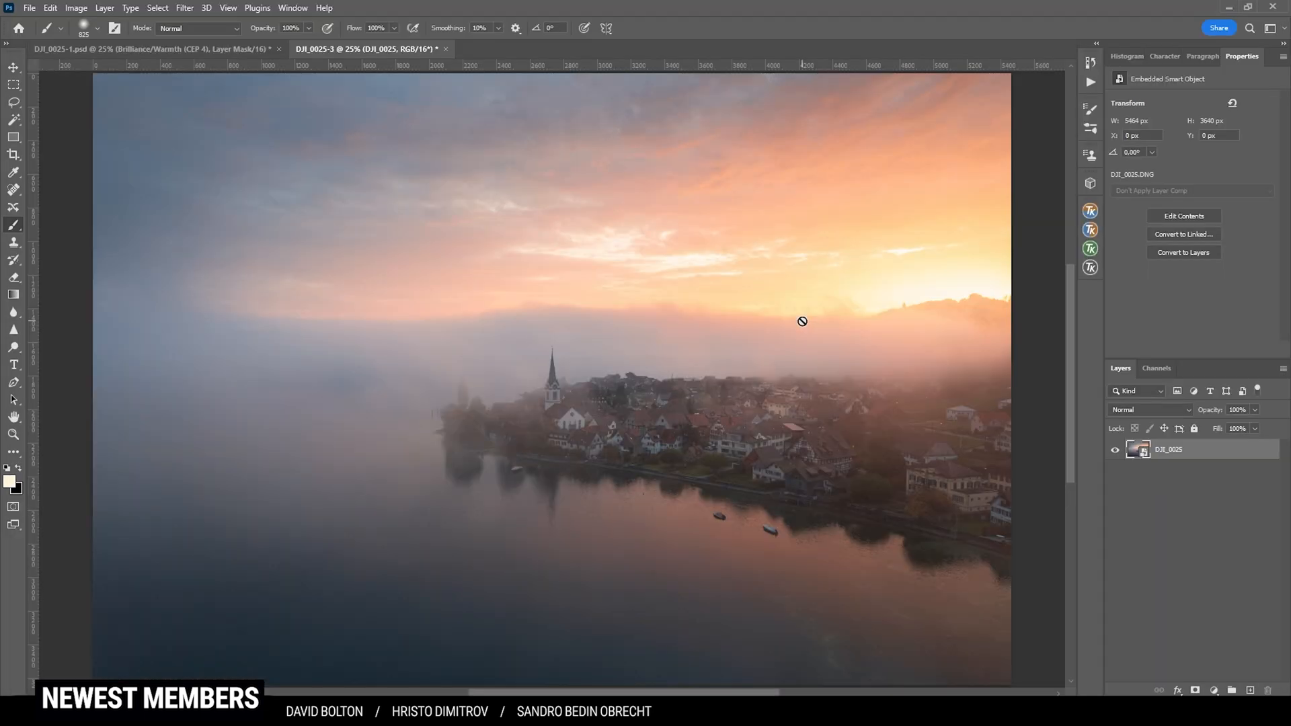
{"action": "mouse_move", "coordinate": [834, 314]}
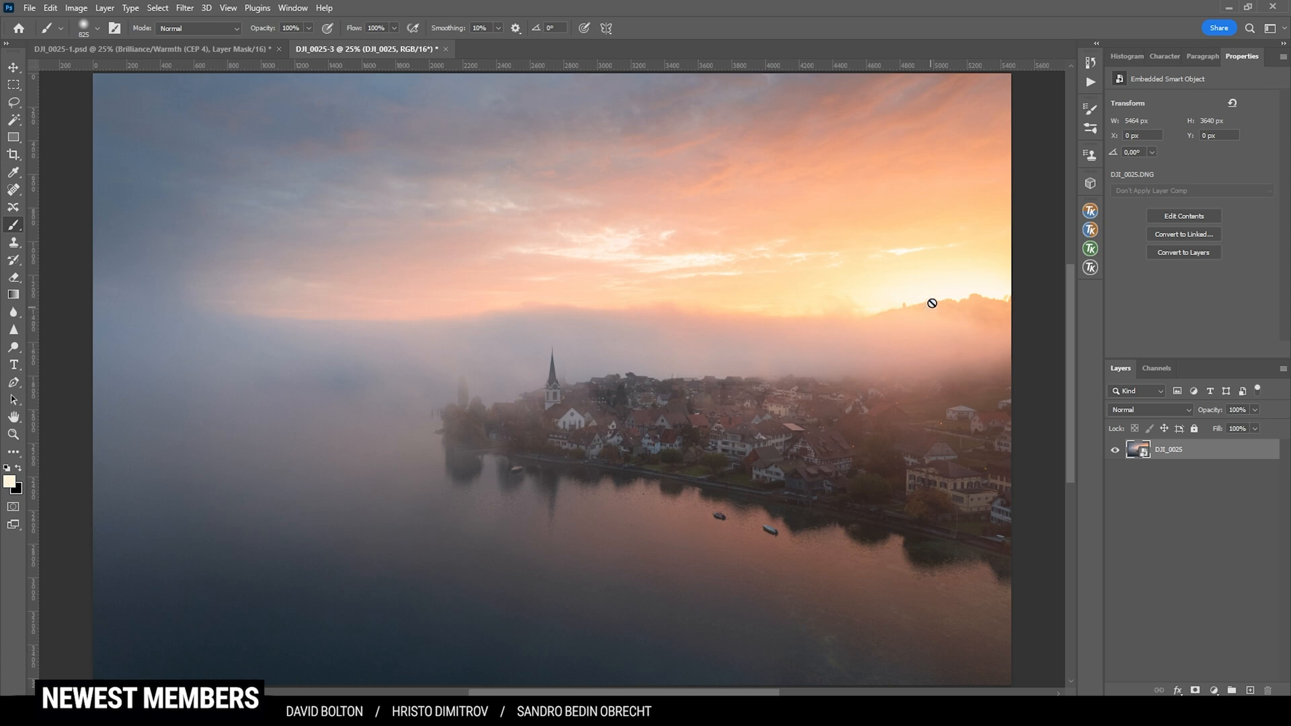
{"action": "left_click", "coordinate": [1089, 229]}
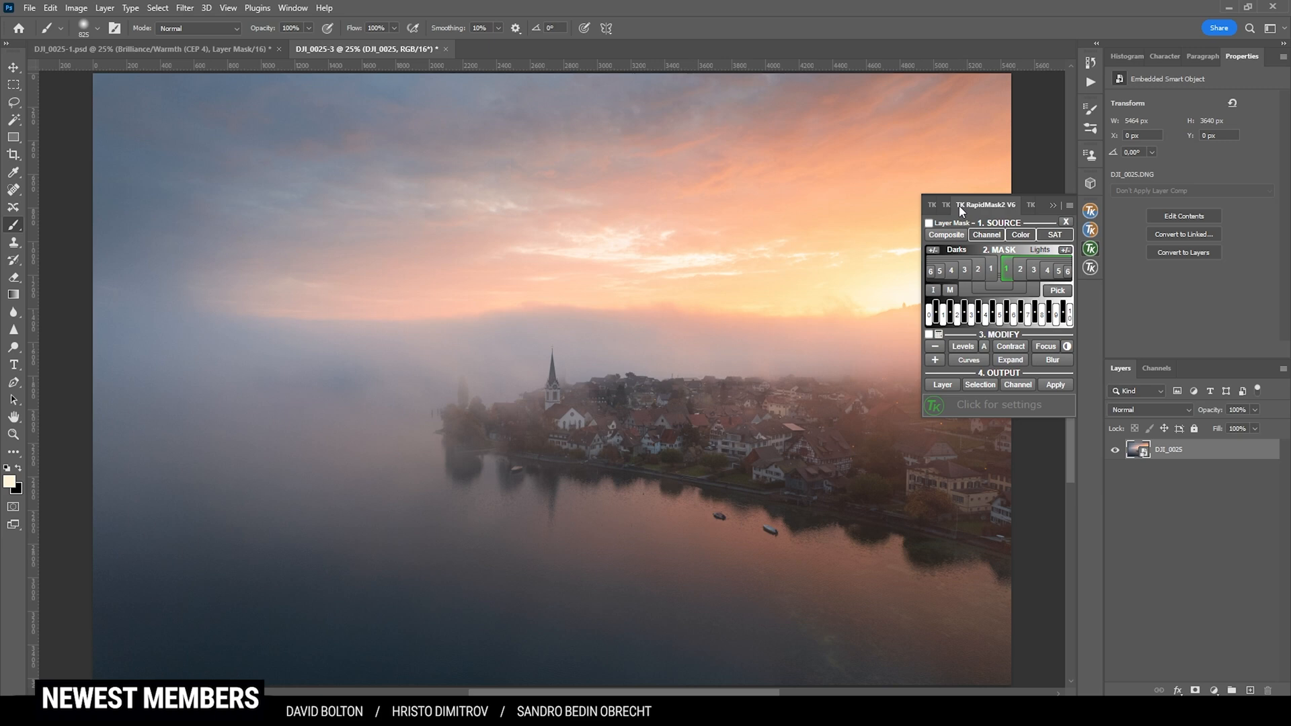
{"action": "left_click", "coordinate": [1066, 222]}
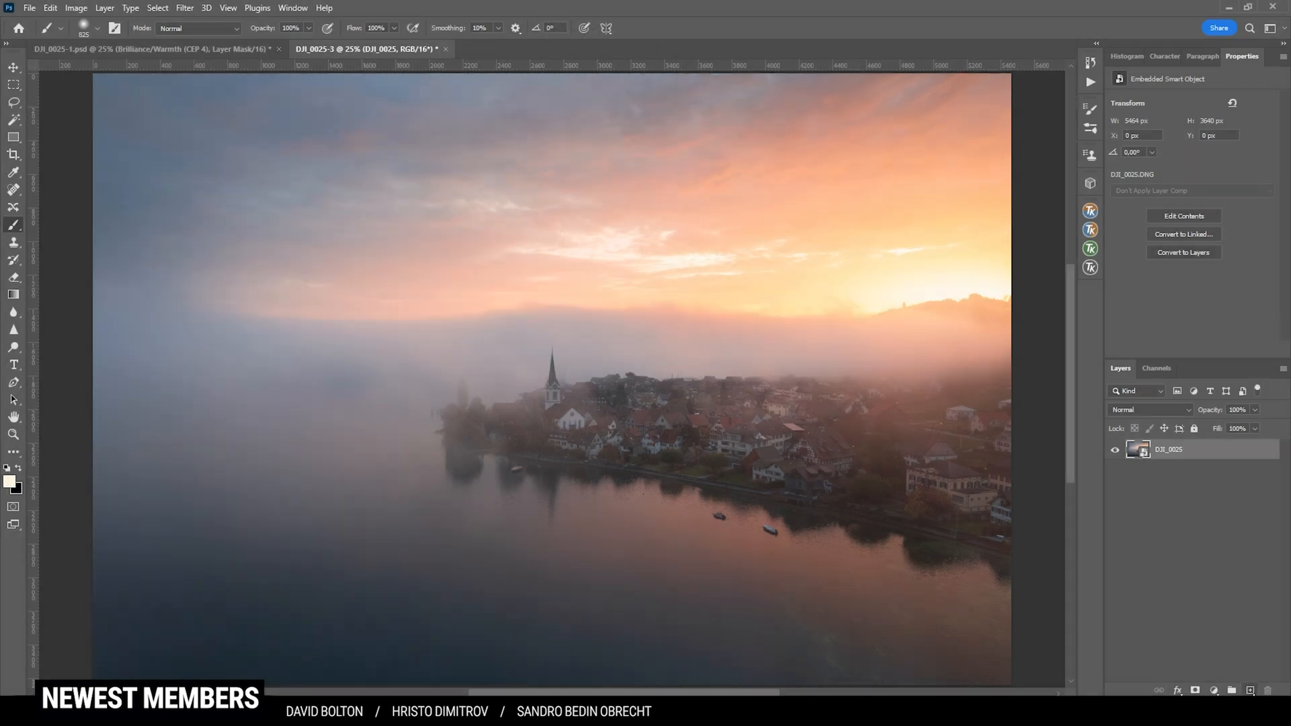
- Set Layer 1's blending mode to Overlay
{"action": "left_click", "coordinate": [1149, 409]}
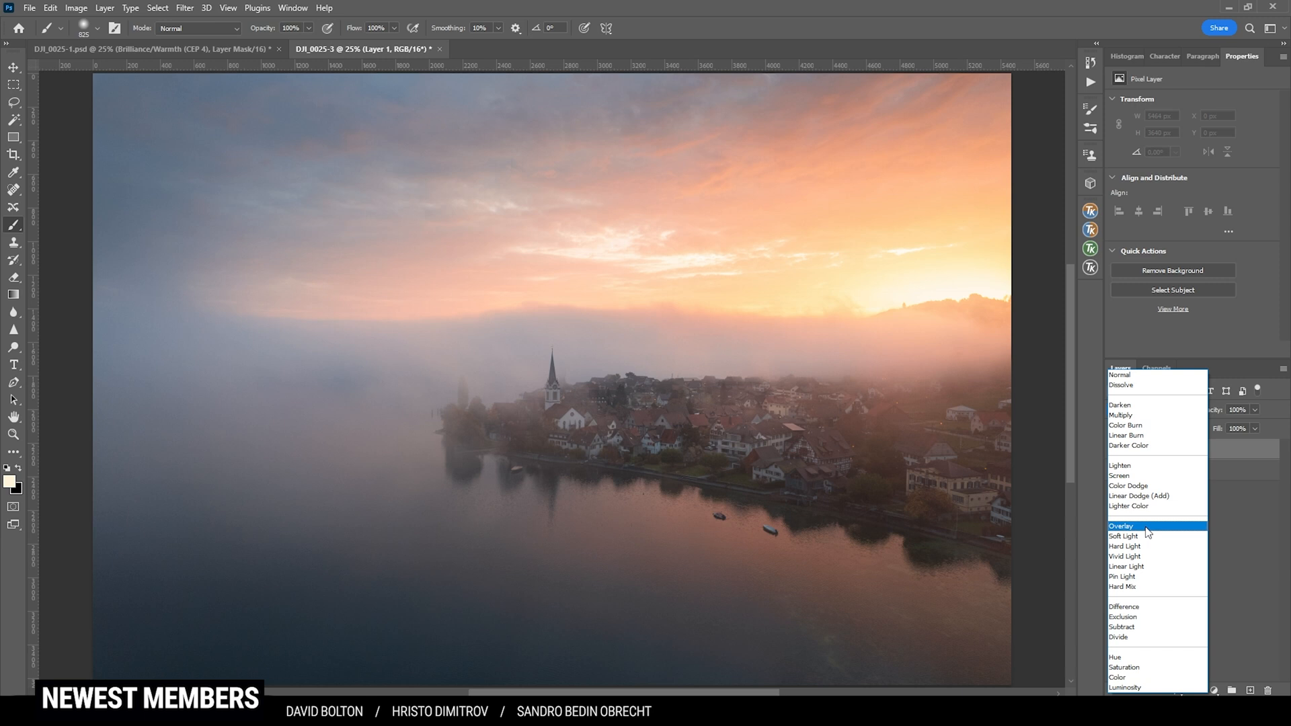
{"action": "left_click", "coordinate": [1122, 526]}
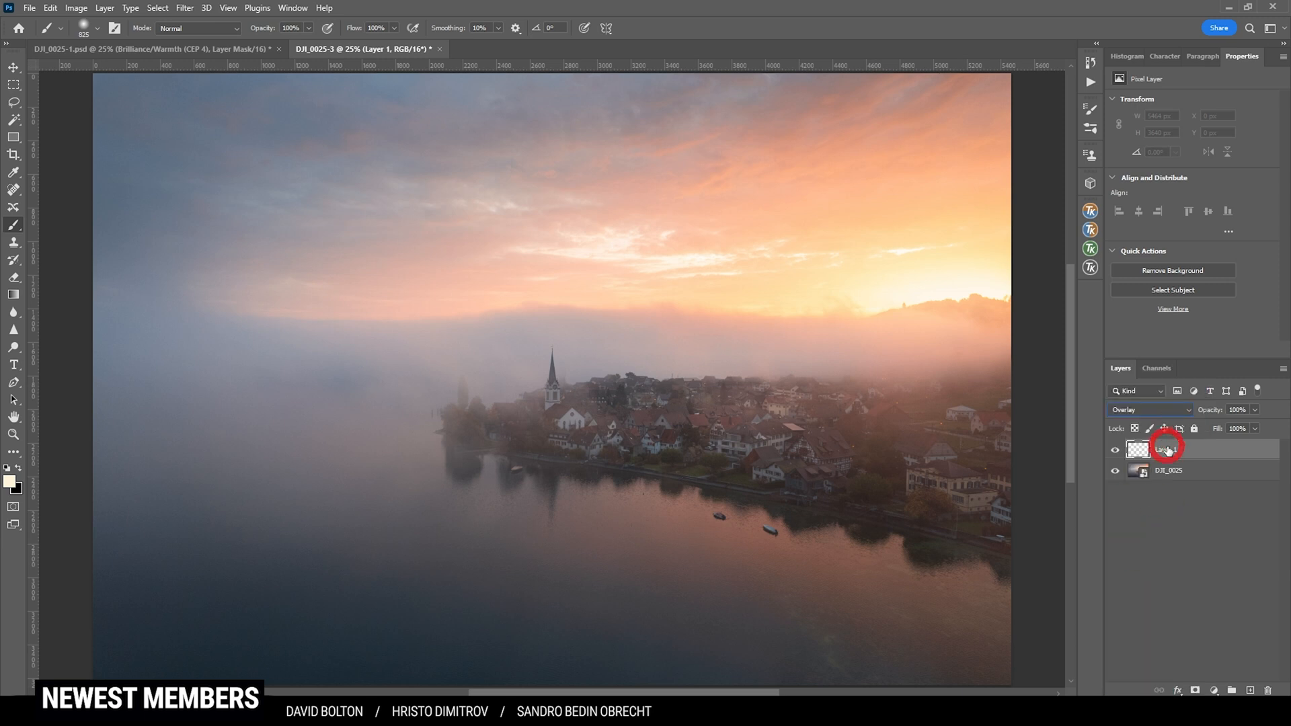
- In TK RapidMask2, preview Darks masks 2–4 and apply Darks-3 as Layer 1's layer mask
{"action": "left_click", "coordinate": [1091, 249]}
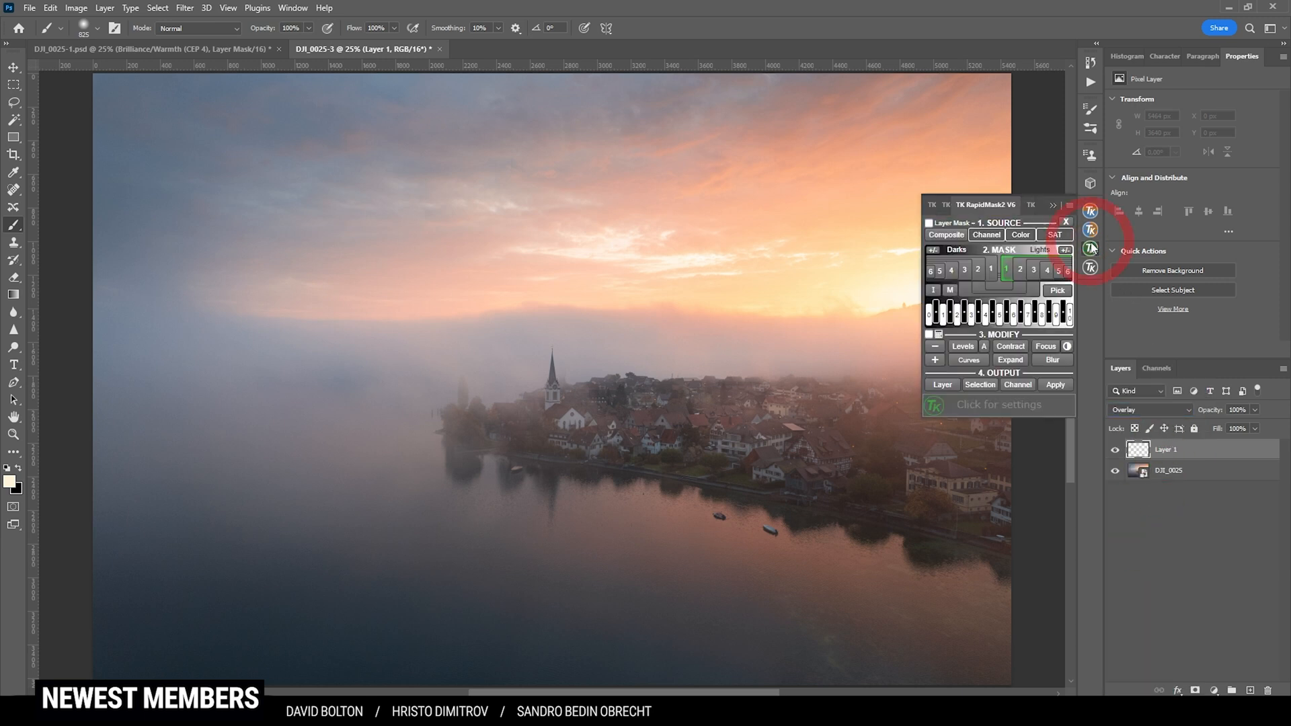
{"action": "mouse_move", "coordinate": [988, 272]}
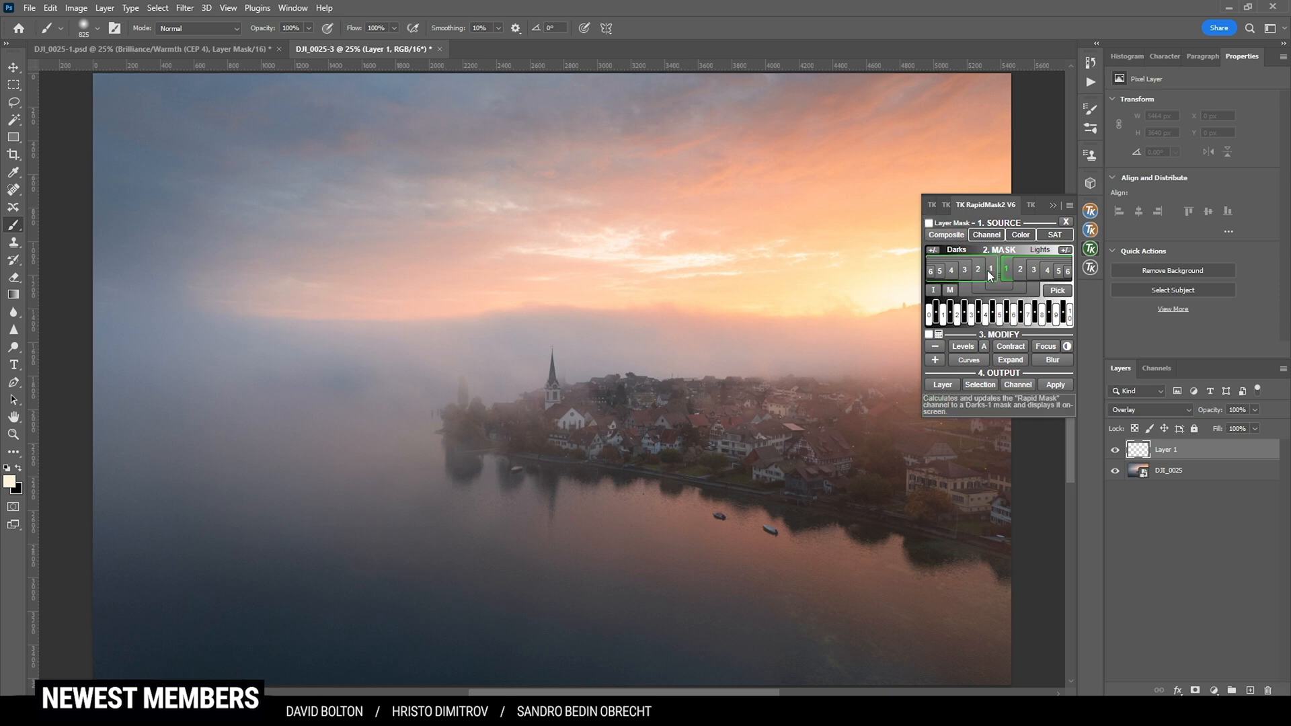
{"action": "left_click", "coordinate": [977, 269]}
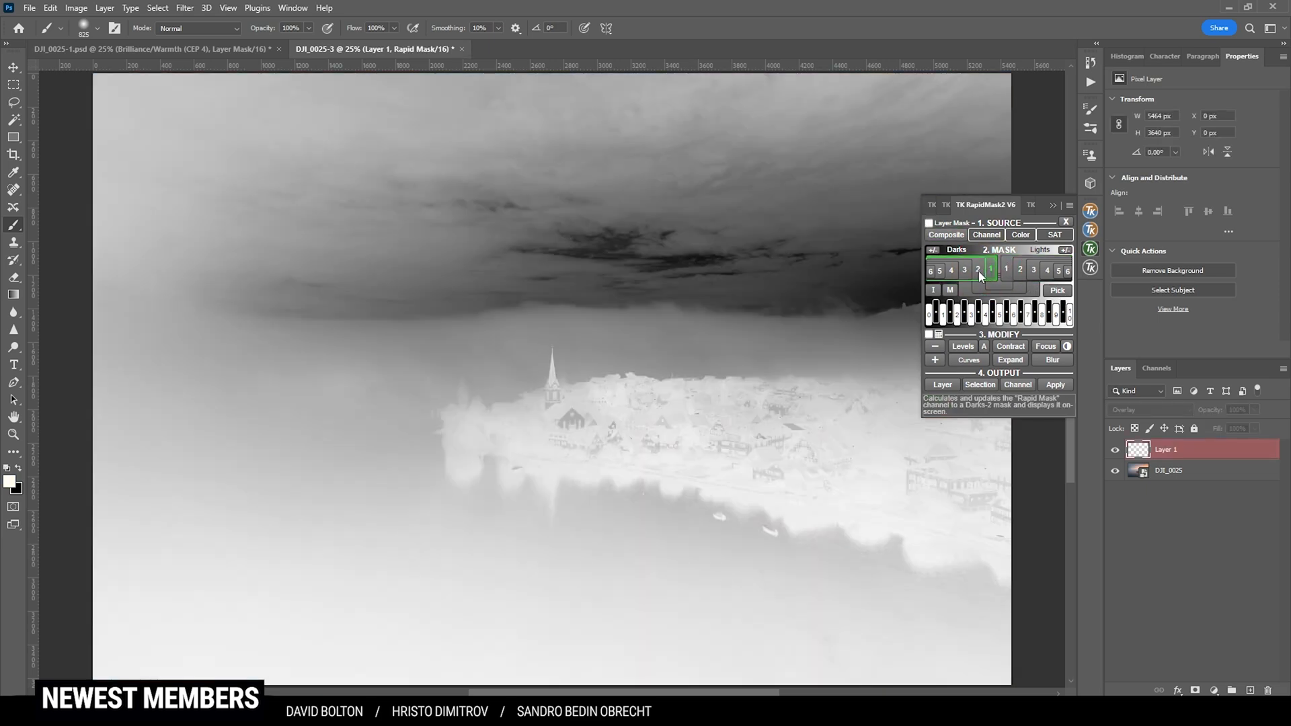
{"action": "left_click", "coordinate": [978, 271]}
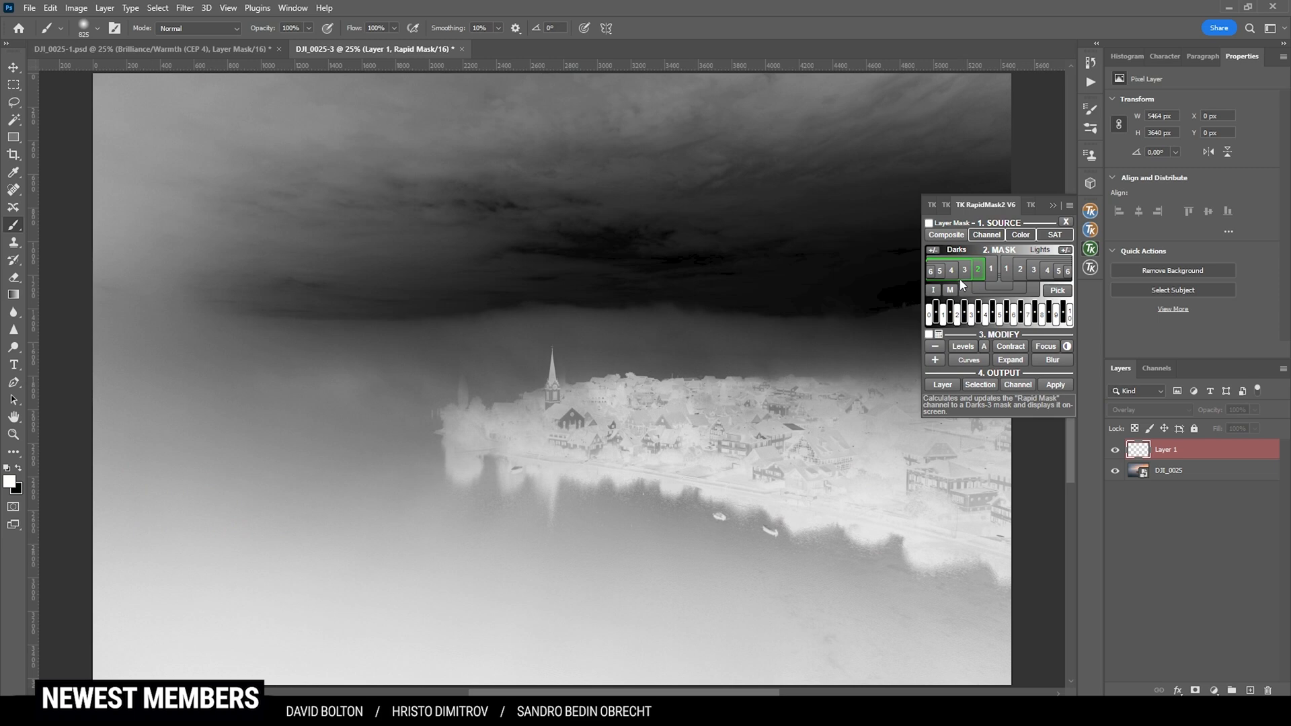
{"action": "left_click", "coordinate": [965, 270]}
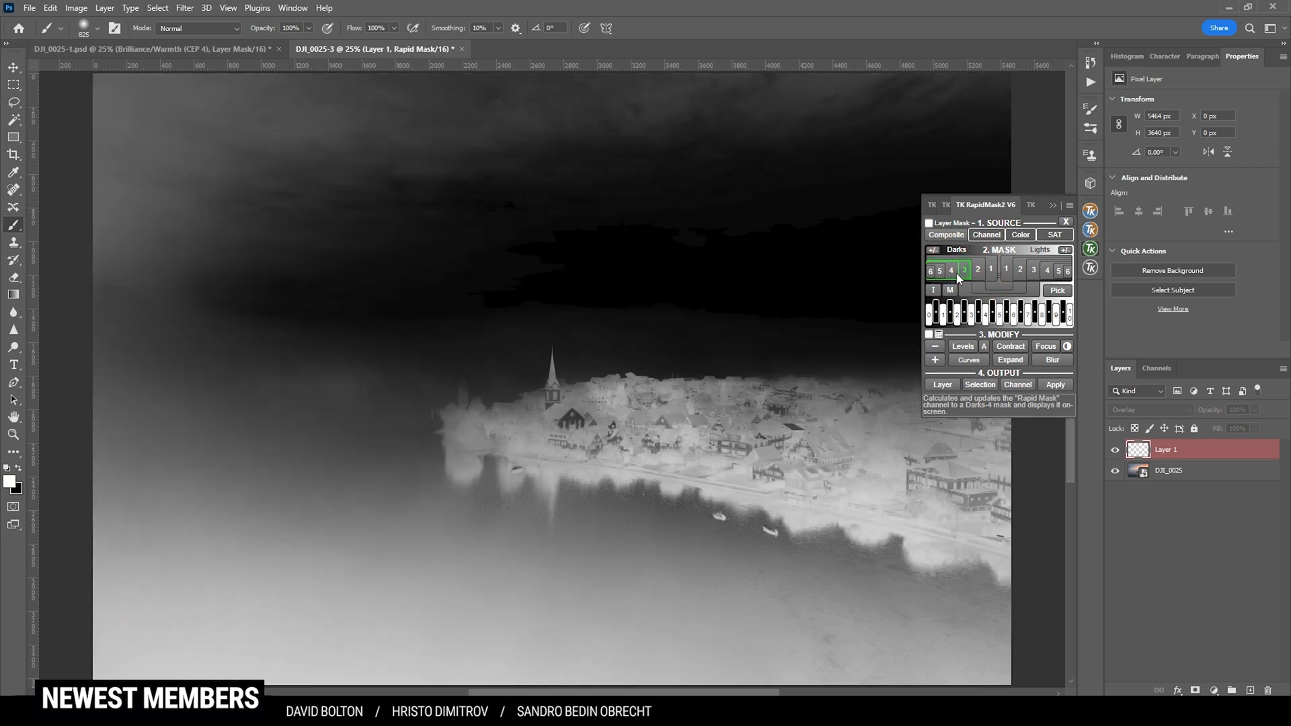
{"action": "left_click", "coordinate": [962, 271]}
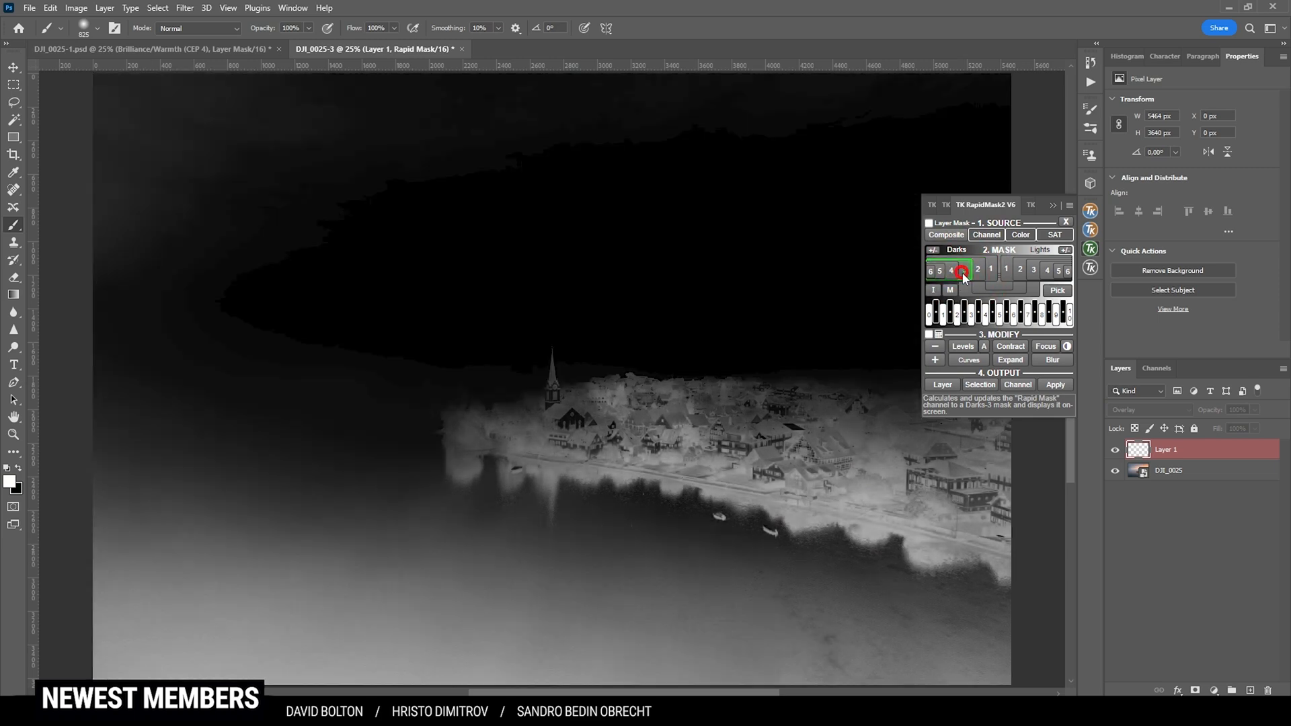
{"action": "left_click", "coordinate": [963, 269]}
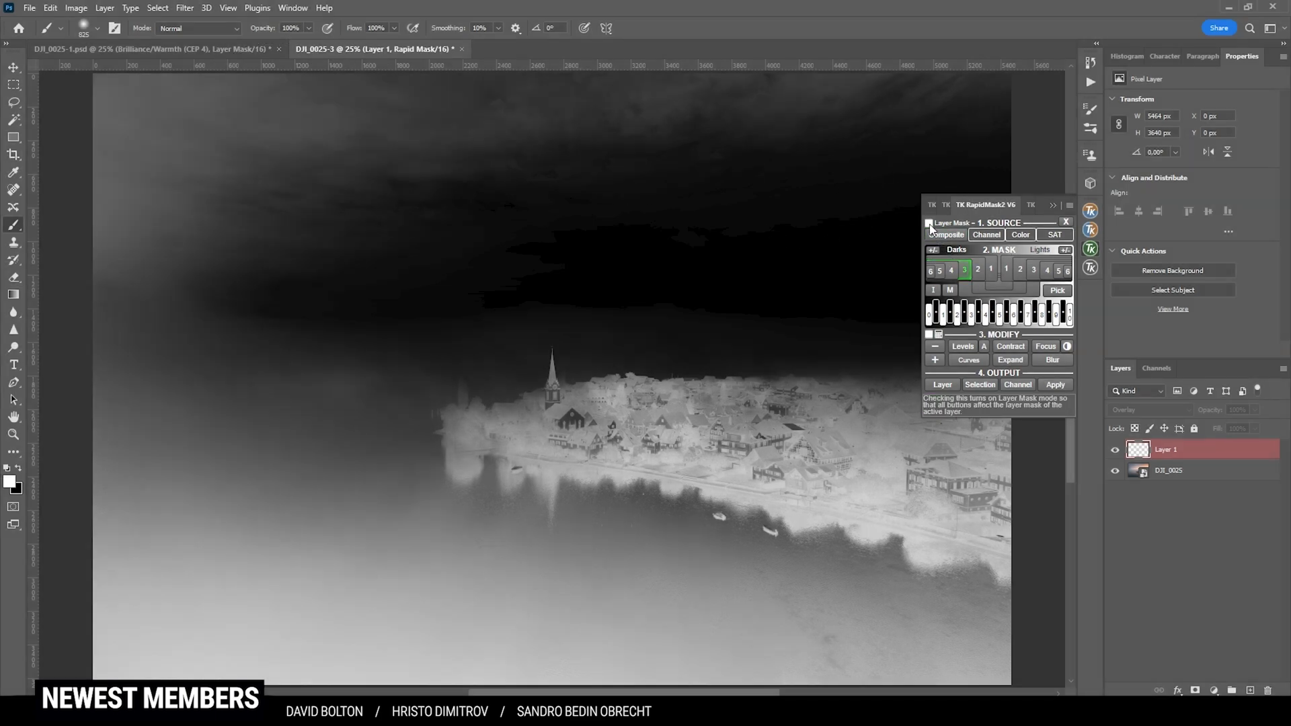
{"action": "left_click", "coordinate": [930, 222]}
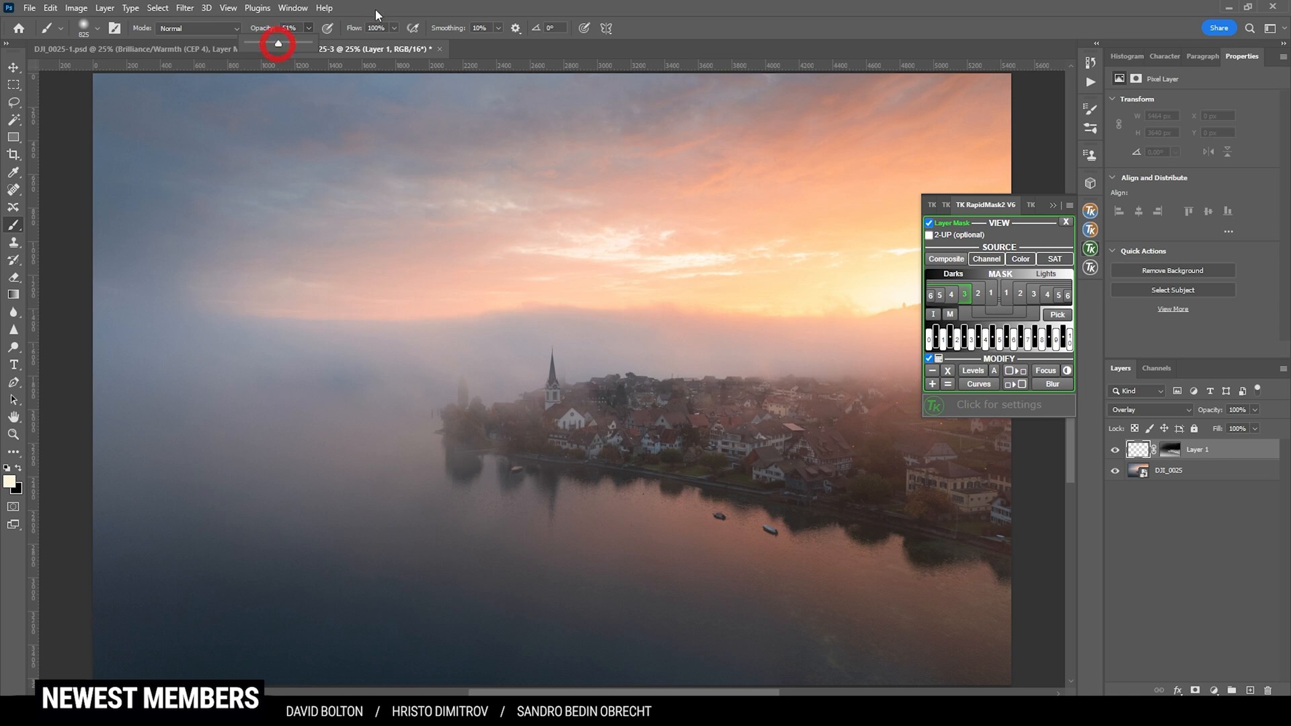
{"action": "mouse_move", "coordinate": [239, 318]}
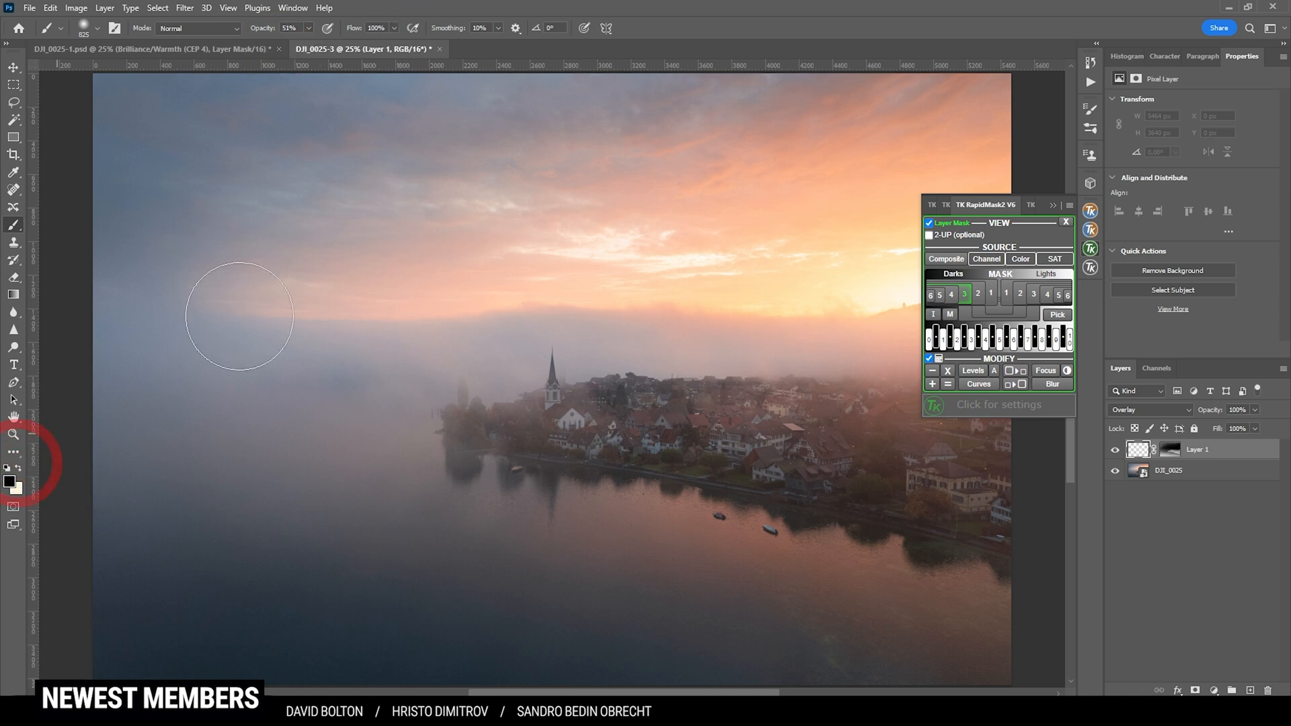
{"action": "mouse_move", "coordinate": [365, 74]}
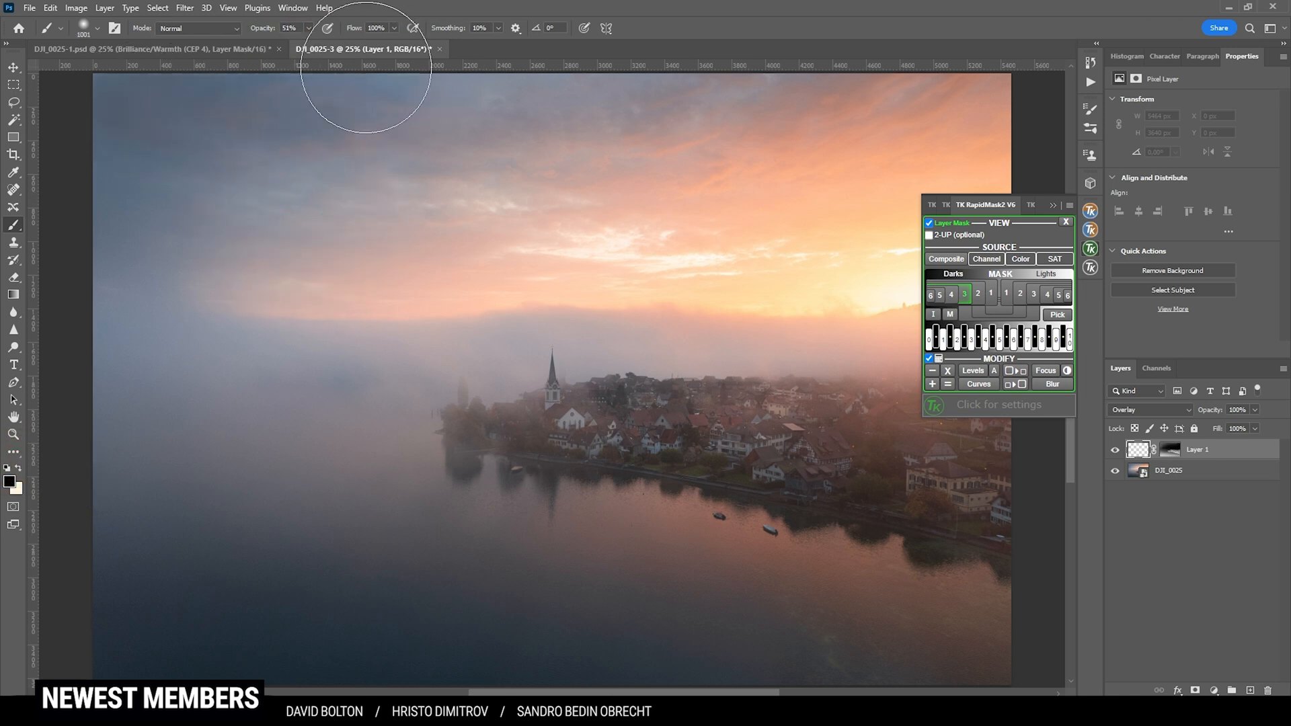
{"action": "mouse_move", "coordinate": [952, 79]}
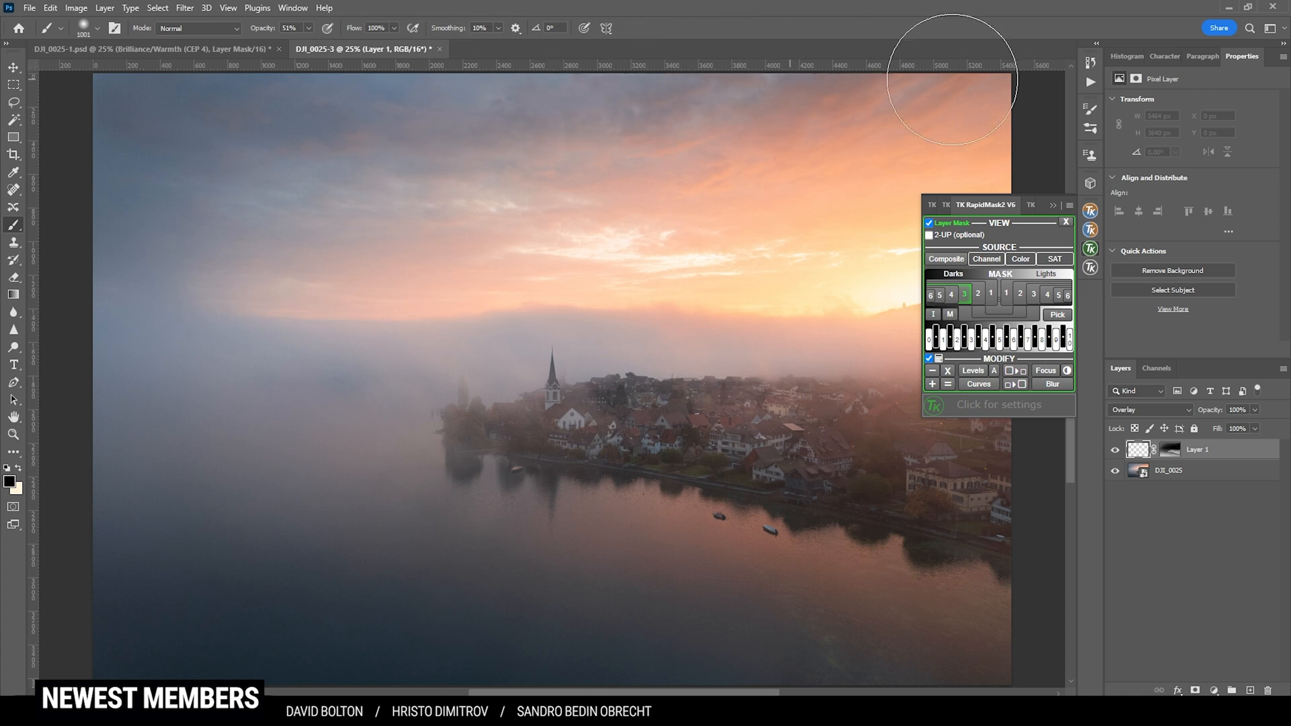
- Burn the upper sky on masked Layer 1 with a black 51% brush and toggle it to compare
{"action": "left_click", "coordinate": [1117, 453]}
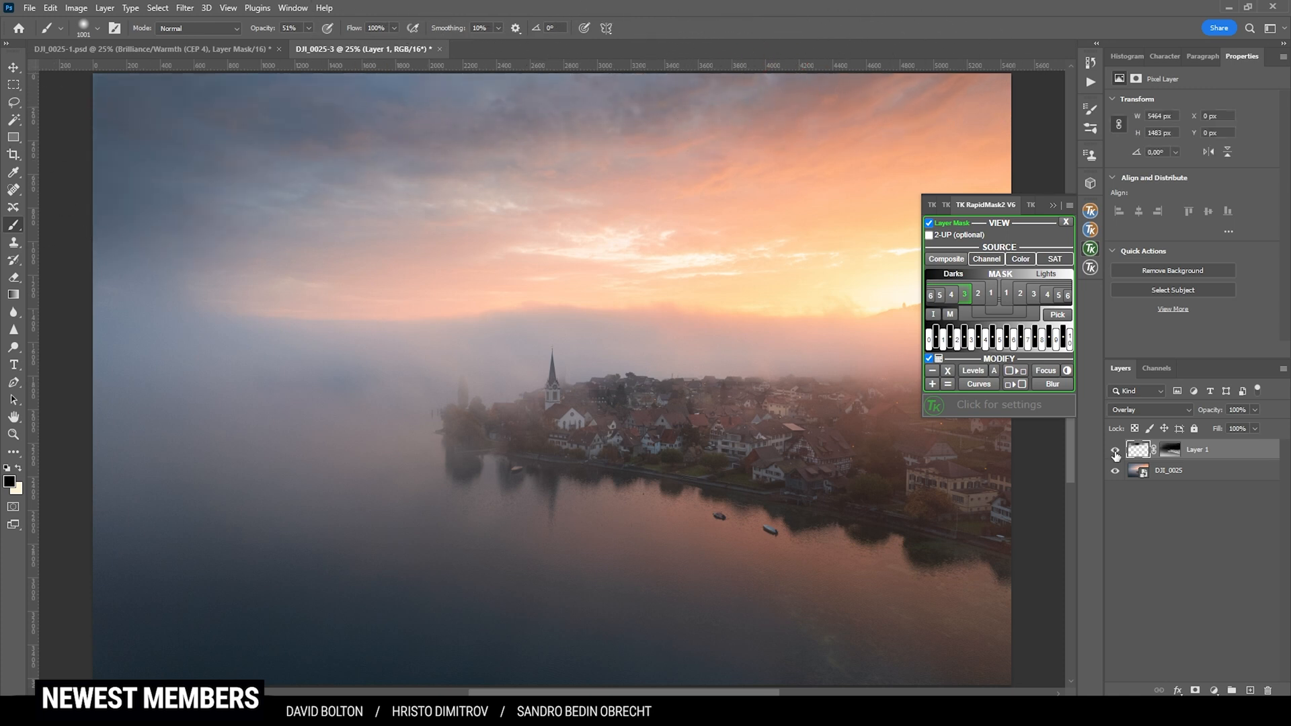
{"action": "left_click", "coordinate": [1116, 456]}
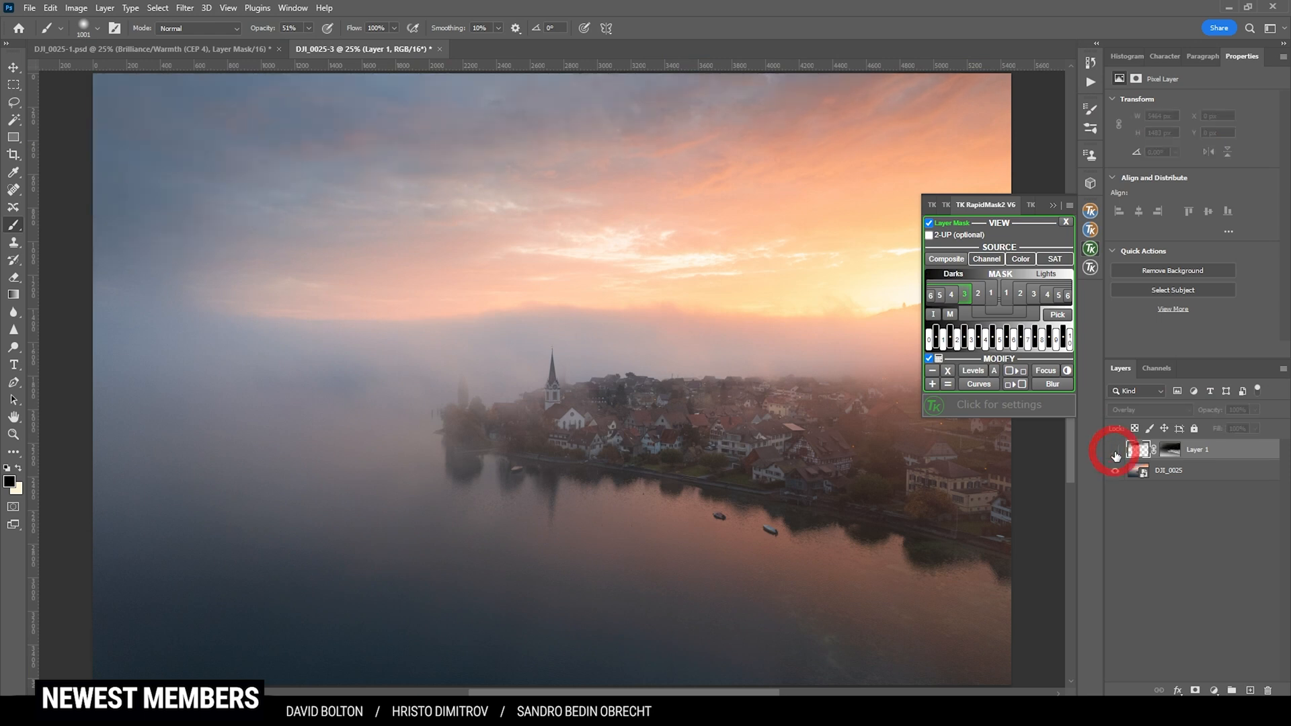
{"action": "left_click", "coordinate": [1117, 471]}
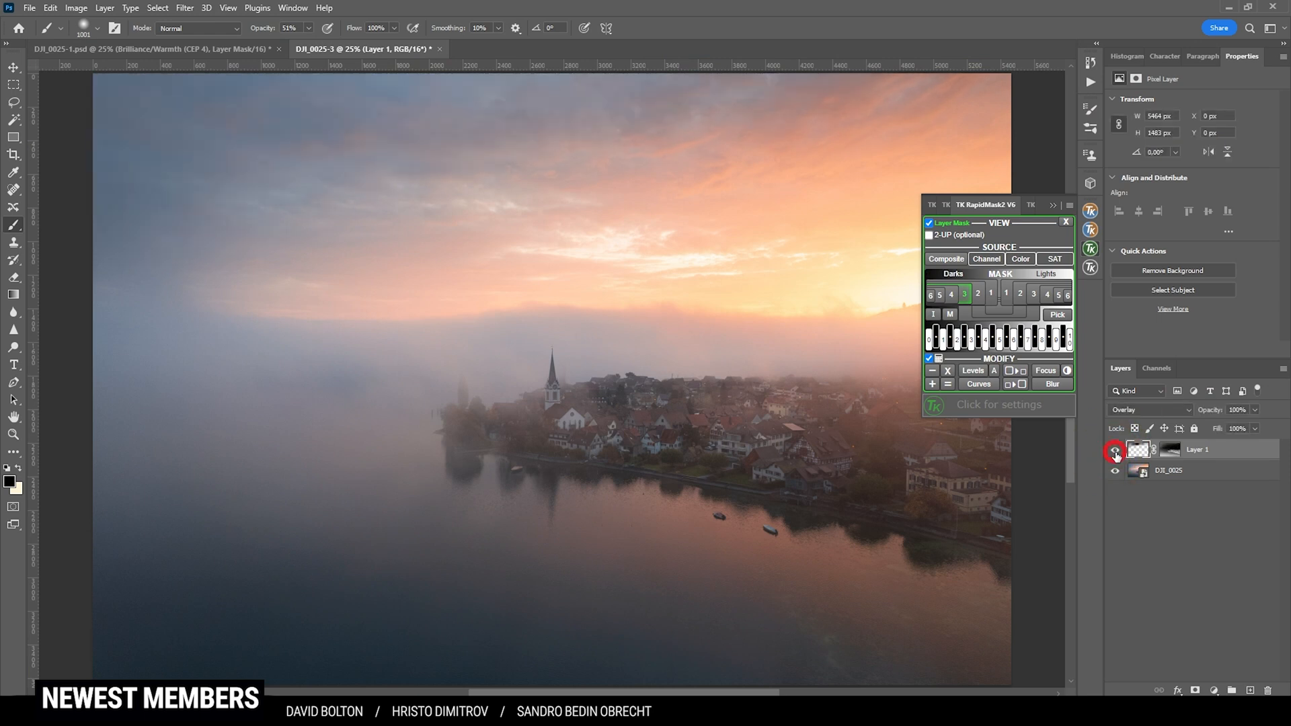
{"action": "left_click", "coordinate": [1116, 450]}
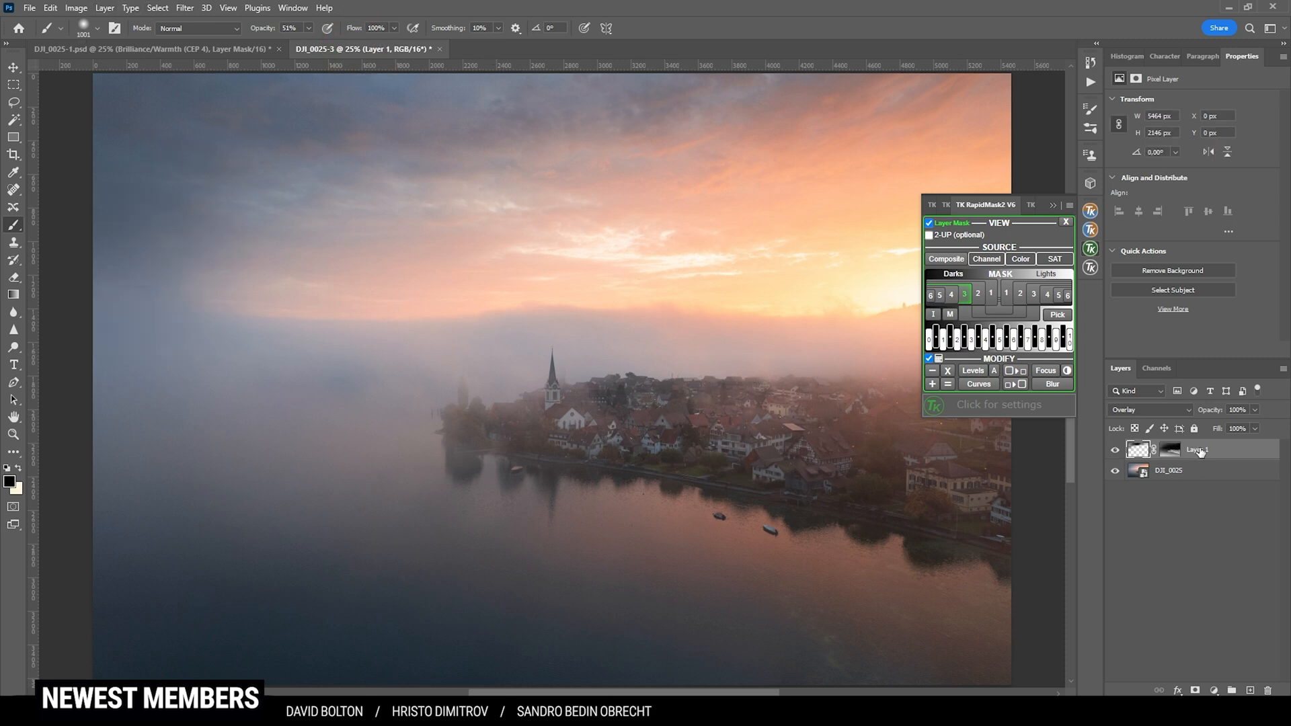
{"action": "mouse_move", "coordinate": [1199, 452]}
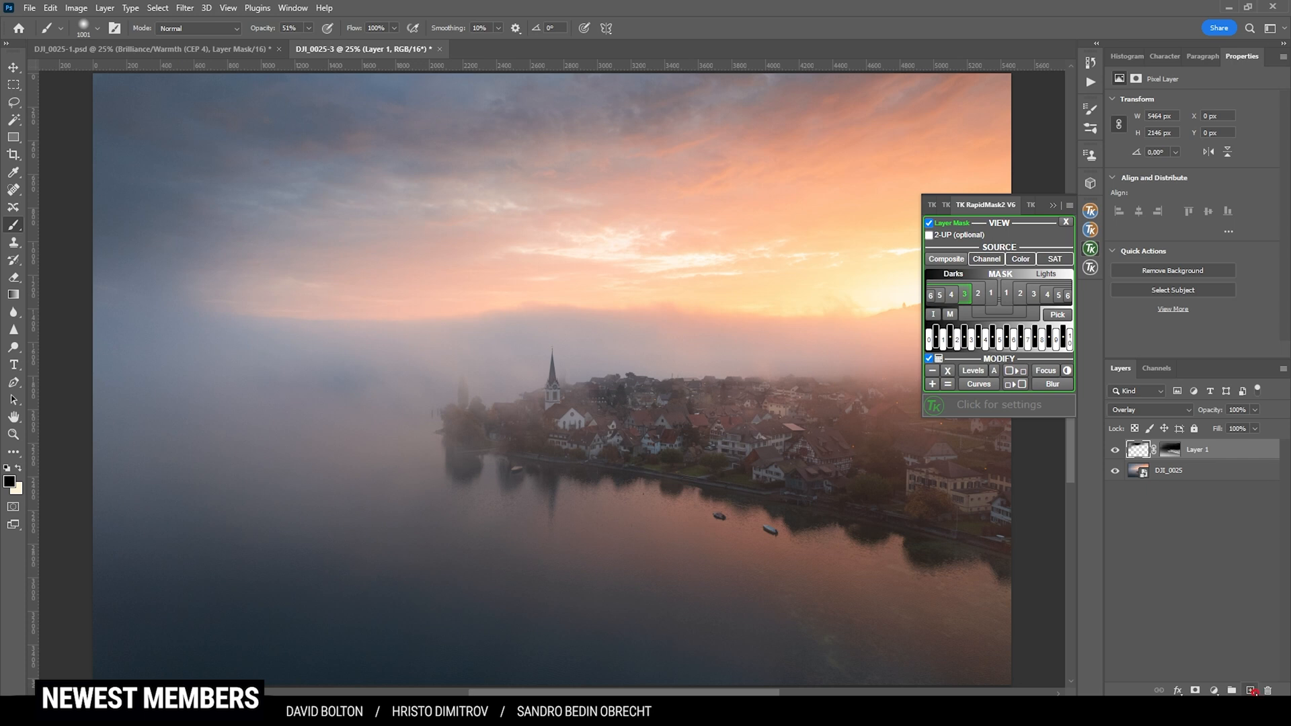
- Set the new Layer 2's blending mode to Overlay
{"action": "left_click", "coordinate": [1150, 409]}
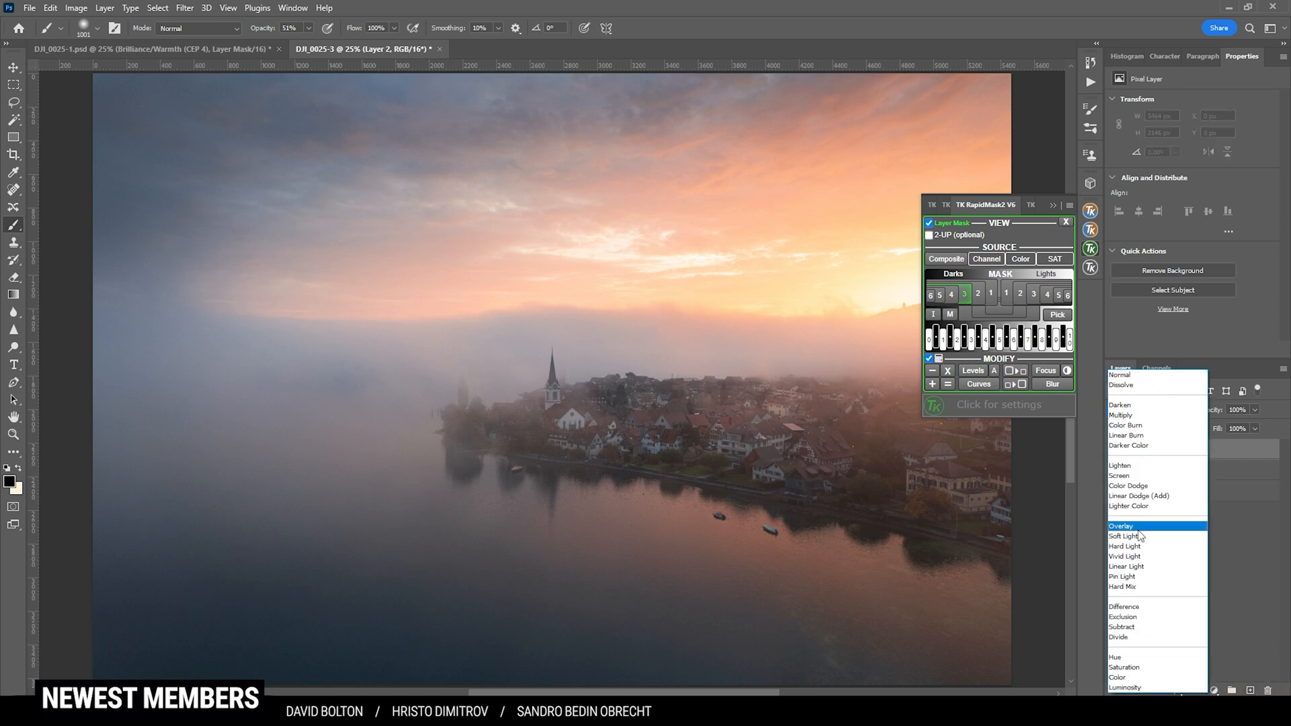
{"action": "left_click", "coordinate": [1121, 526]}
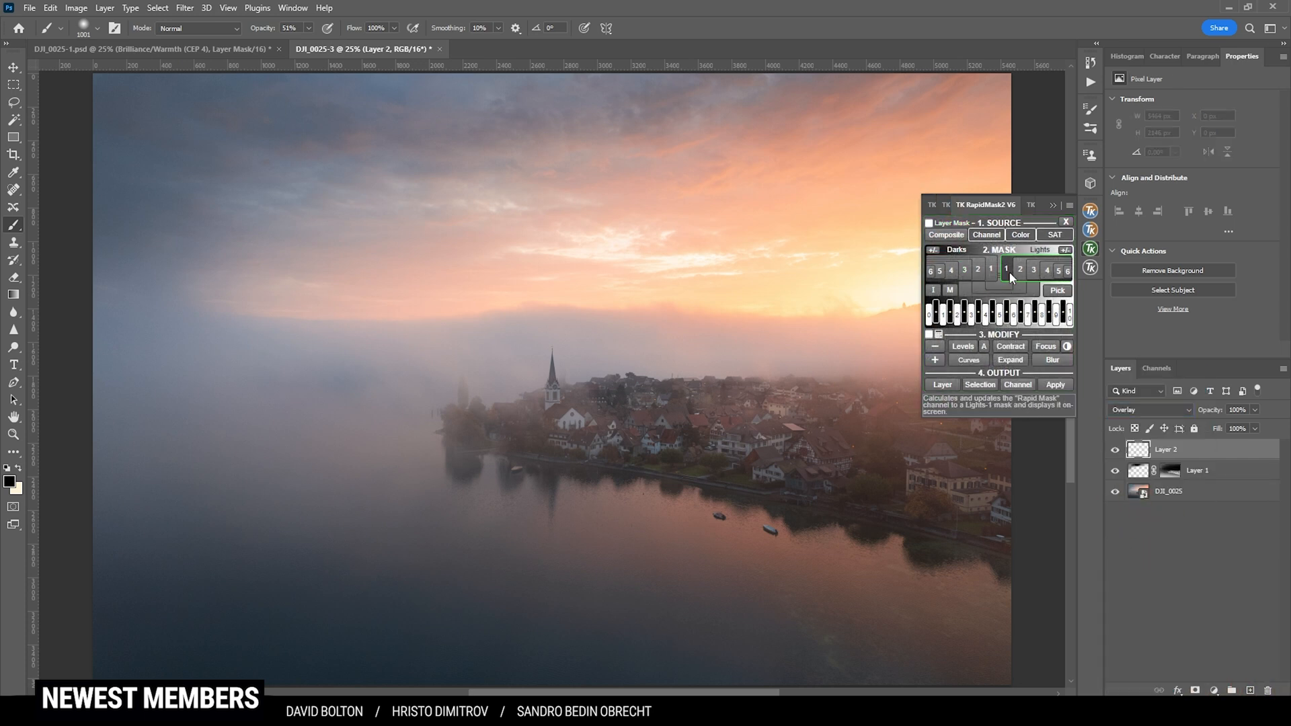
- Apply a narrower RapidMask Lights mask to Layer 2, brighten the village in white and compare
{"action": "left_click", "coordinate": [1019, 270]}
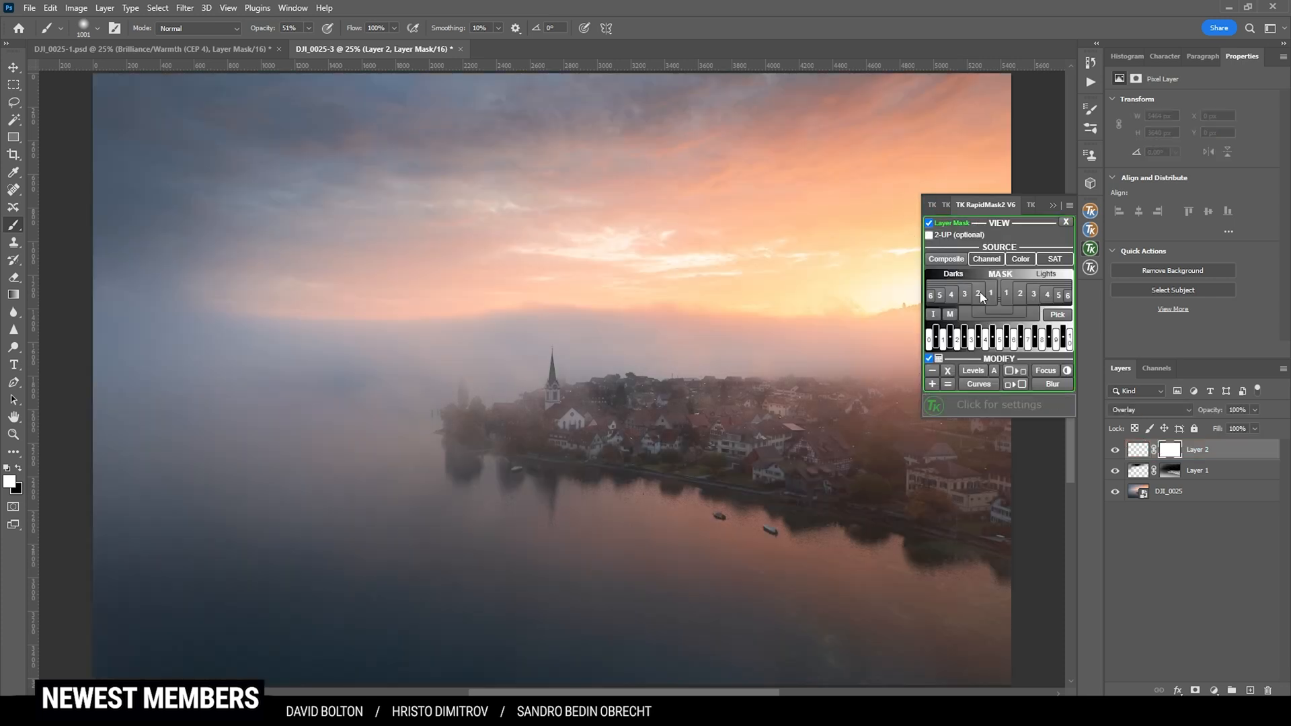
{"action": "left_click", "coordinate": [1019, 293]}
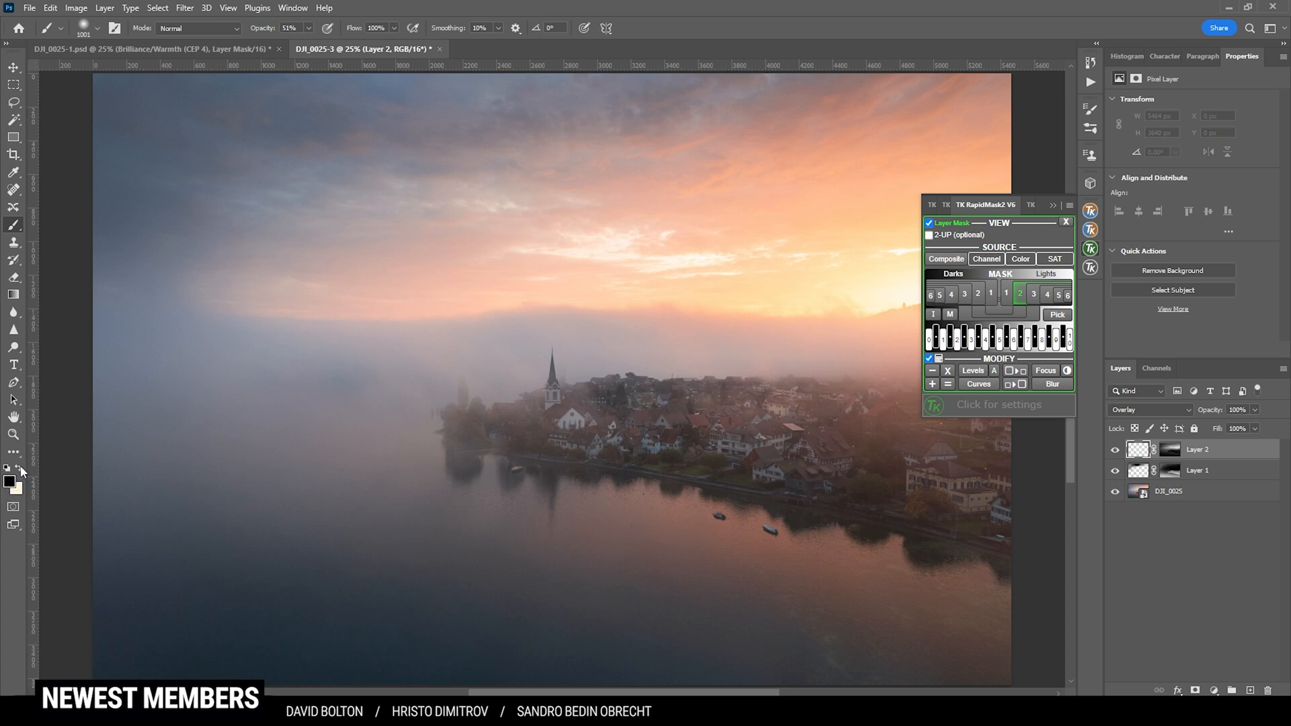
{"action": "mouse_move", "coordinate": [625, 525]}
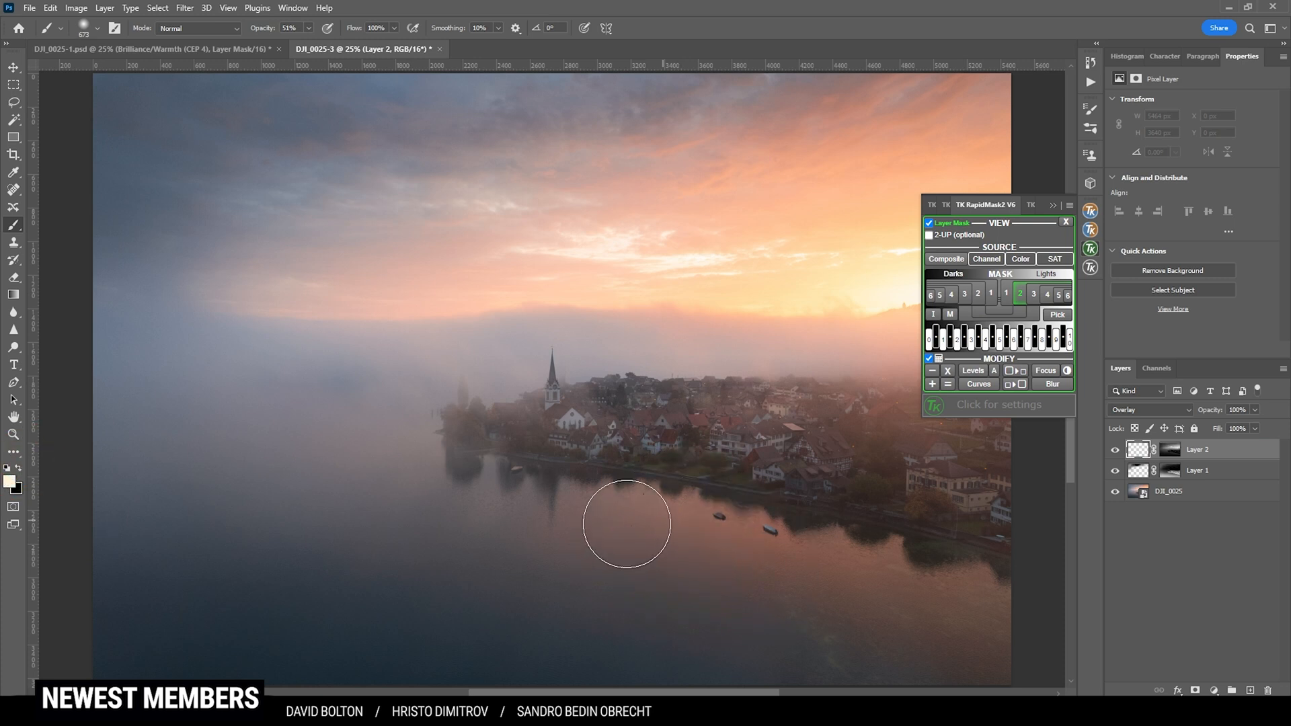
{"action": "mouse_move", "coordinate": [678, 517]}
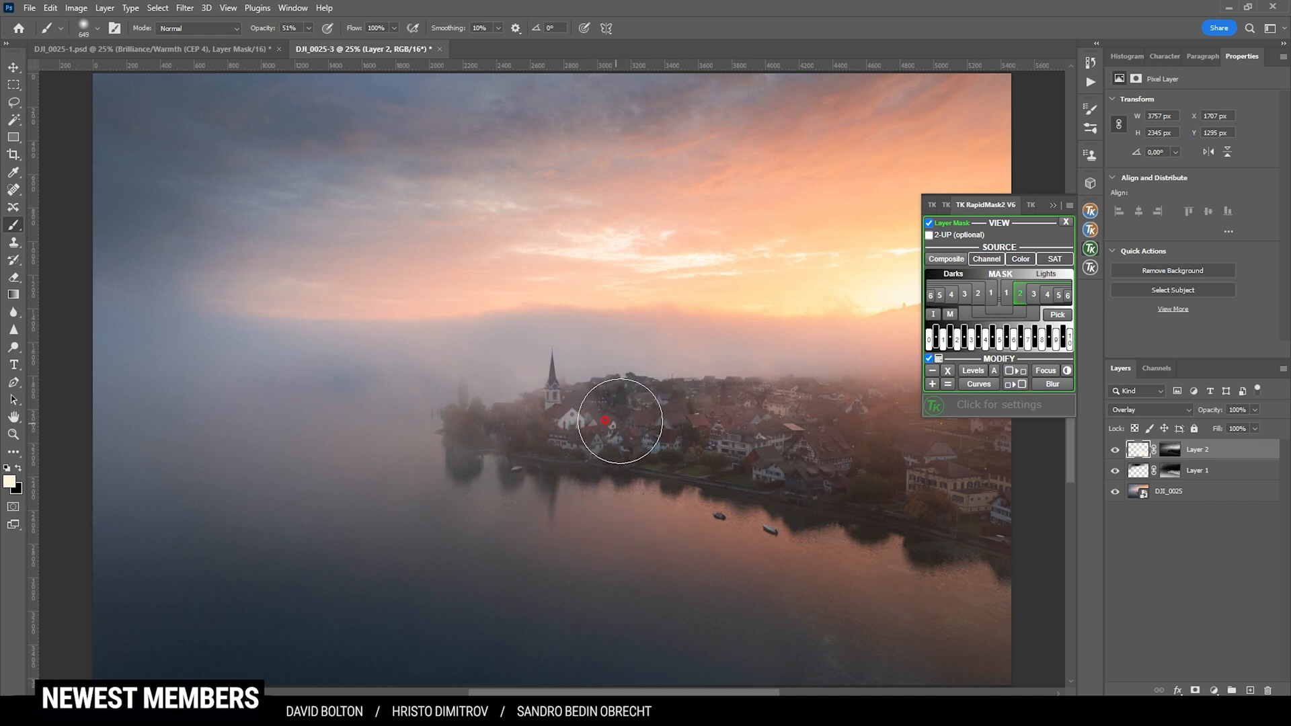
{"action": "mouse_move", "coordinate": [753, 453]}
{"action": "type", "text": "96"}
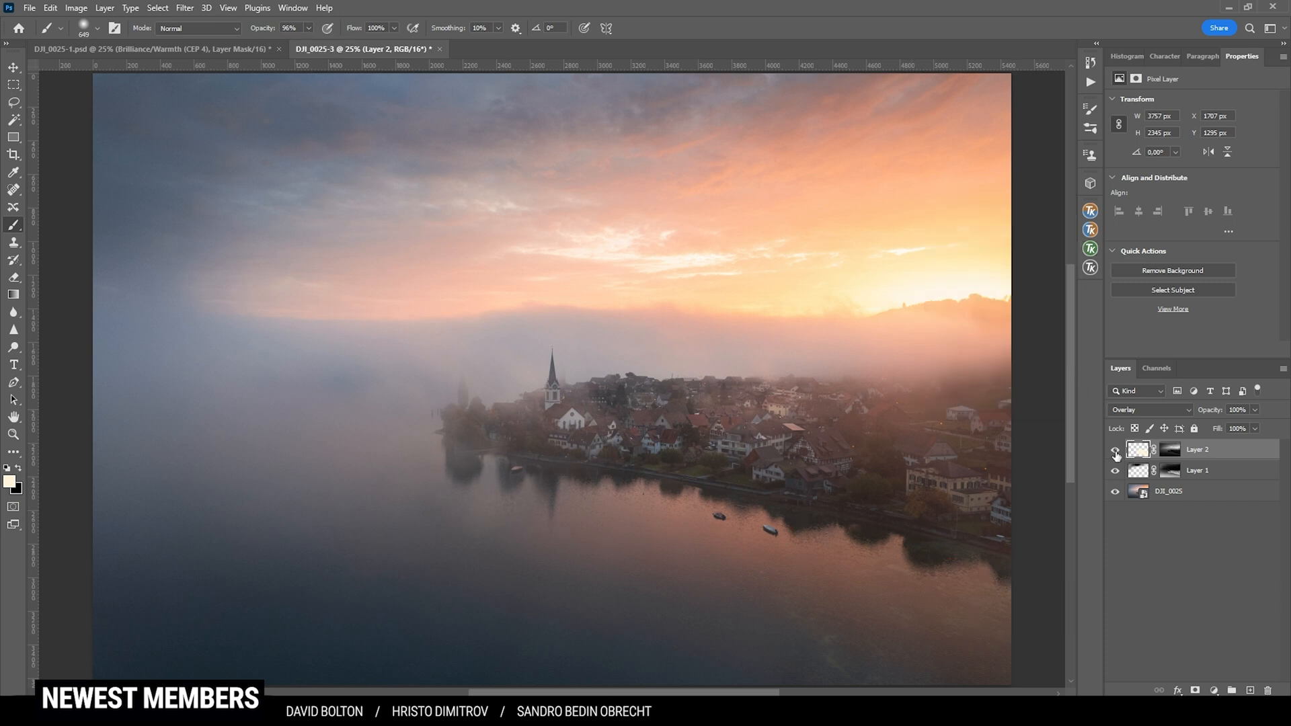
{"action": "left_click", "coordinate": [1117, 454]}
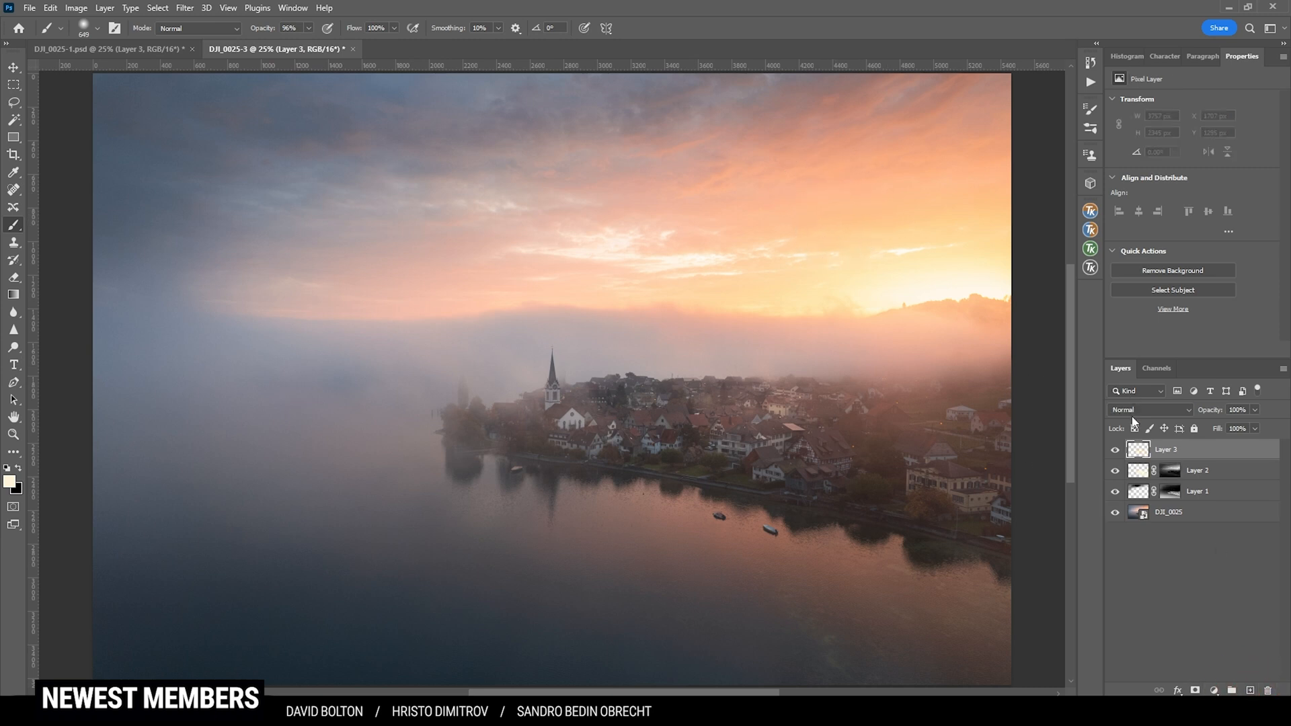
- Set Layer 3 to Soft Light and choose pale warm cream #fff3d6 as the painting colour
{"action": "left_click", "coordinate": [1151, 408]}
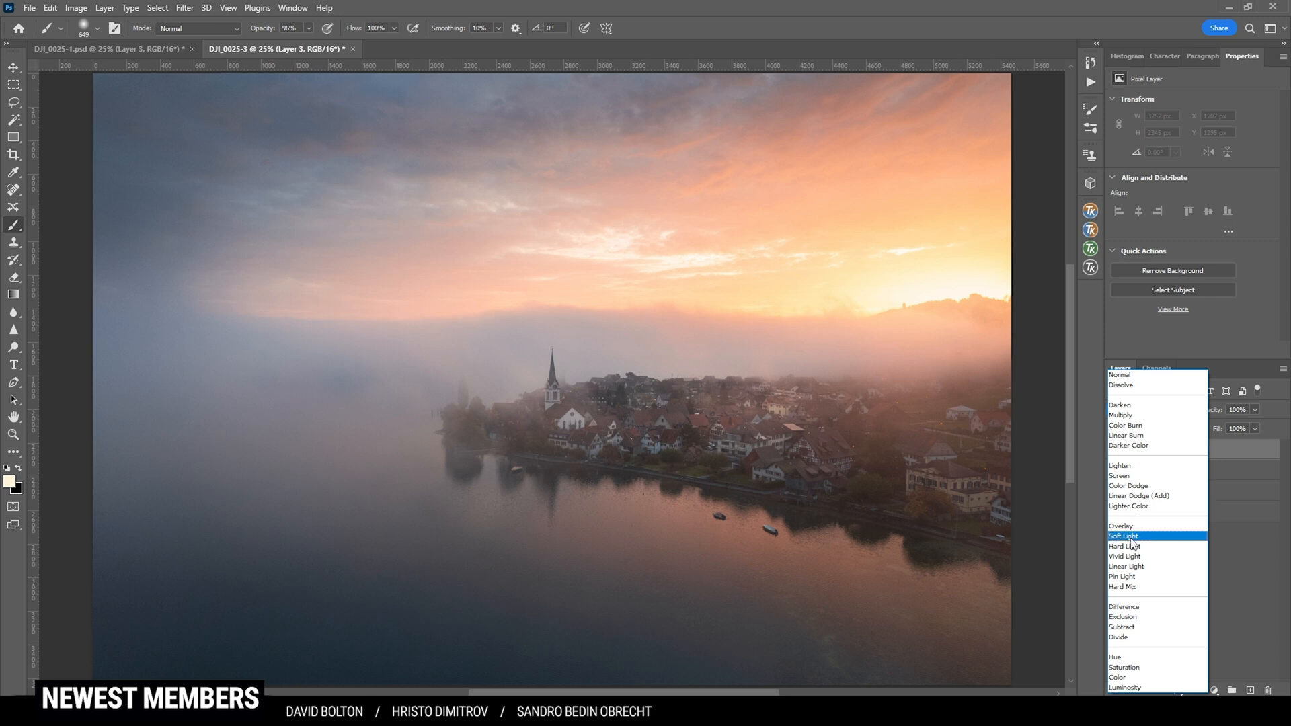
{"action": "left_click", "coordinate": [1123, 537]}
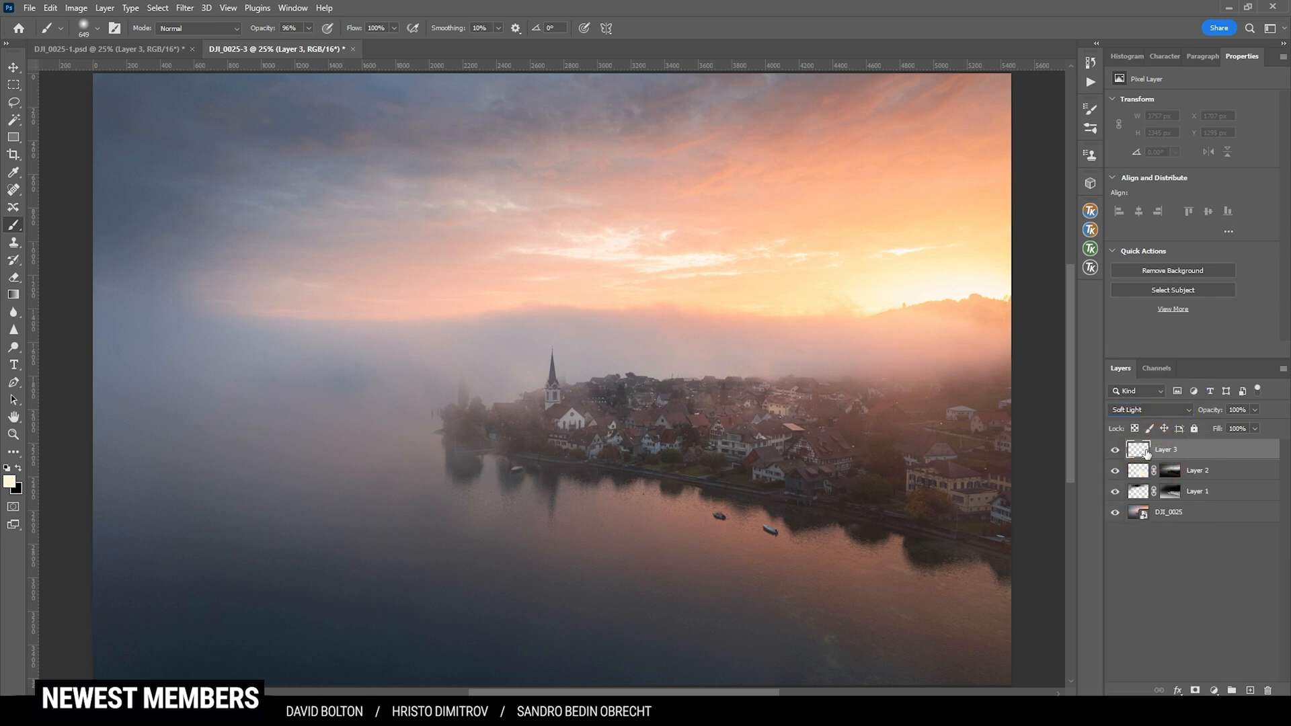
{"action": "left_click", "coordinate": [9, 482]}
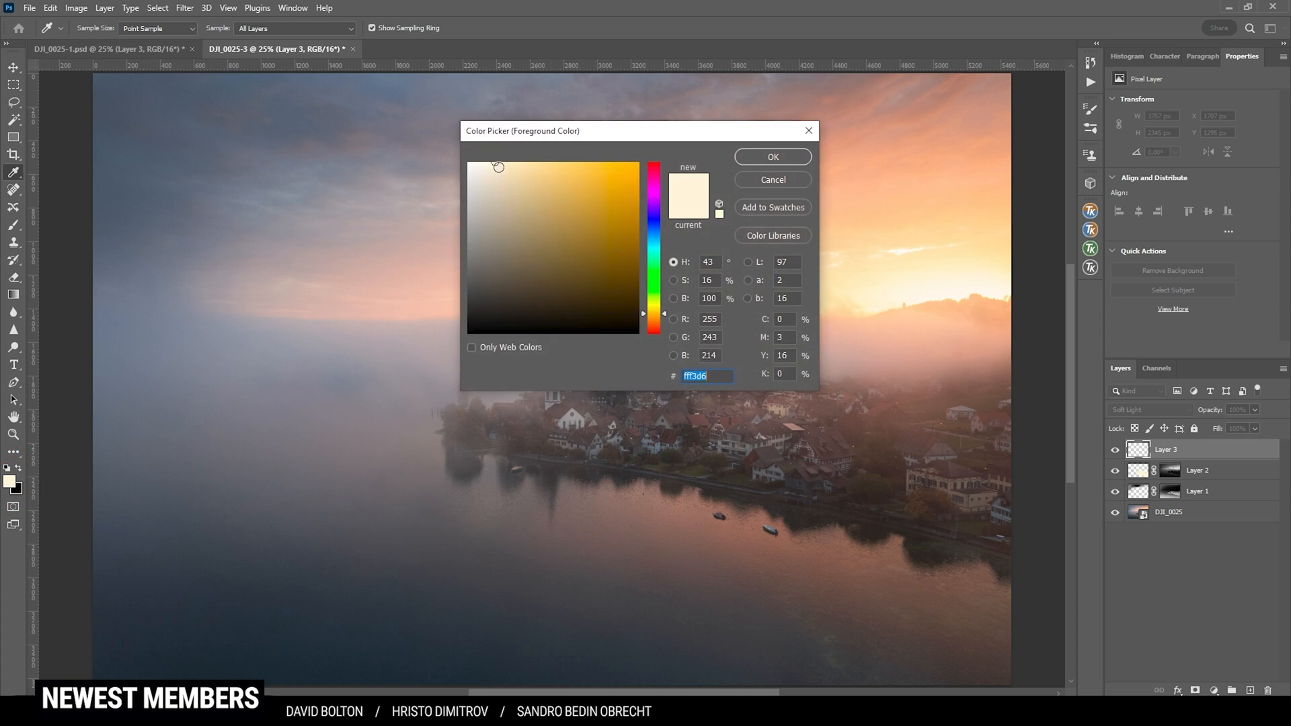
{"action": "left_click", "coordinate": [769, 156]}
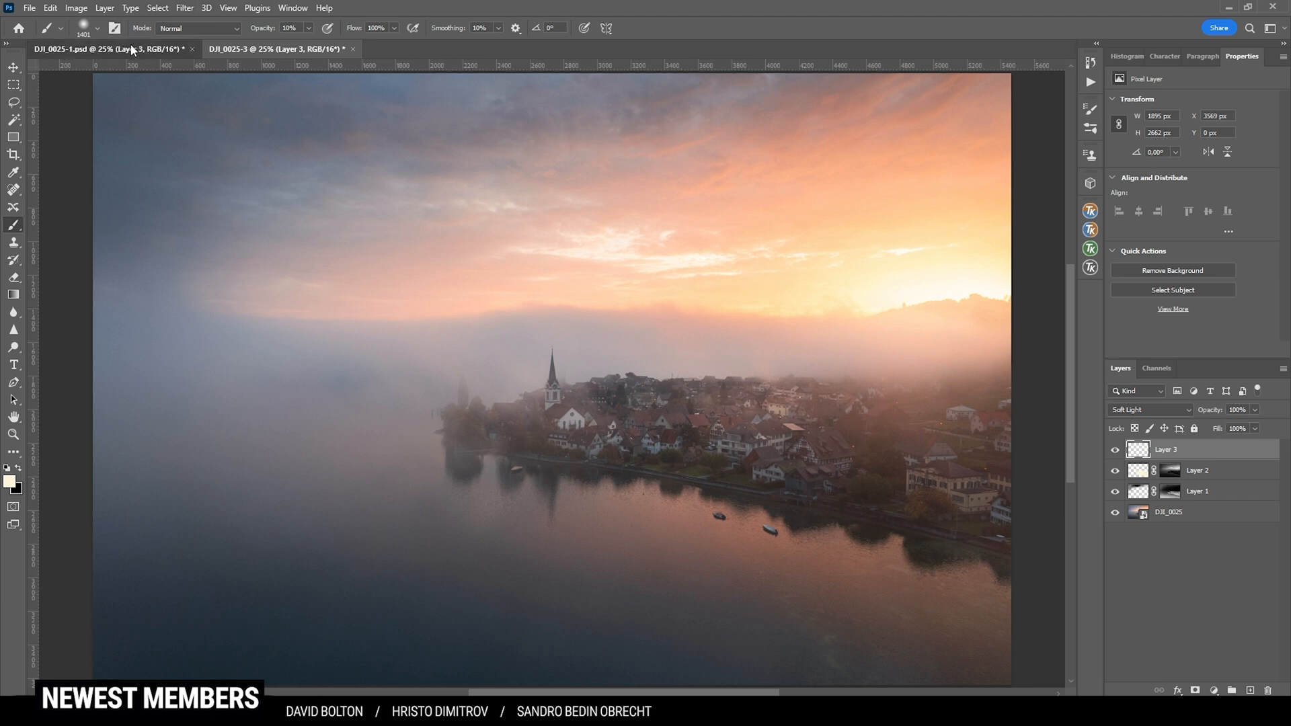
{"action": "mouse_move", "coordinate": [298, 48]}
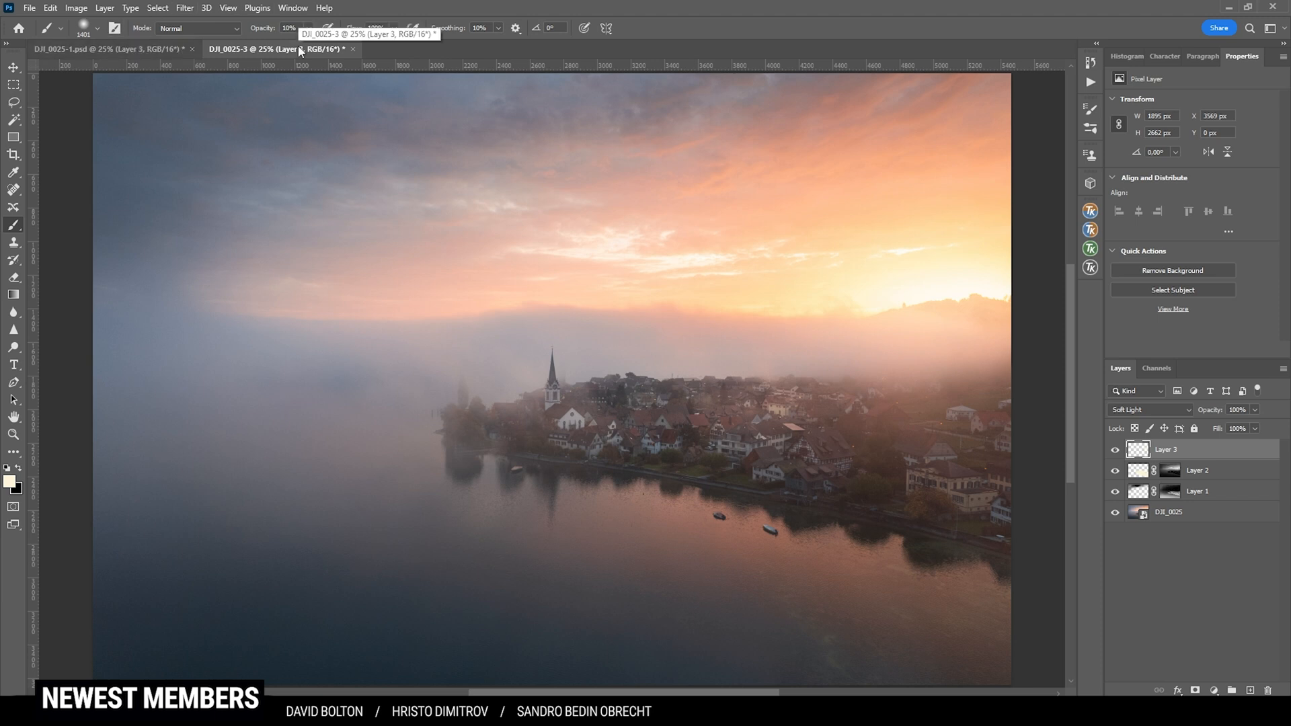
{"action": "mouse_move", "coordinate": [664, 192]}
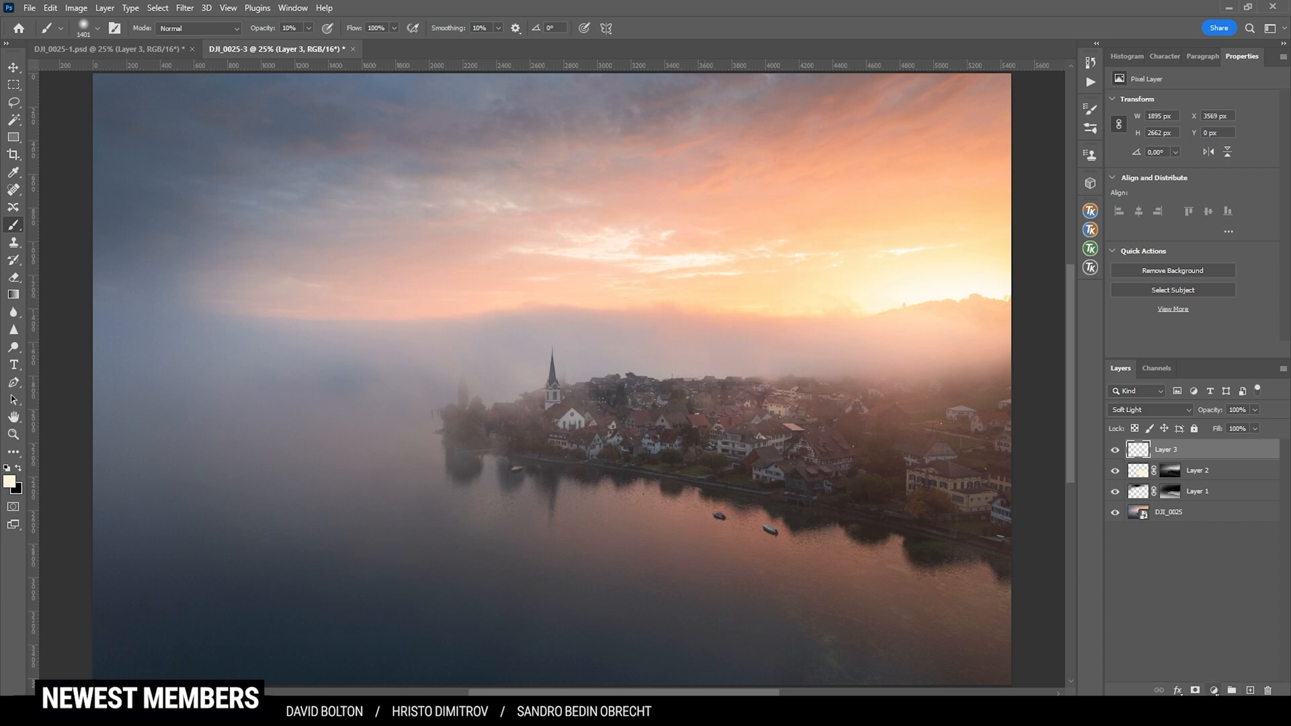
- Add a Photo Filter adjustment with Warming Filter (85) at 25% density and toggle it to compare
{"action": "left_click", "coordinate": [1193, 690]}
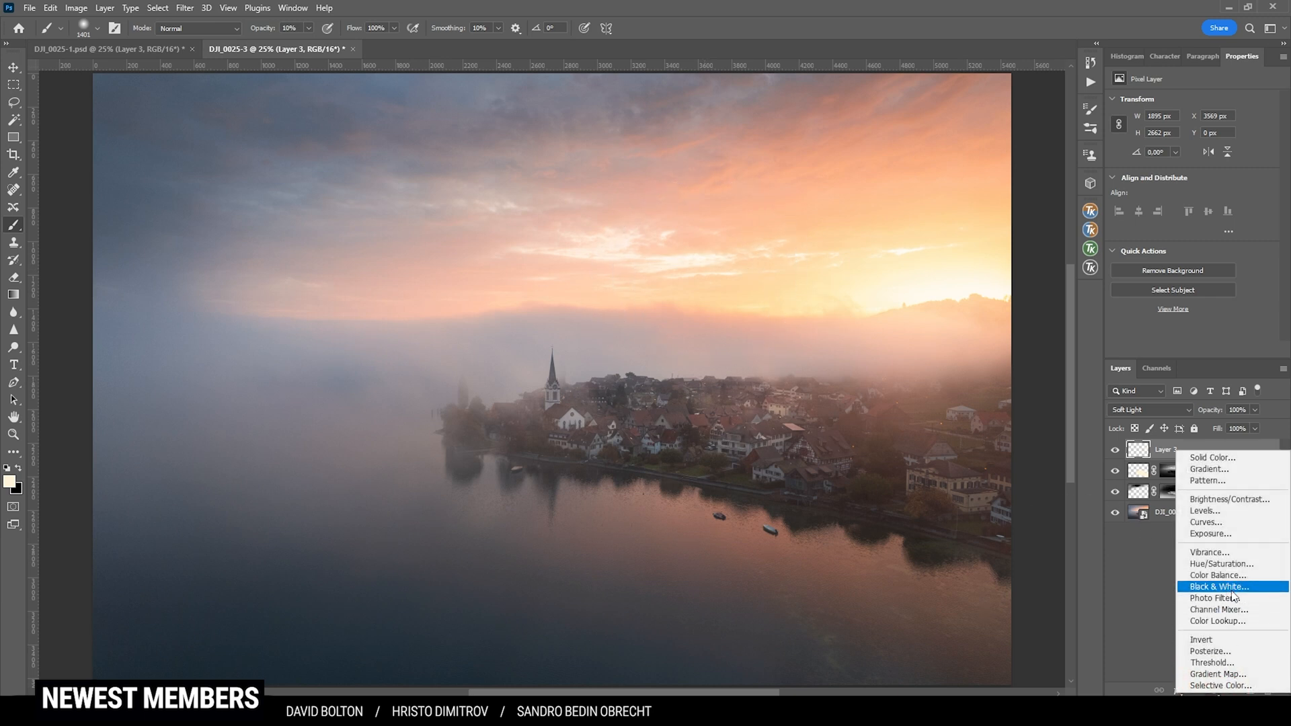
{"action": "left_click", "coordinate": [1212, 597]}
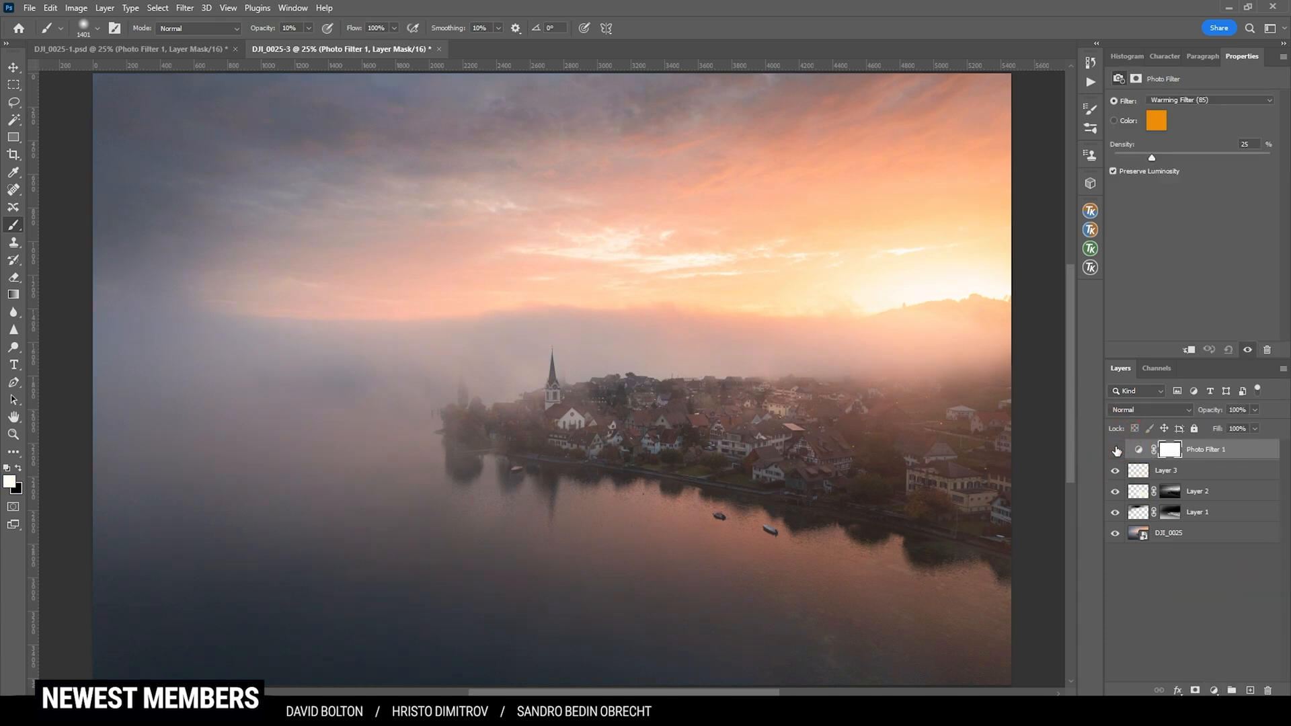
{"action": "left_click", "coordinate": [1116, 452]}
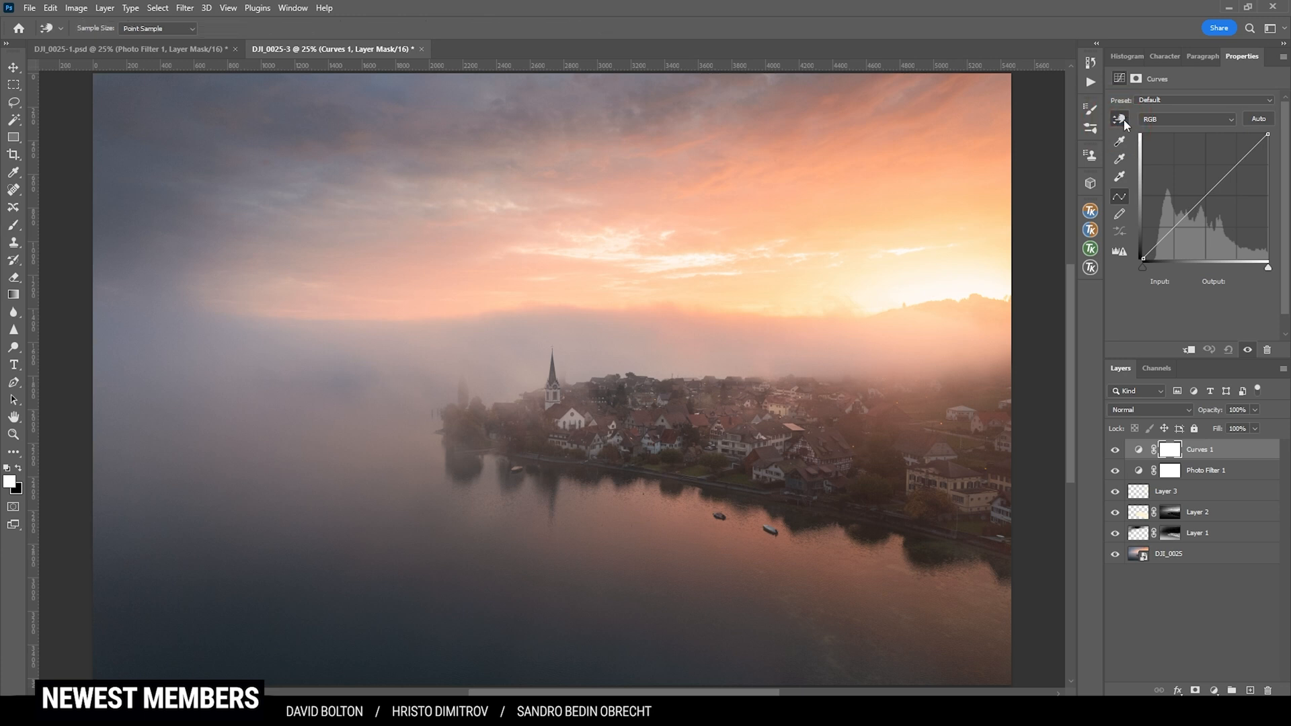
- Shape the RGB curve by sampling image tones, then switch to the Red channel and tweak it
{"action": "left_click", "coordinate": [1197, 204]}
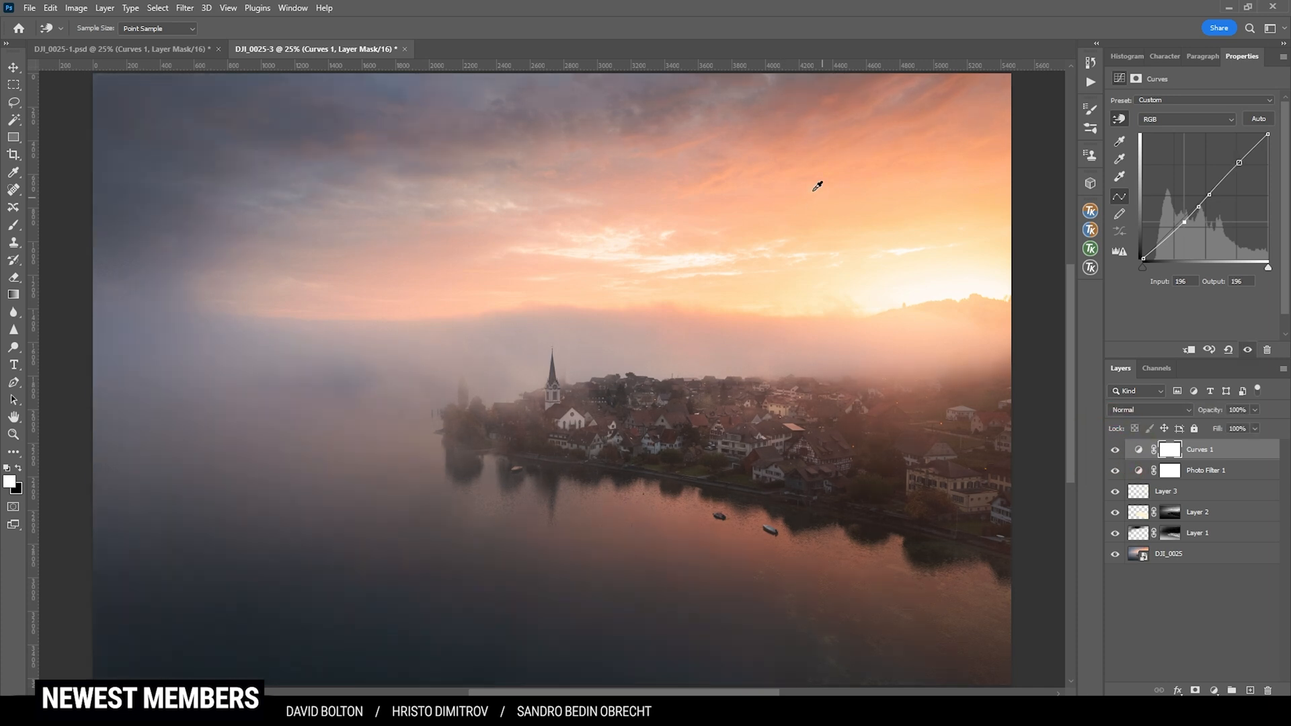
{"action": "left_click", "coordinate": [1186, 118]}
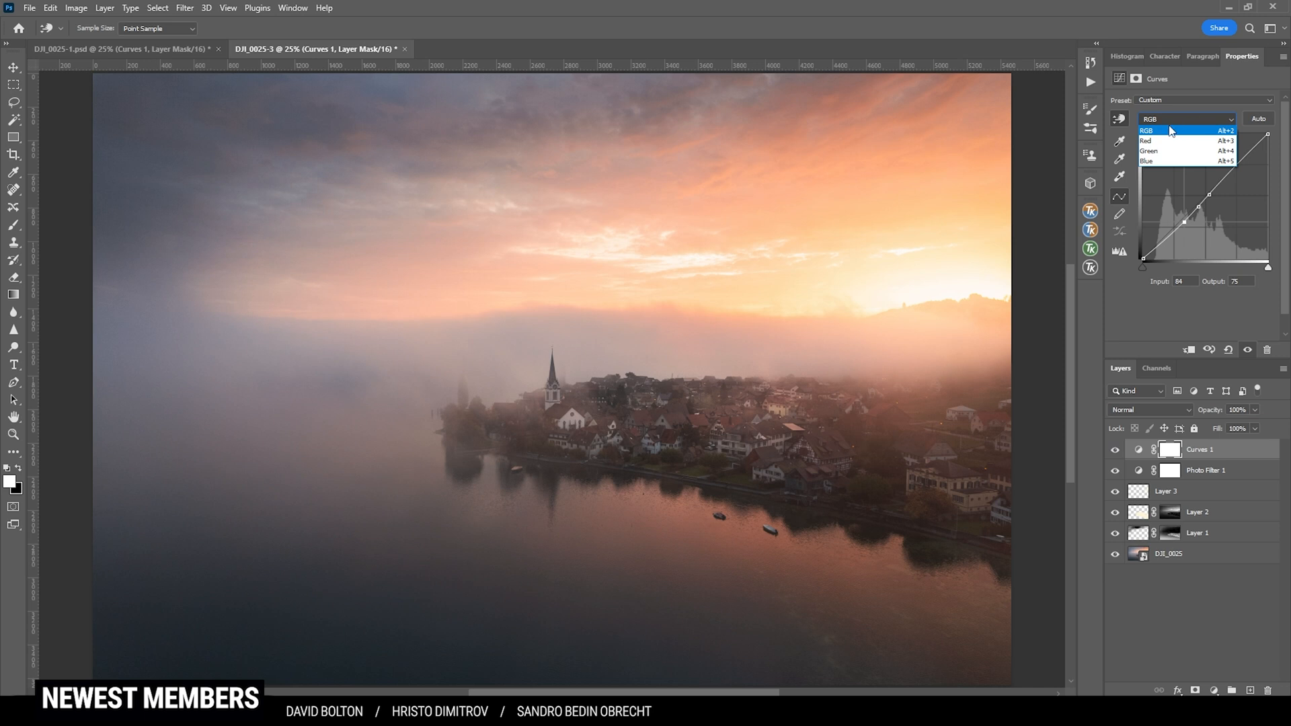
{"action": "left_click", "coordinate": [1146, 141]}
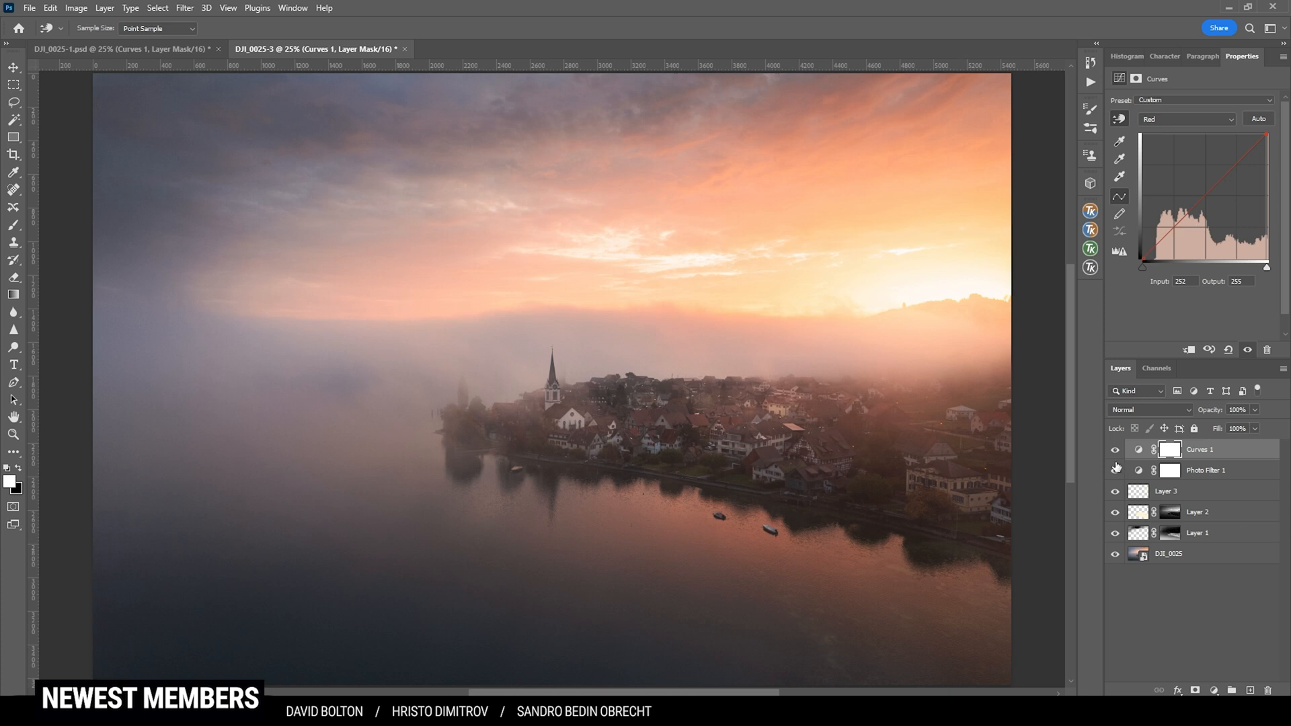
- Toggle the Curves 1 adjustment's visibility to compare before and after
{"action": "left_click", "coordinate": [1116, 471]}
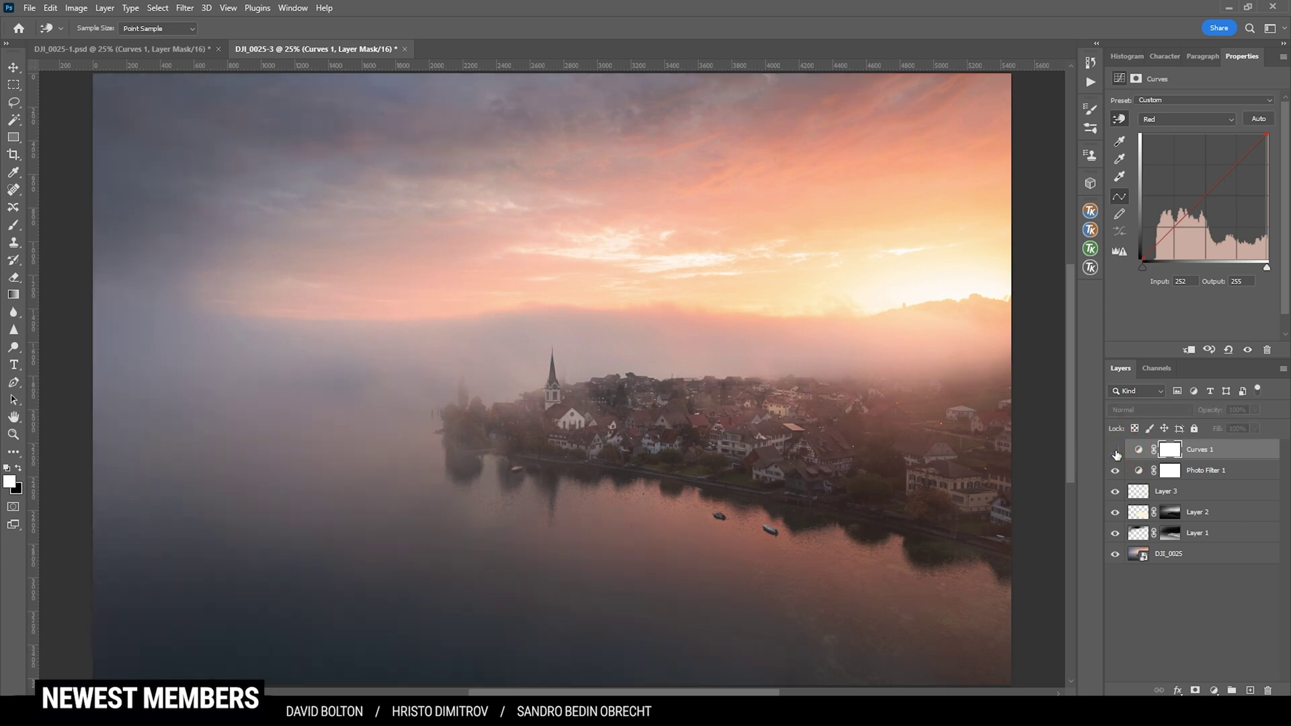
{"action": "left_click", "coordinate": [1116, 453]}
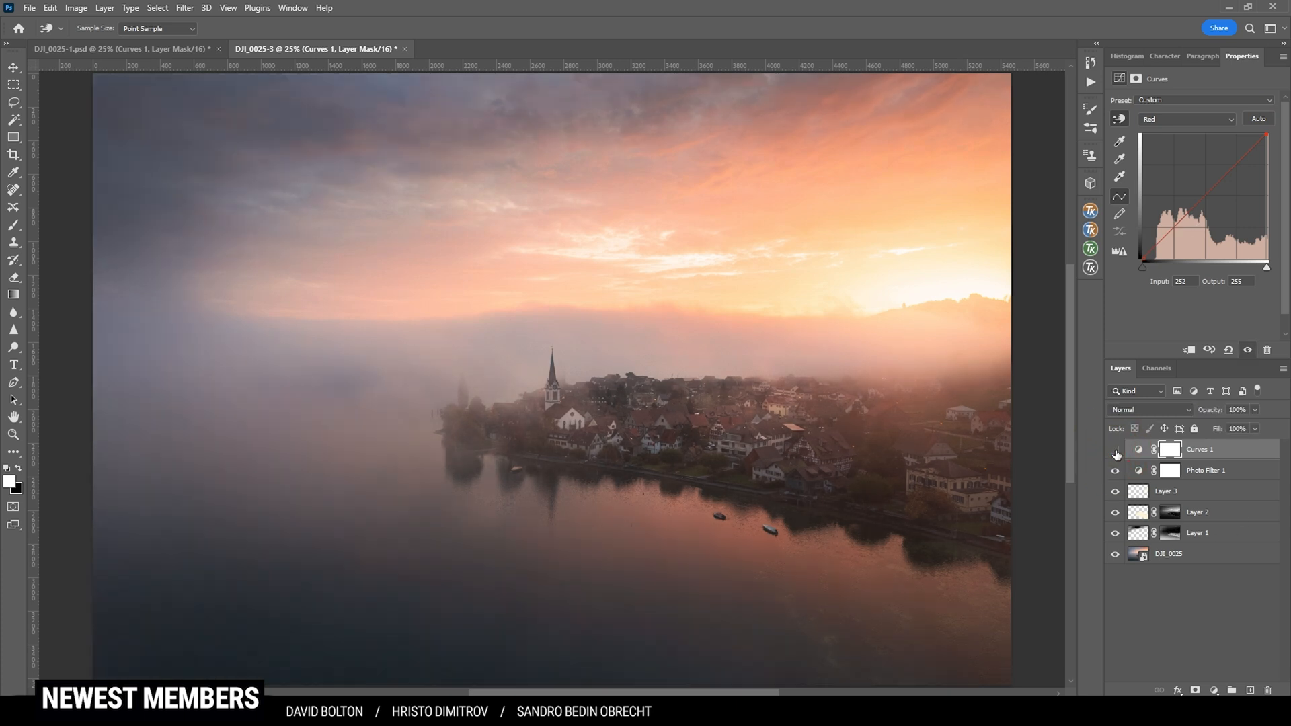
{"action": "left_click", "coordinate": [1117, 456]}
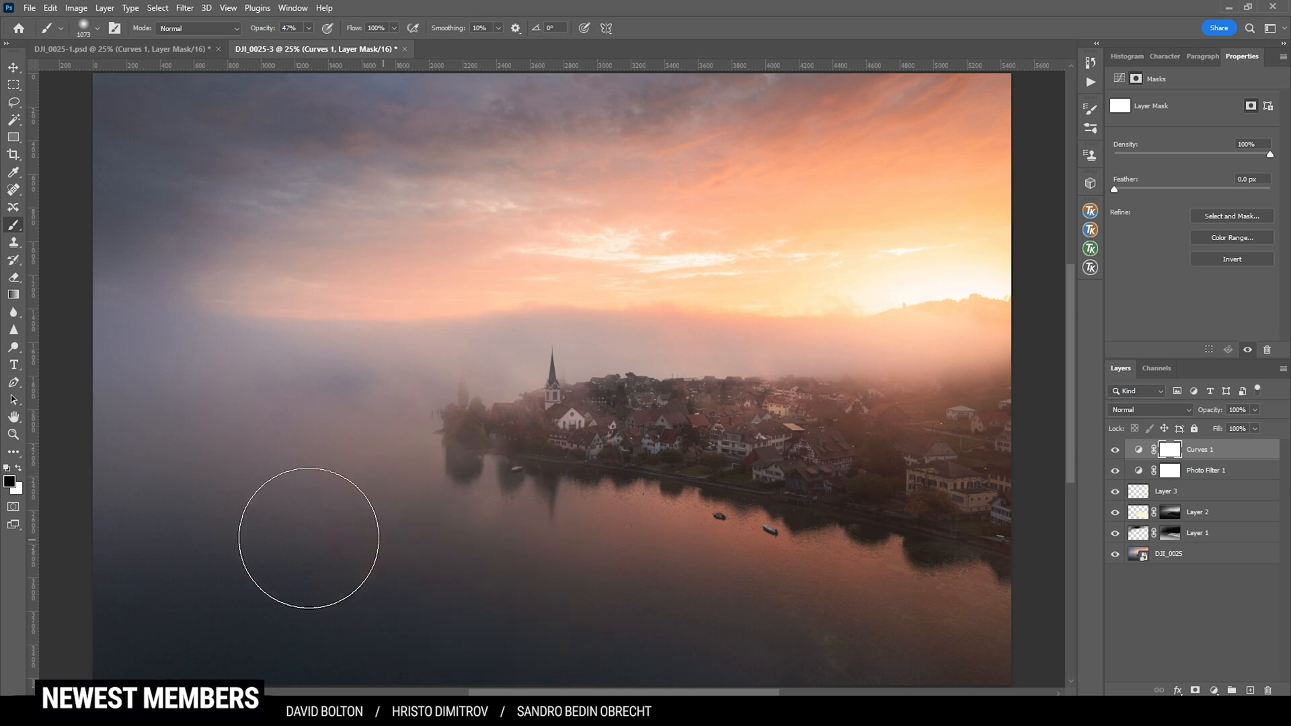
{"action": "mouse_move", "coordinate": [616, 593]}
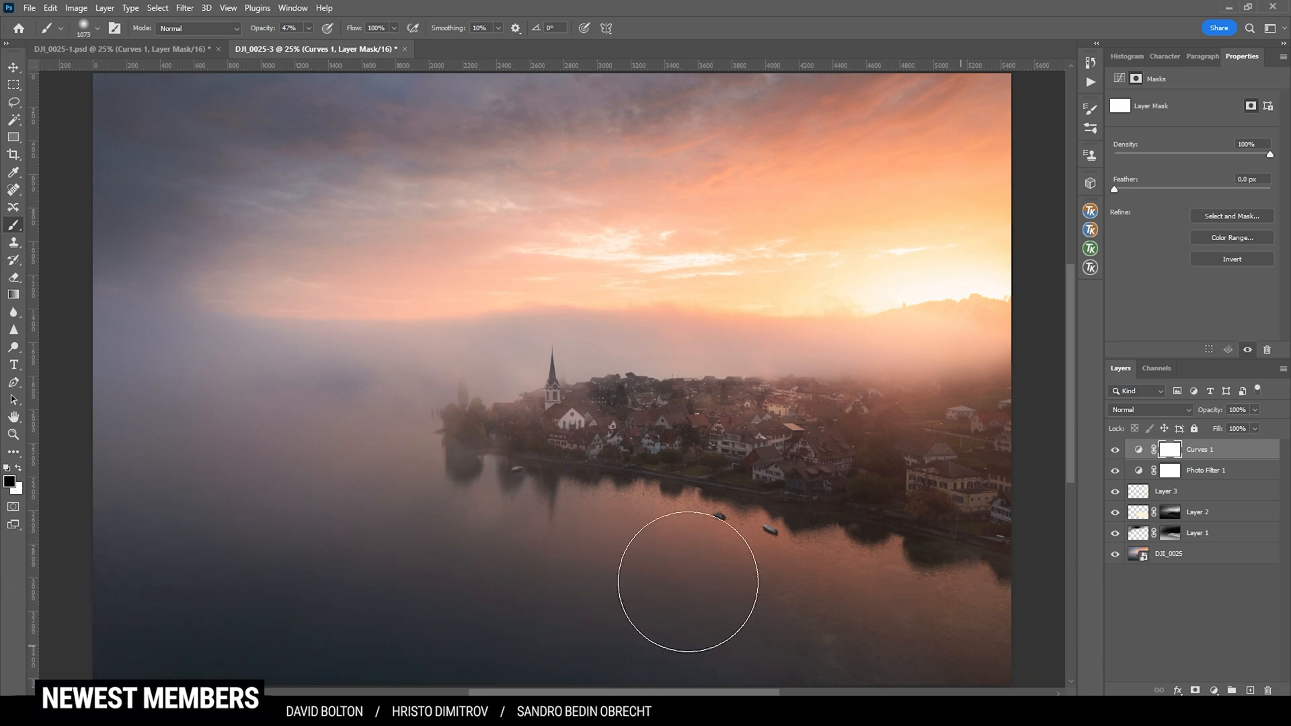
{"action": "mouse_move", "coordinate": [849, 504]}
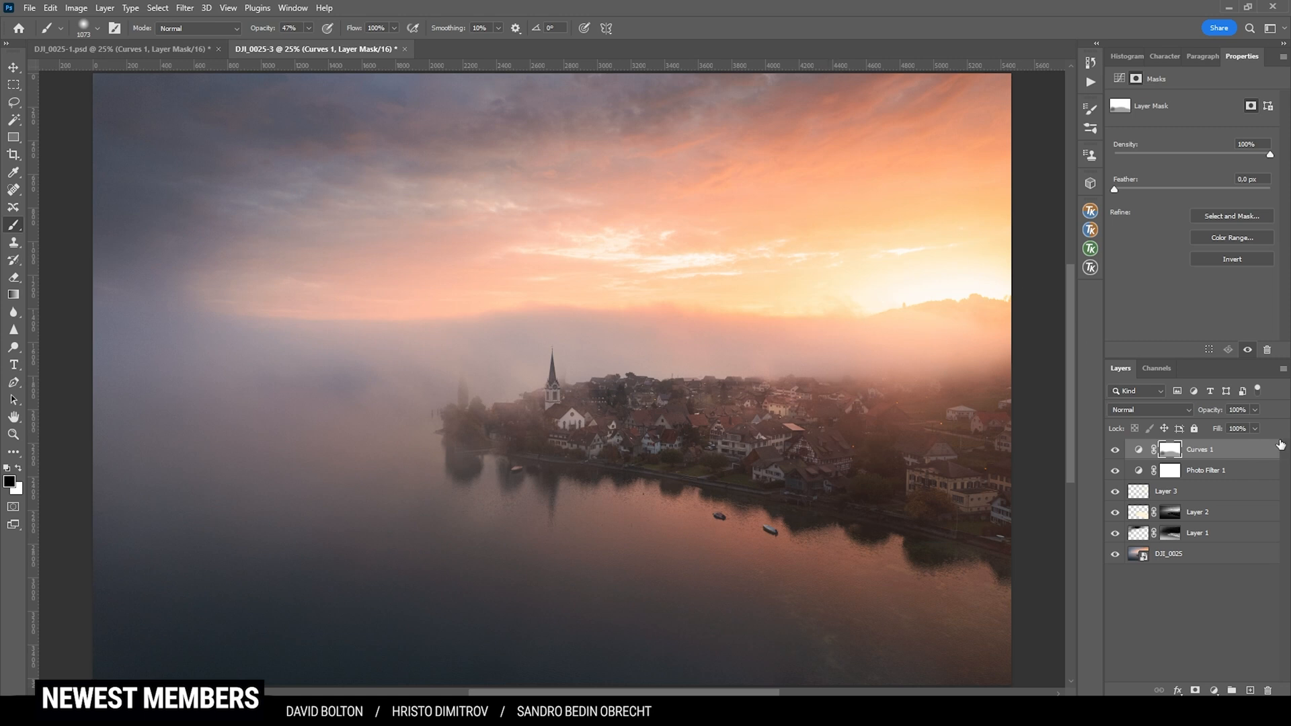
- Stamp all visible layers into merged Layer 4 and send it to Color Efex Pro 4
{"action": "left_click", "coordinate": [1167, 449]}
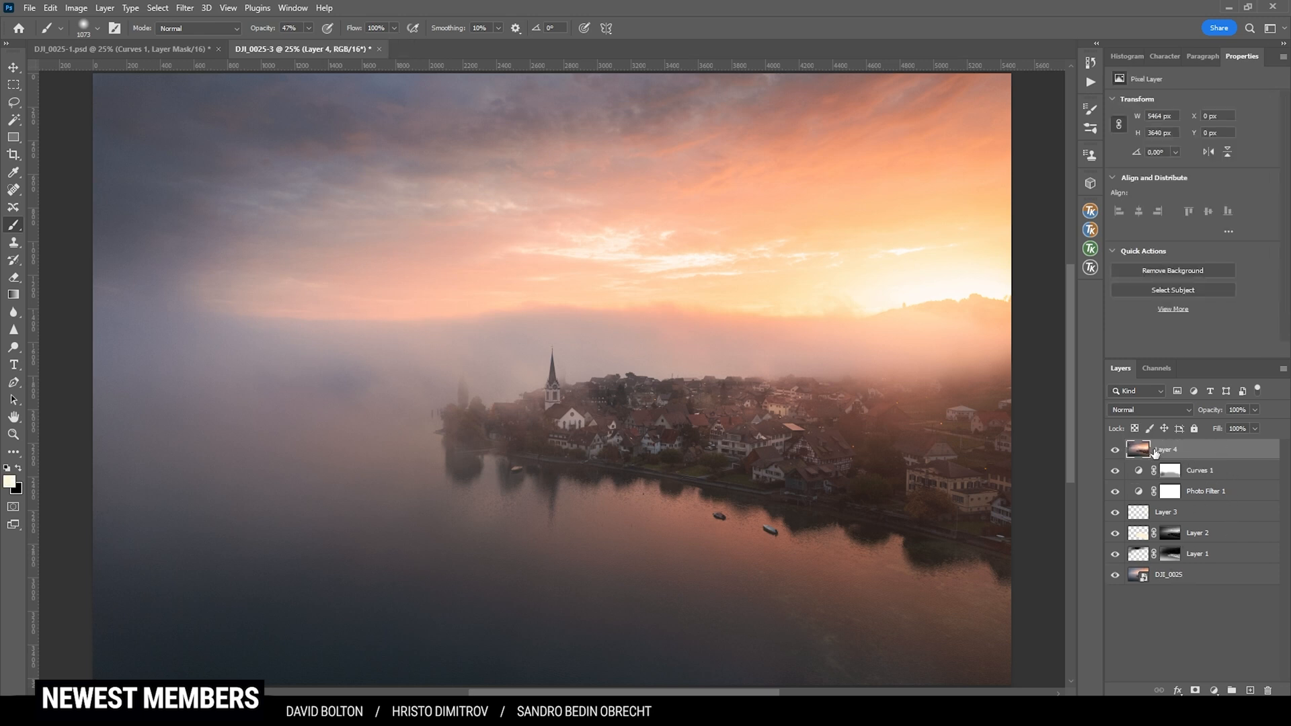
{"action": "mouse_move", "coordinate": [1005, 384]}
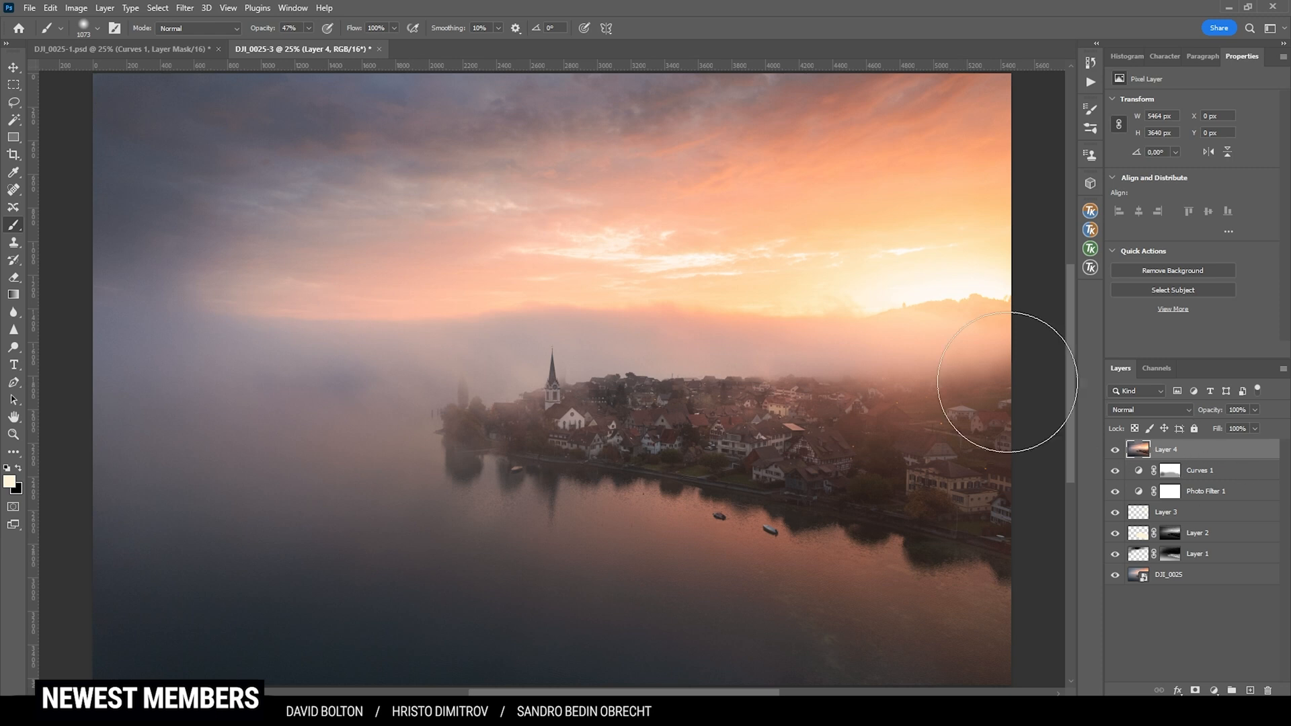
{"action": "left_click", "coordinate": [184, 8]}
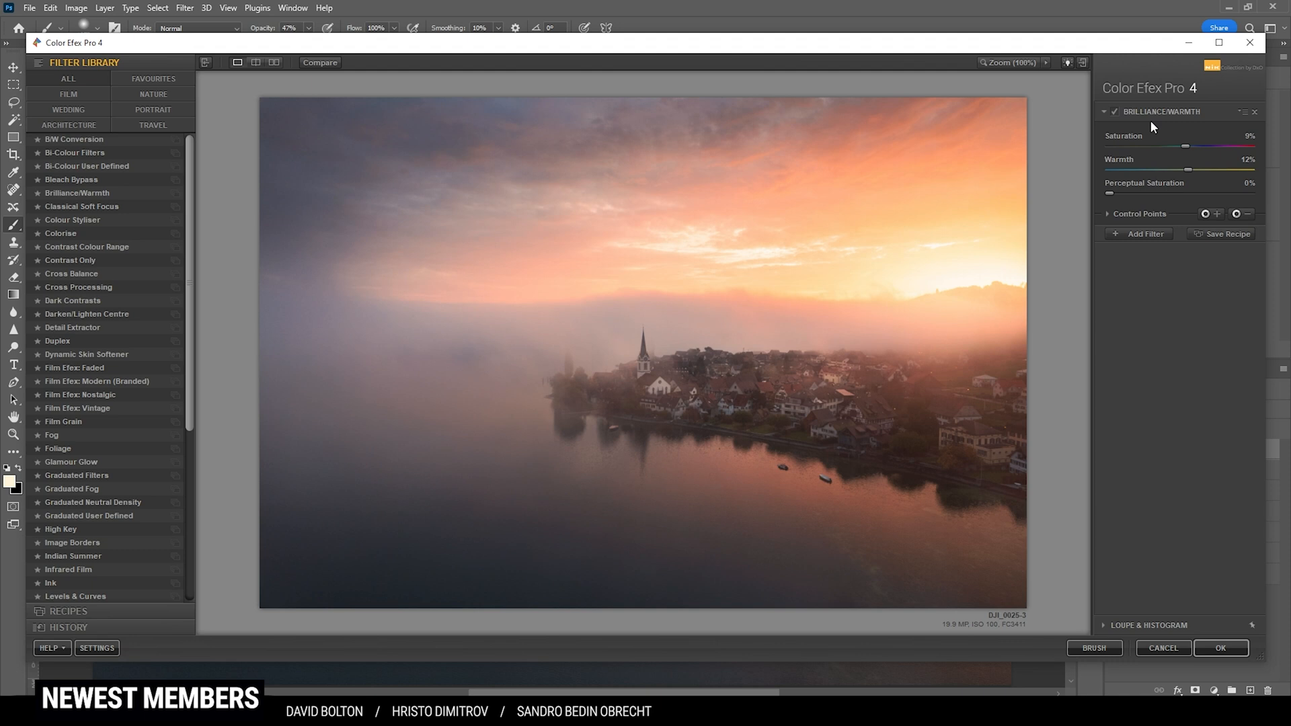
{"action": "mouse_move", "coordinate": [1138, 121]}
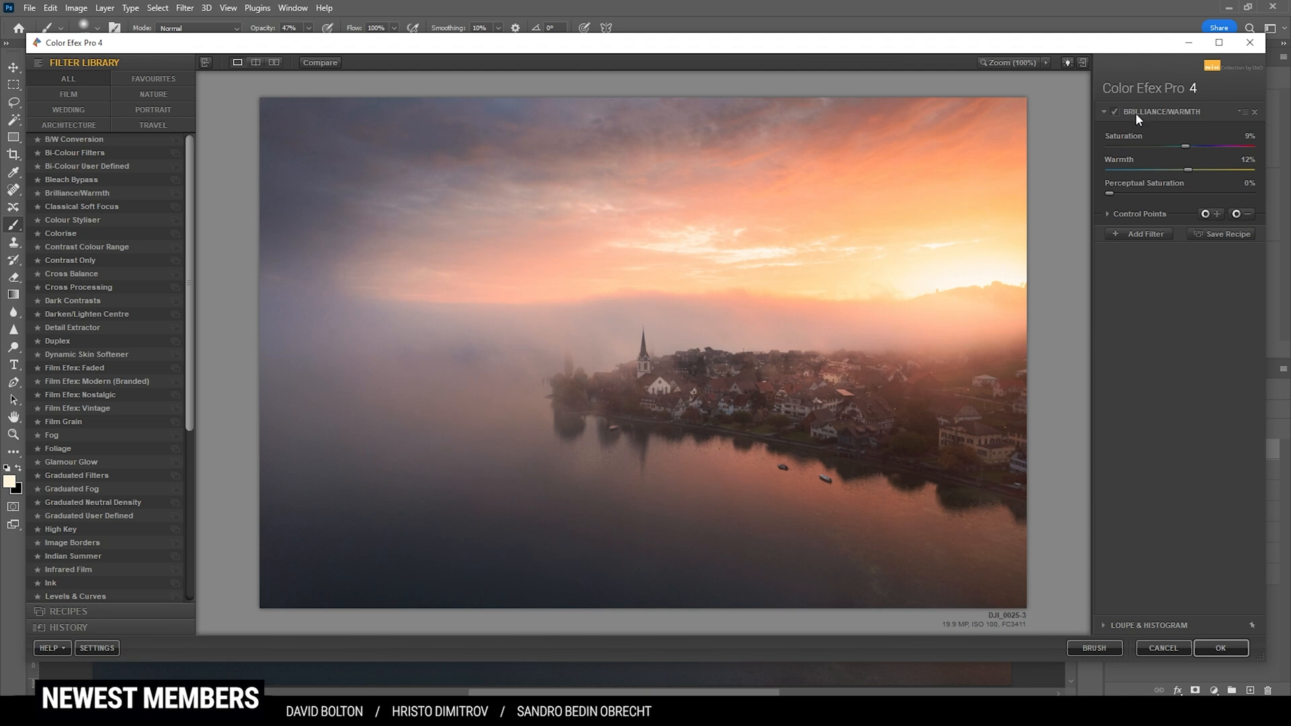
{"action": "mouse_move", "coordinate": [1190, 176]}
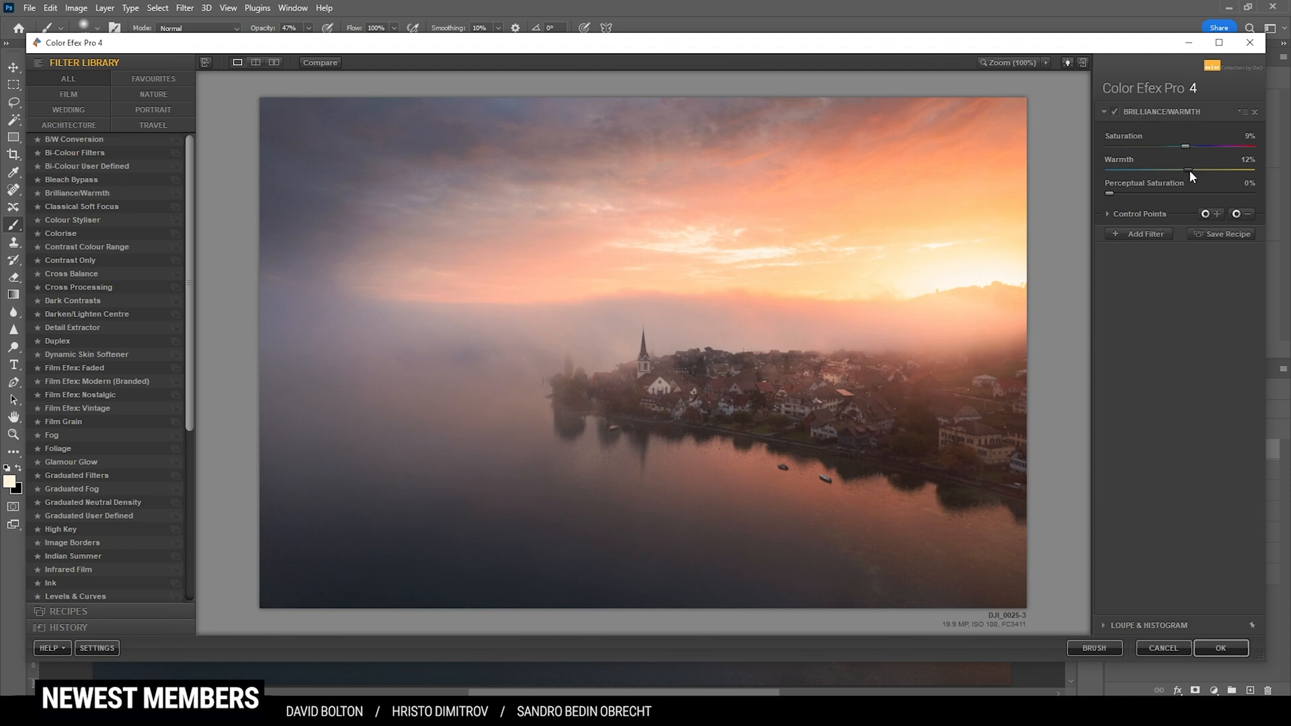
{"action": "mouse_move", "coordinate": [1140, 153]}
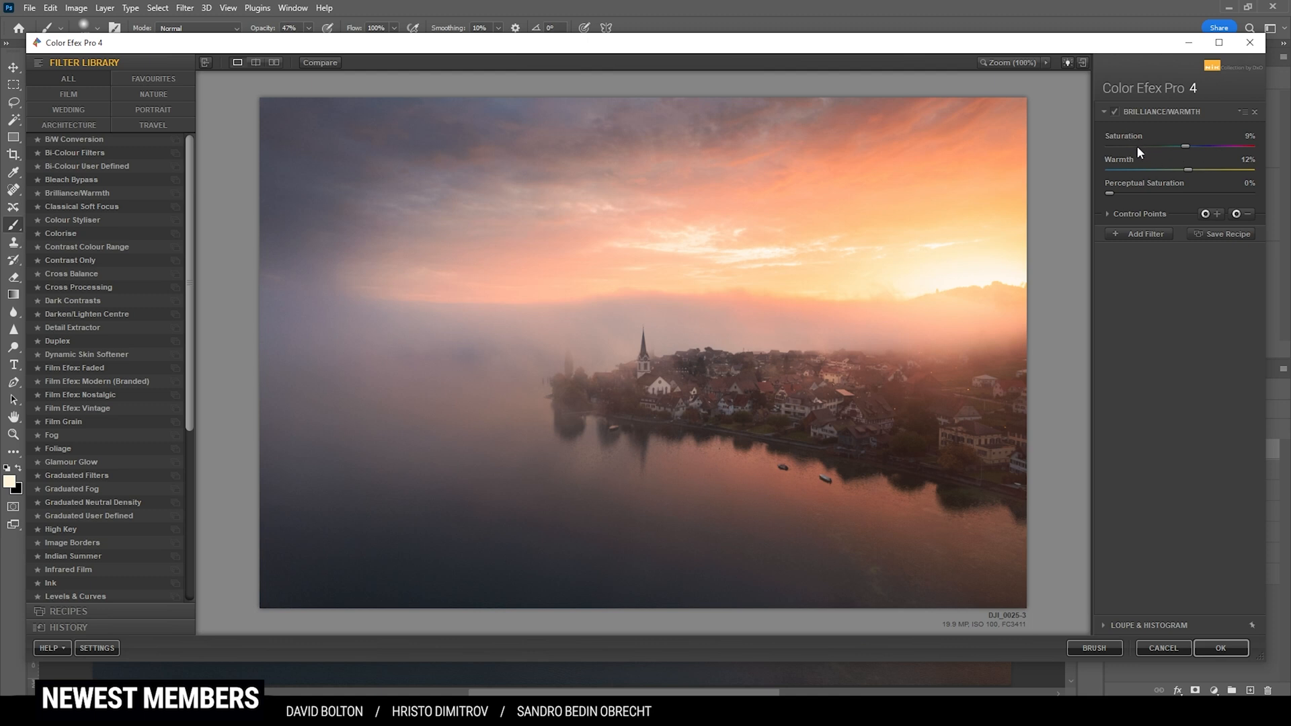
{"action": "mouse_move", "coordinate": [1150, 168]}
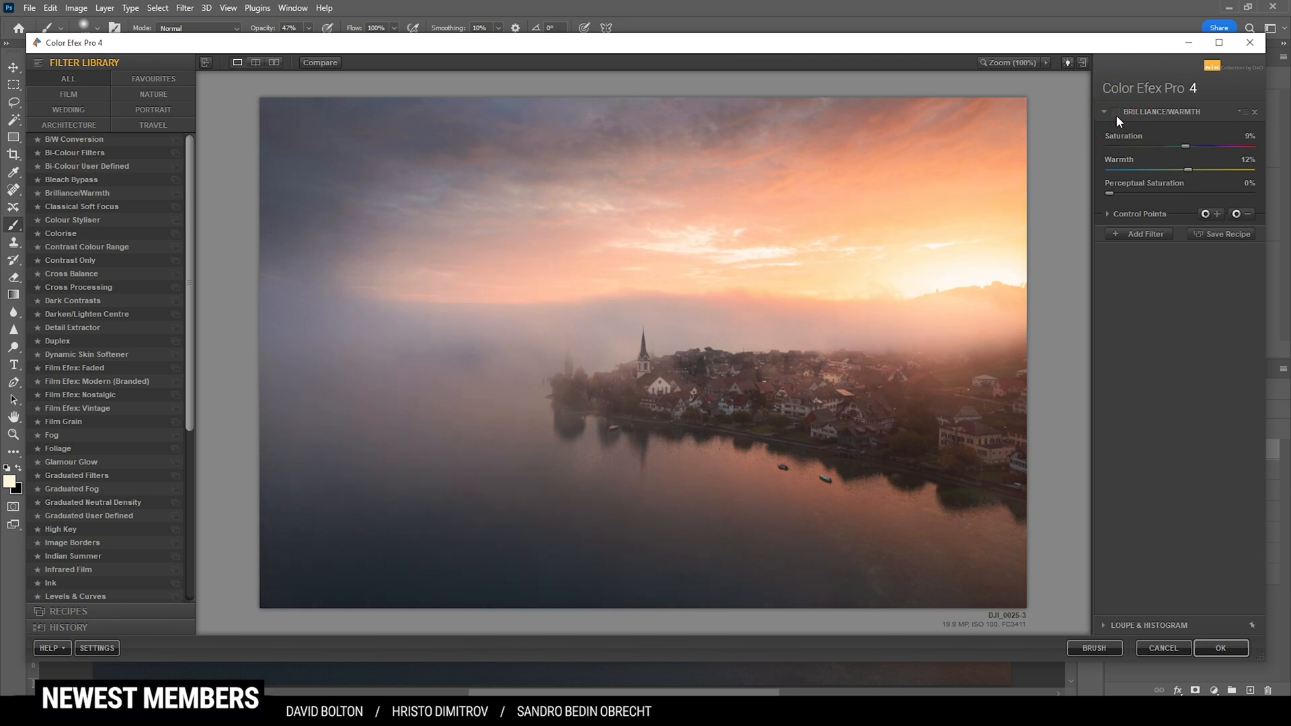
- Toggle the Brilliance/Warmth filter (Saturation 9%, Warmth 12%) off and on to compare
{"action": "left_click", "coordinate": [1113, 112]}
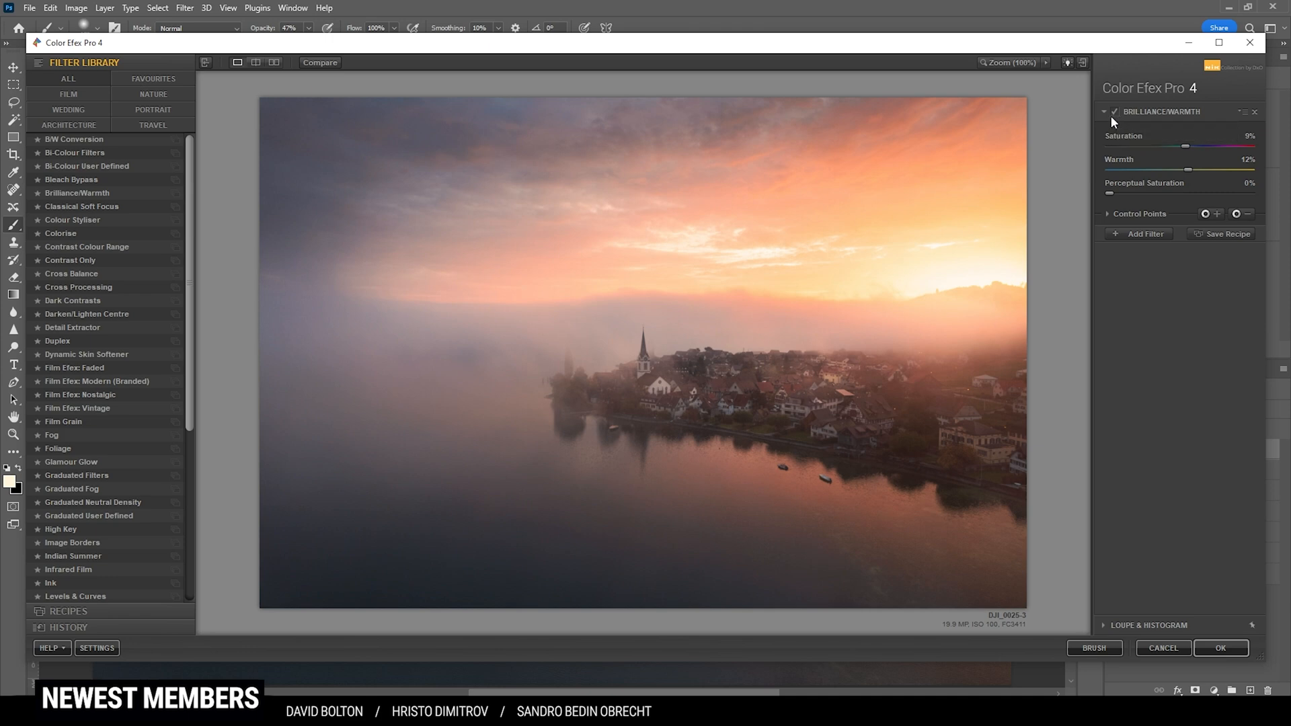
{"action": "left_click", "coordinate": [1220, 648]}
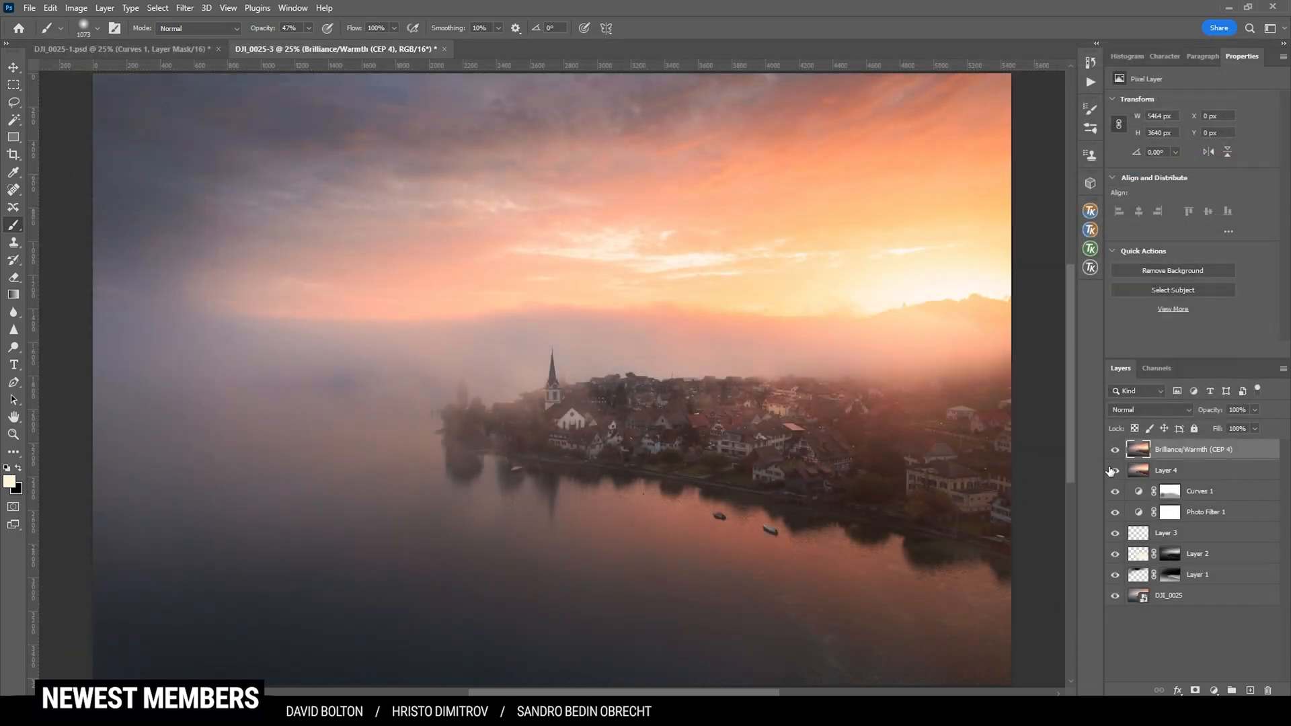
- Mask the Brilliance/Warmth layer off the lake and left fog, toggling its visibility to compare
{"action": "left_click", "coordinate": [1117, 470]}
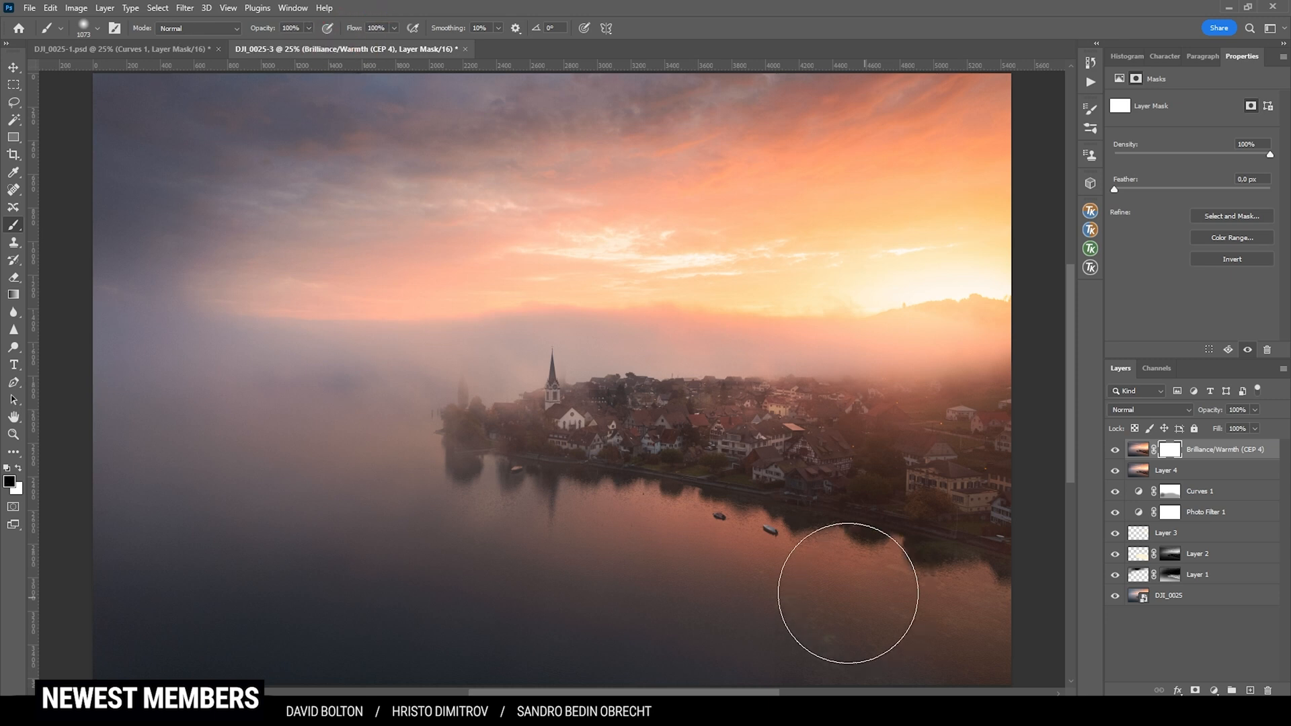
{"action": "mouse_move", "coordinate": [589, 398]}
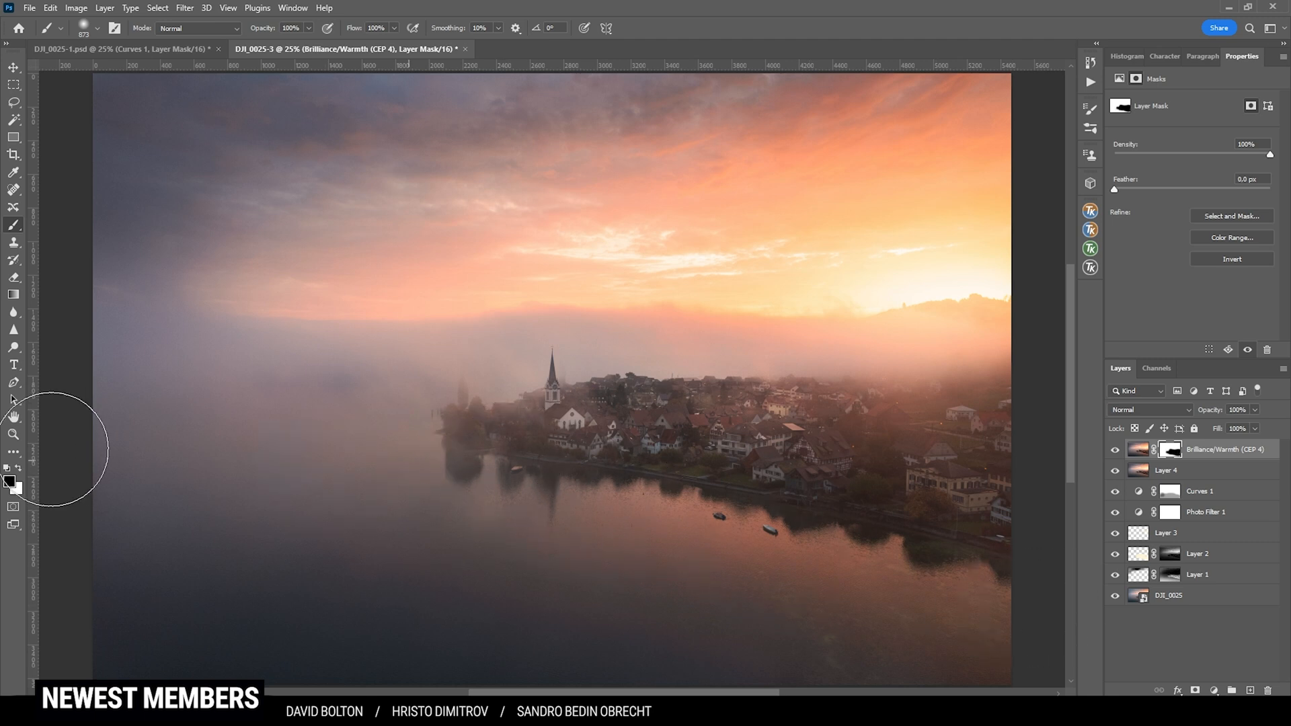
{"action": "left_click", "coordinate": [1115, 456]}
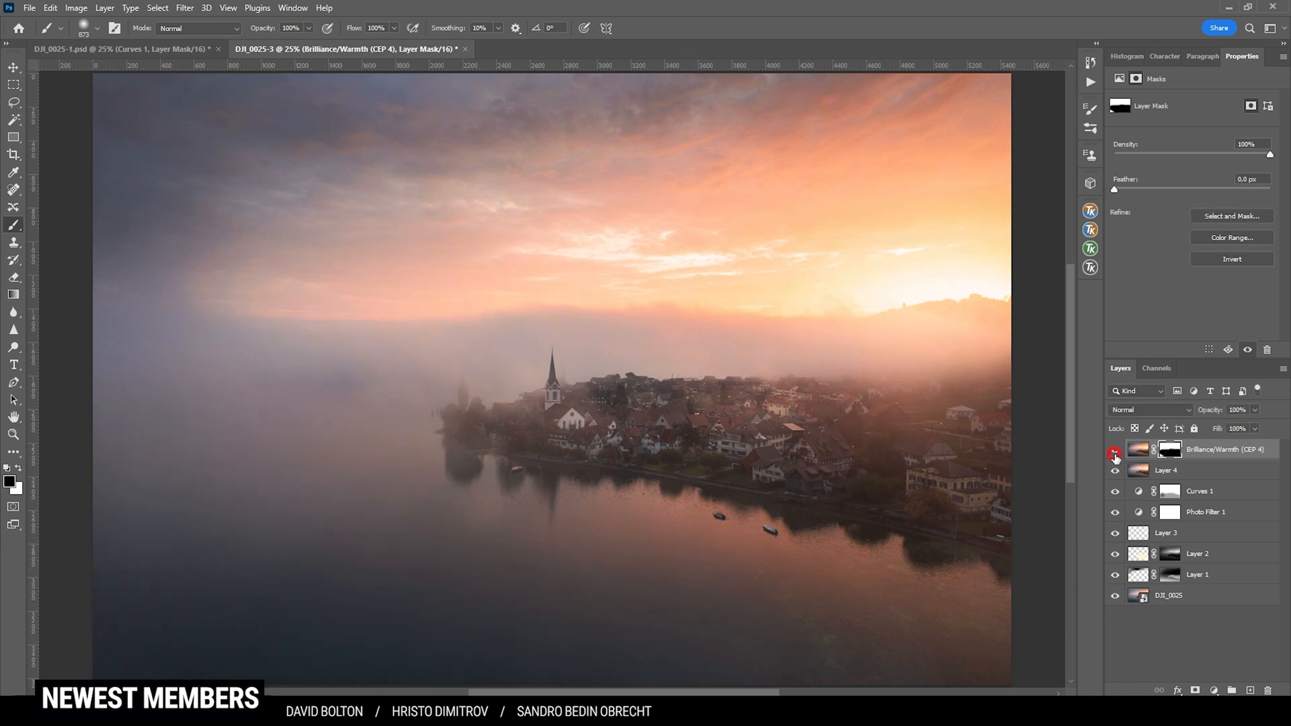
{"action": "left_click", "coordinate": [1115, 449]}
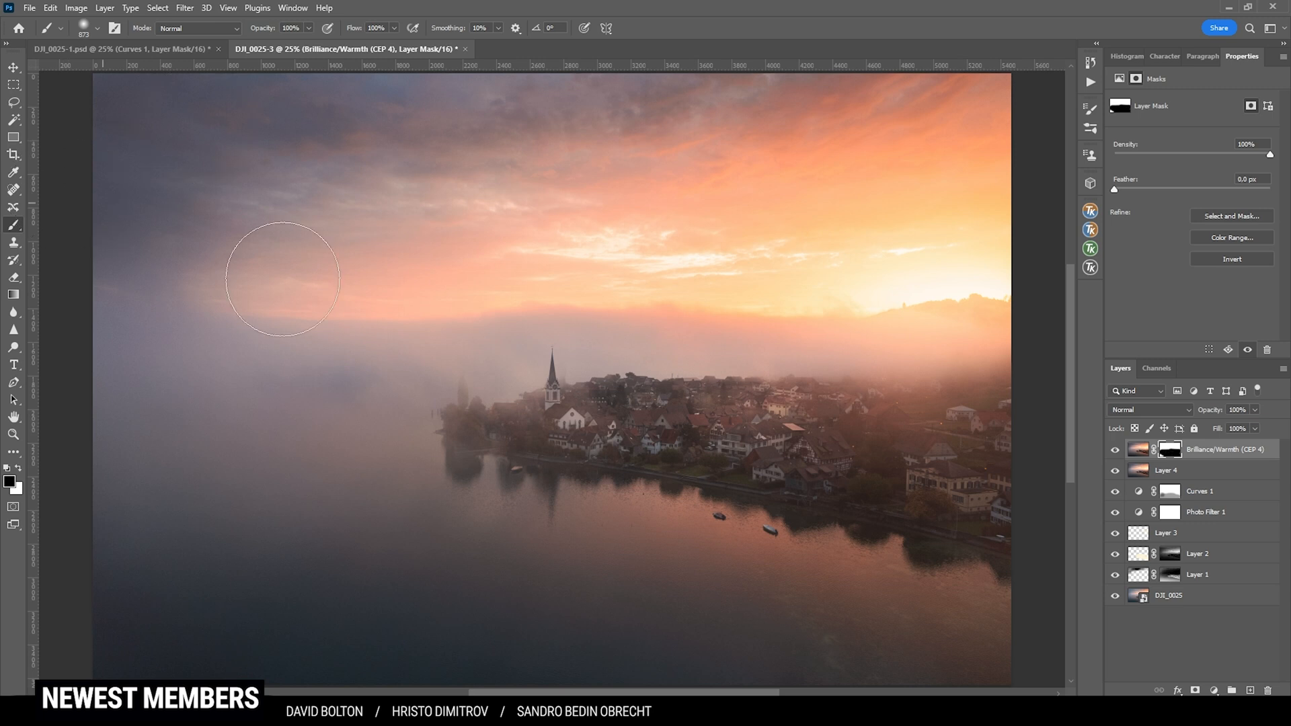